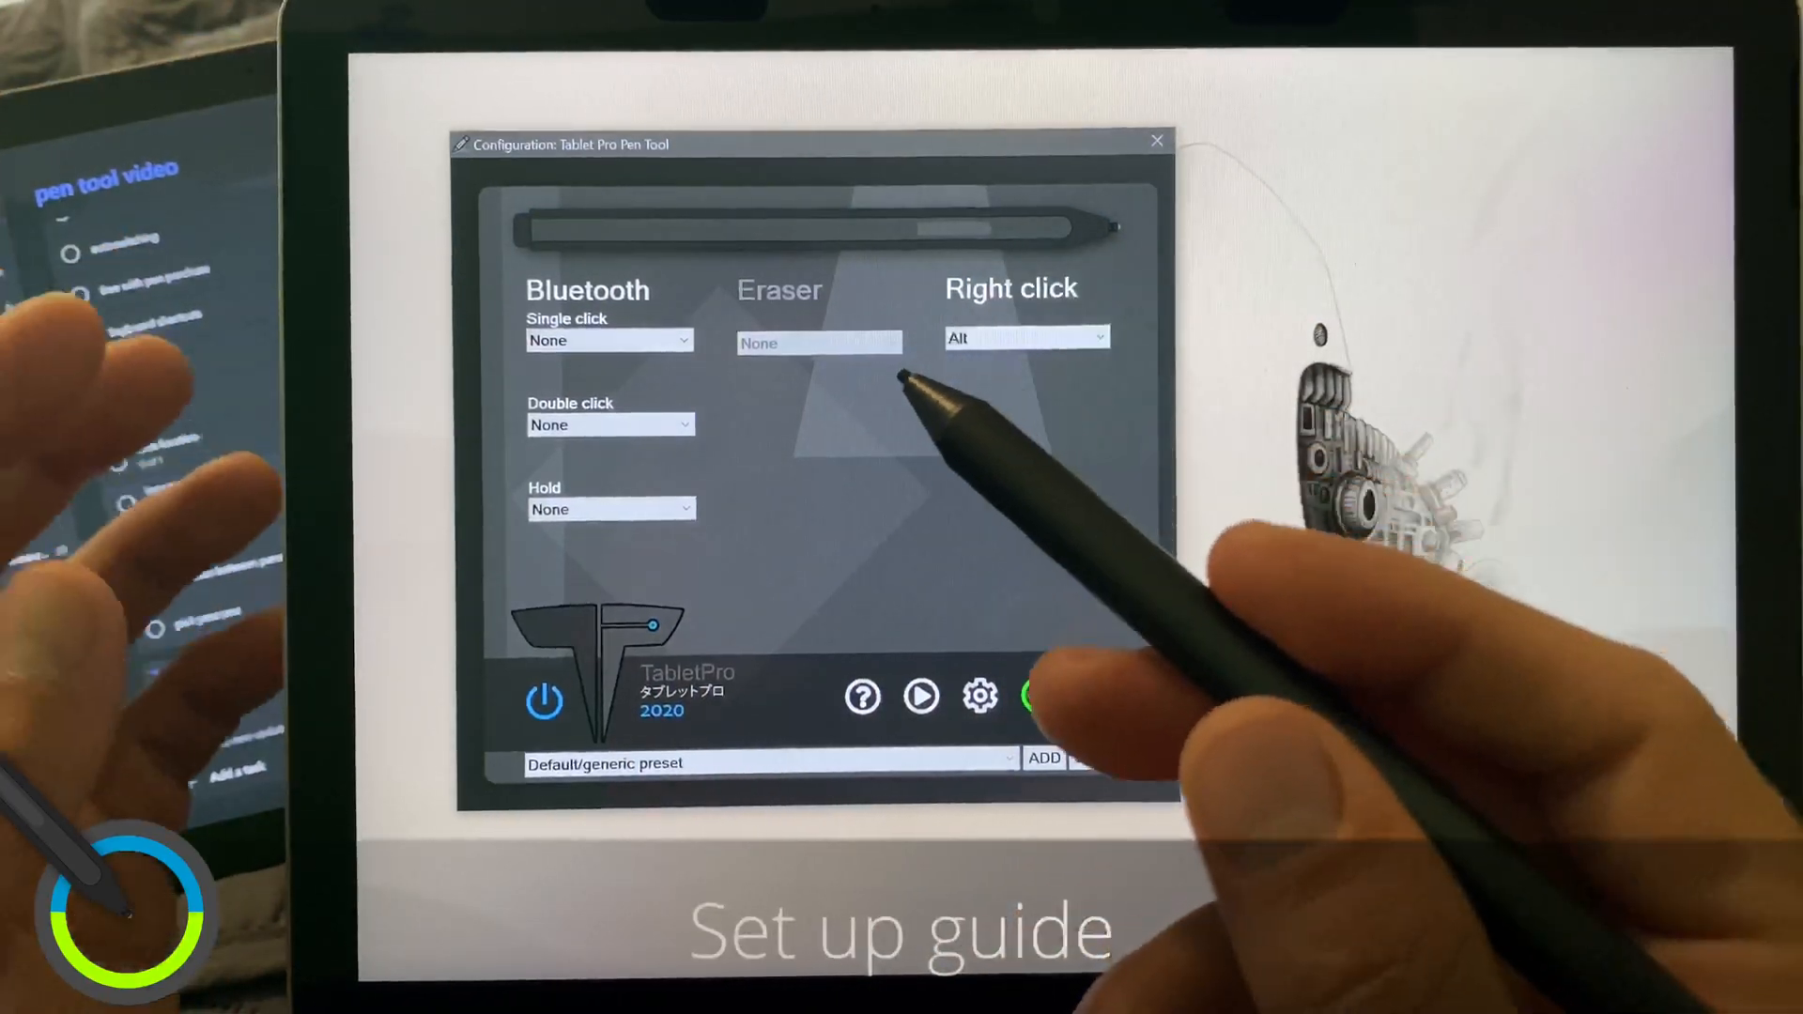
# Bring up the pen tool's help and from it the welcome guide
pyautogui.click(862, 695)
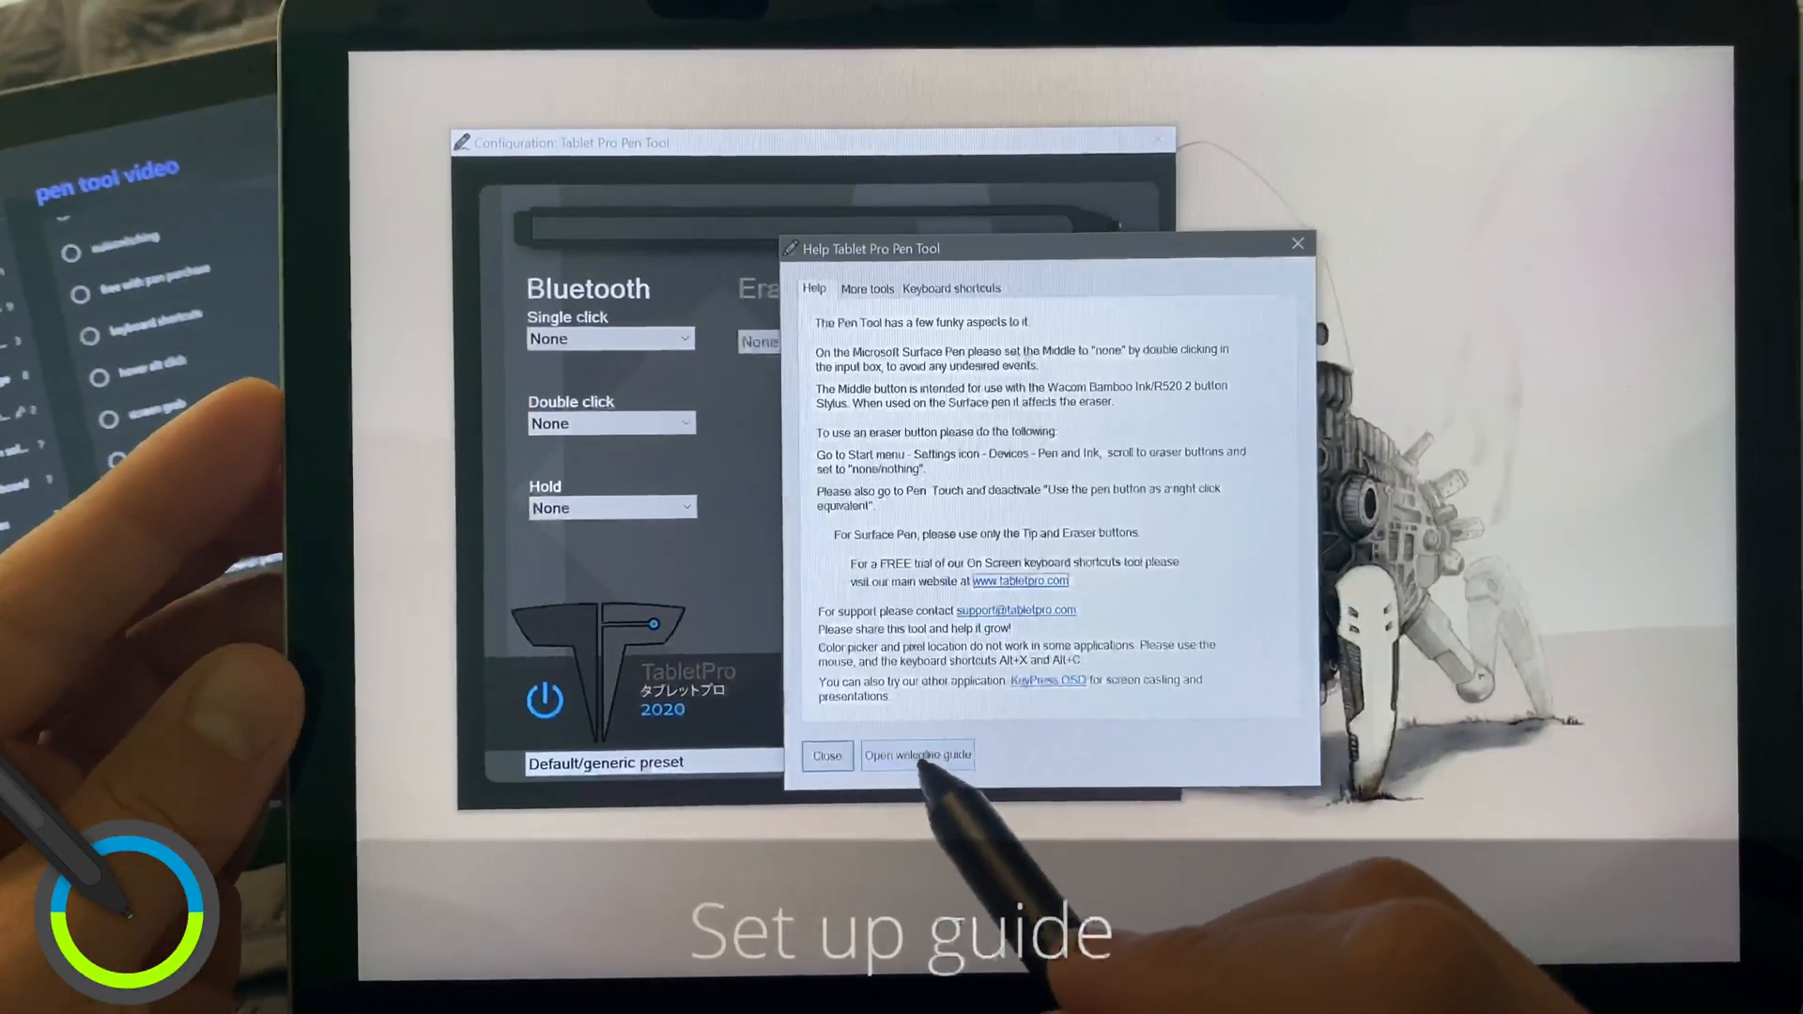
pyautogui.click(917, 755)
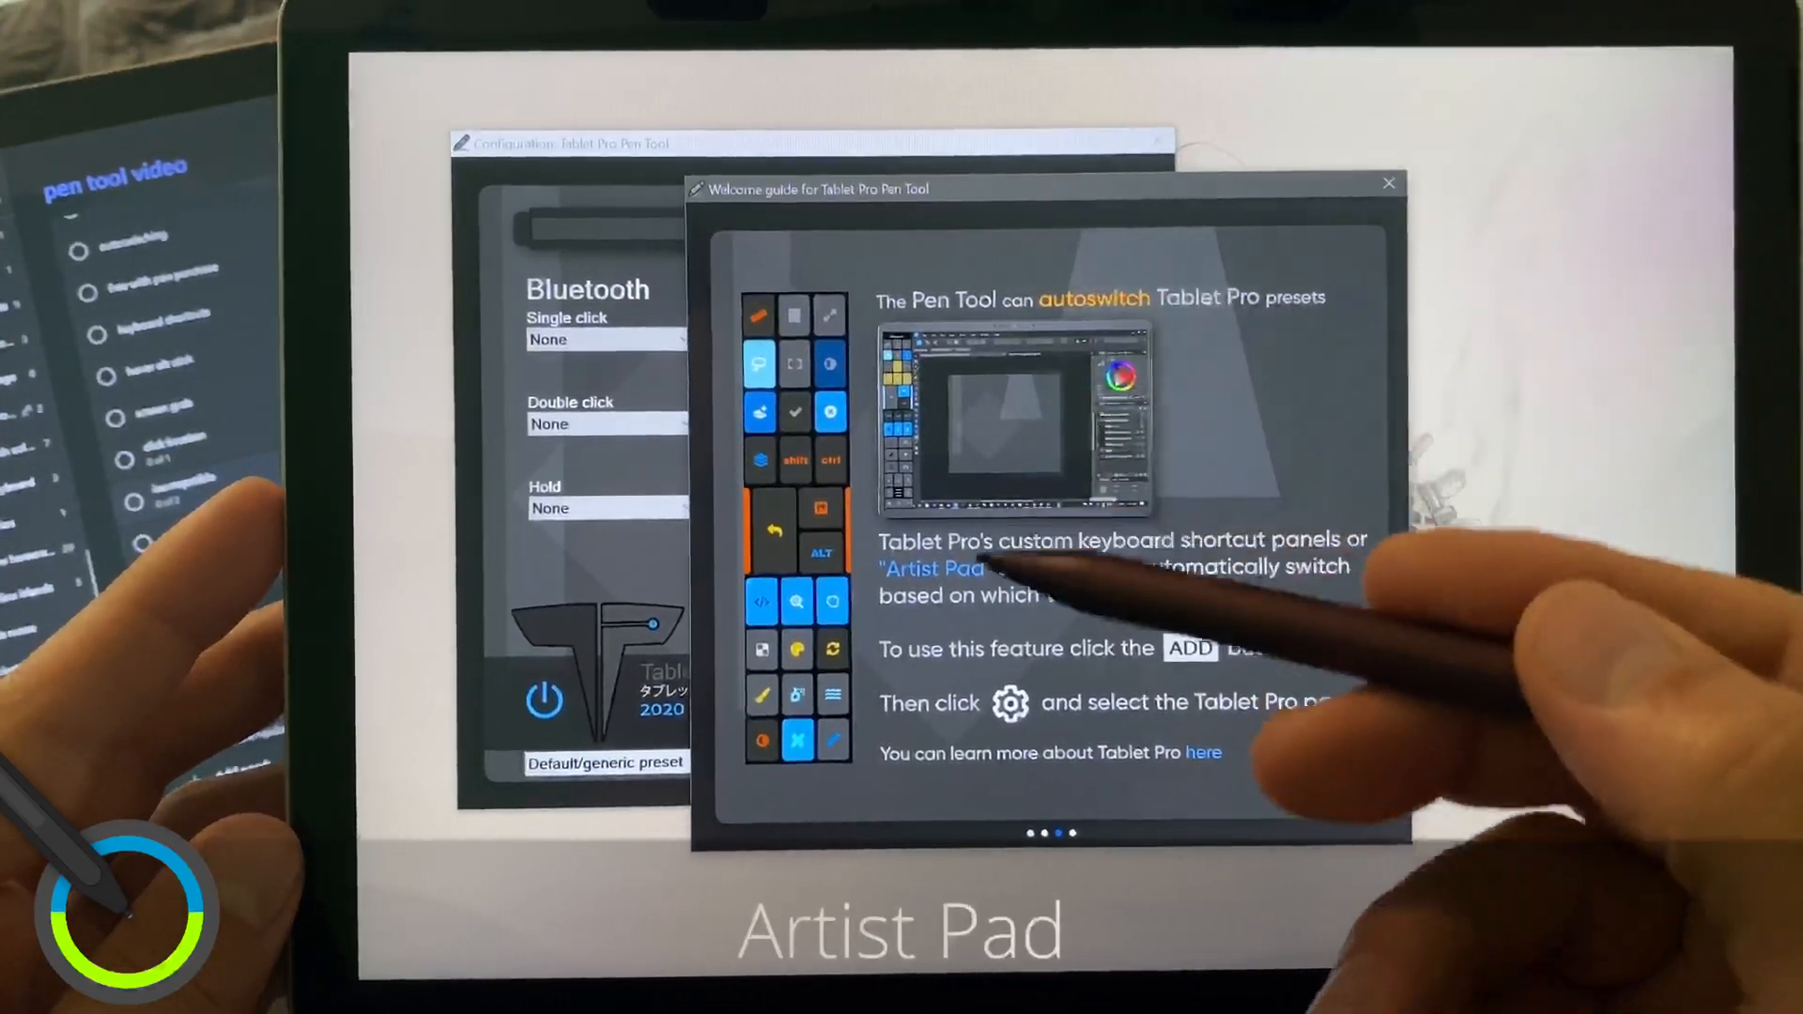
pyautogui.moveTo(1242, 368)
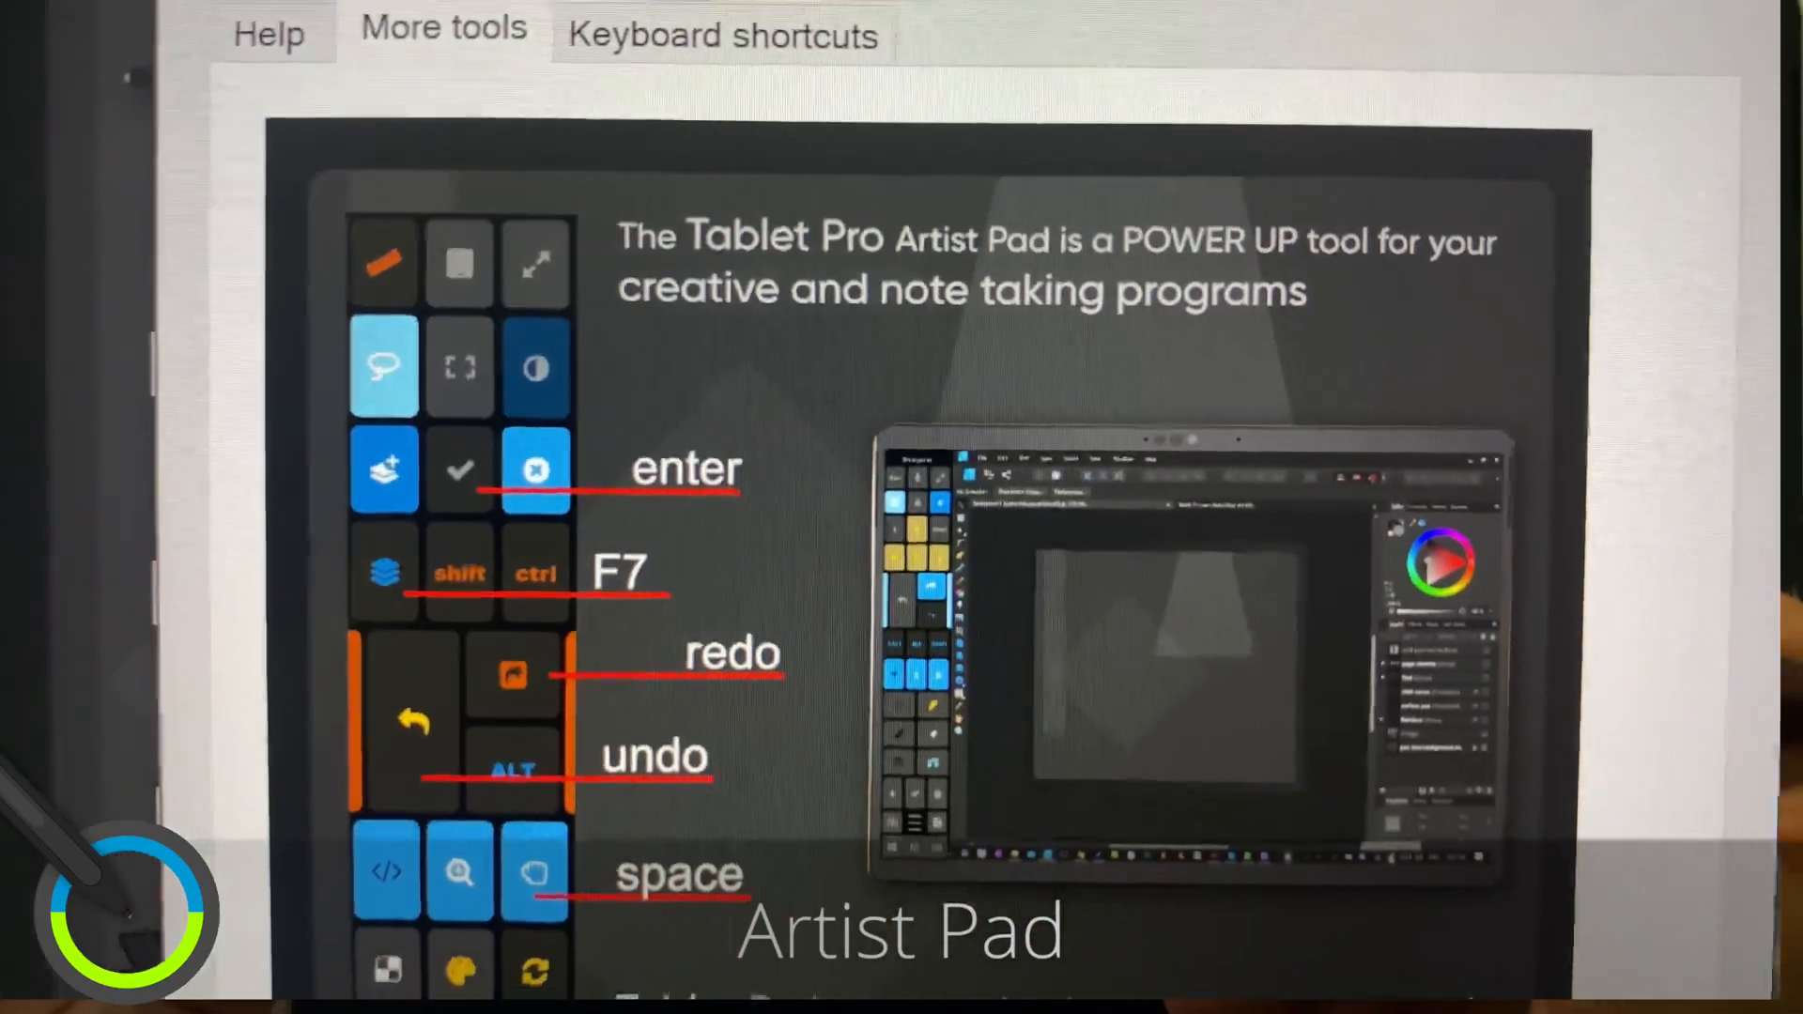
# Page through the welcome guide to the 'hidden tool tray' page
pyautogui.scroll(-3)
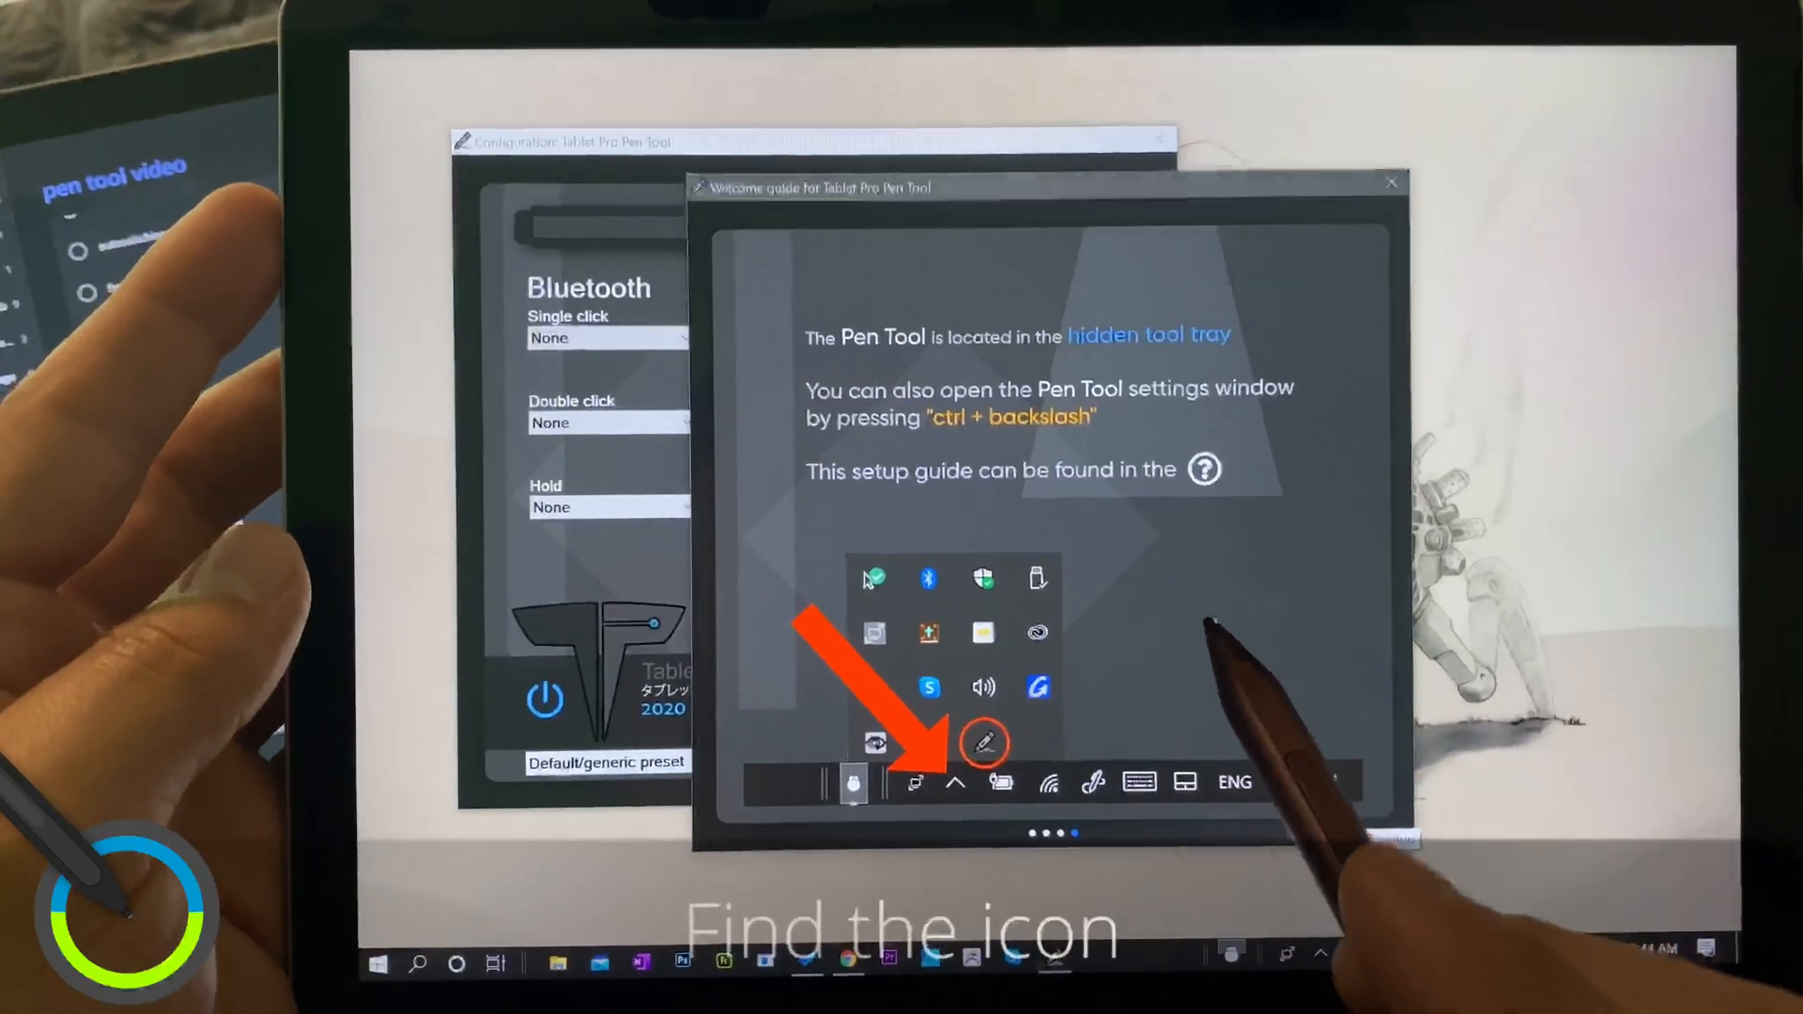
# Set the device preset to R520/Wacom Bamboo Ink with auto-switching on and confirm the changes
pyautogui.click(1392, 182)
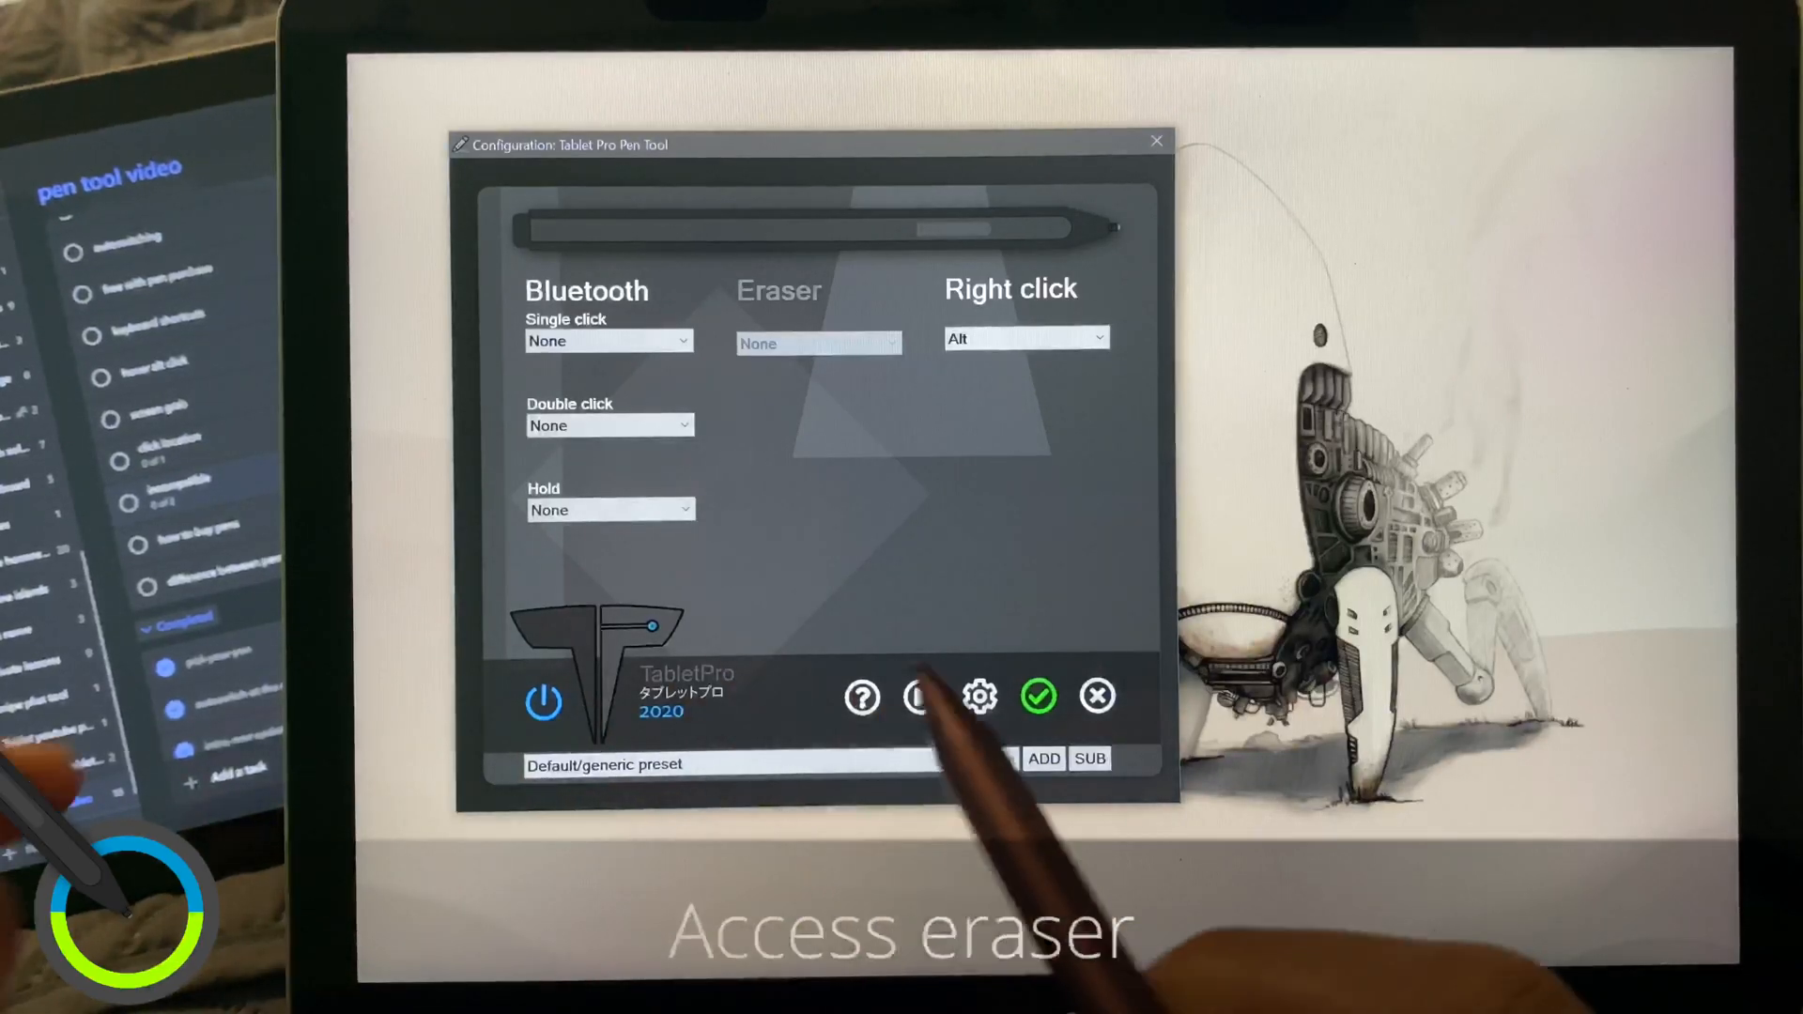
pyautogui.click(979, 699)
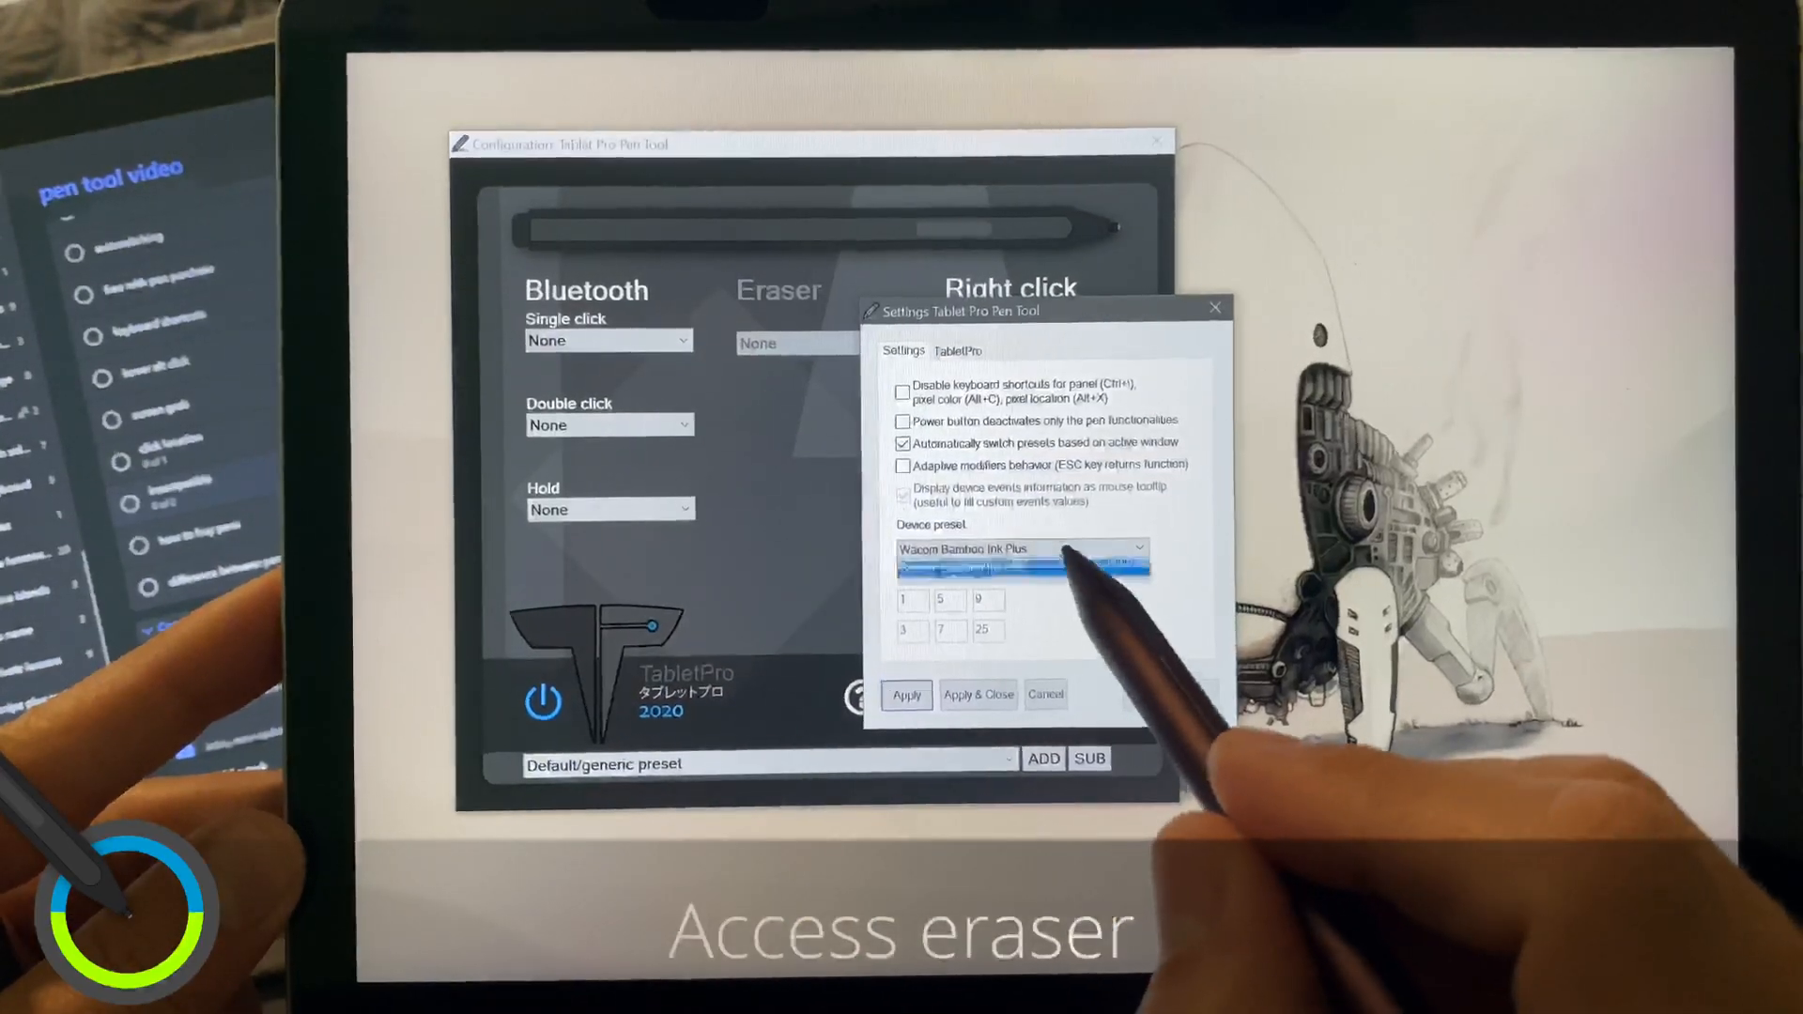
pyautogui.click(1022, 547)
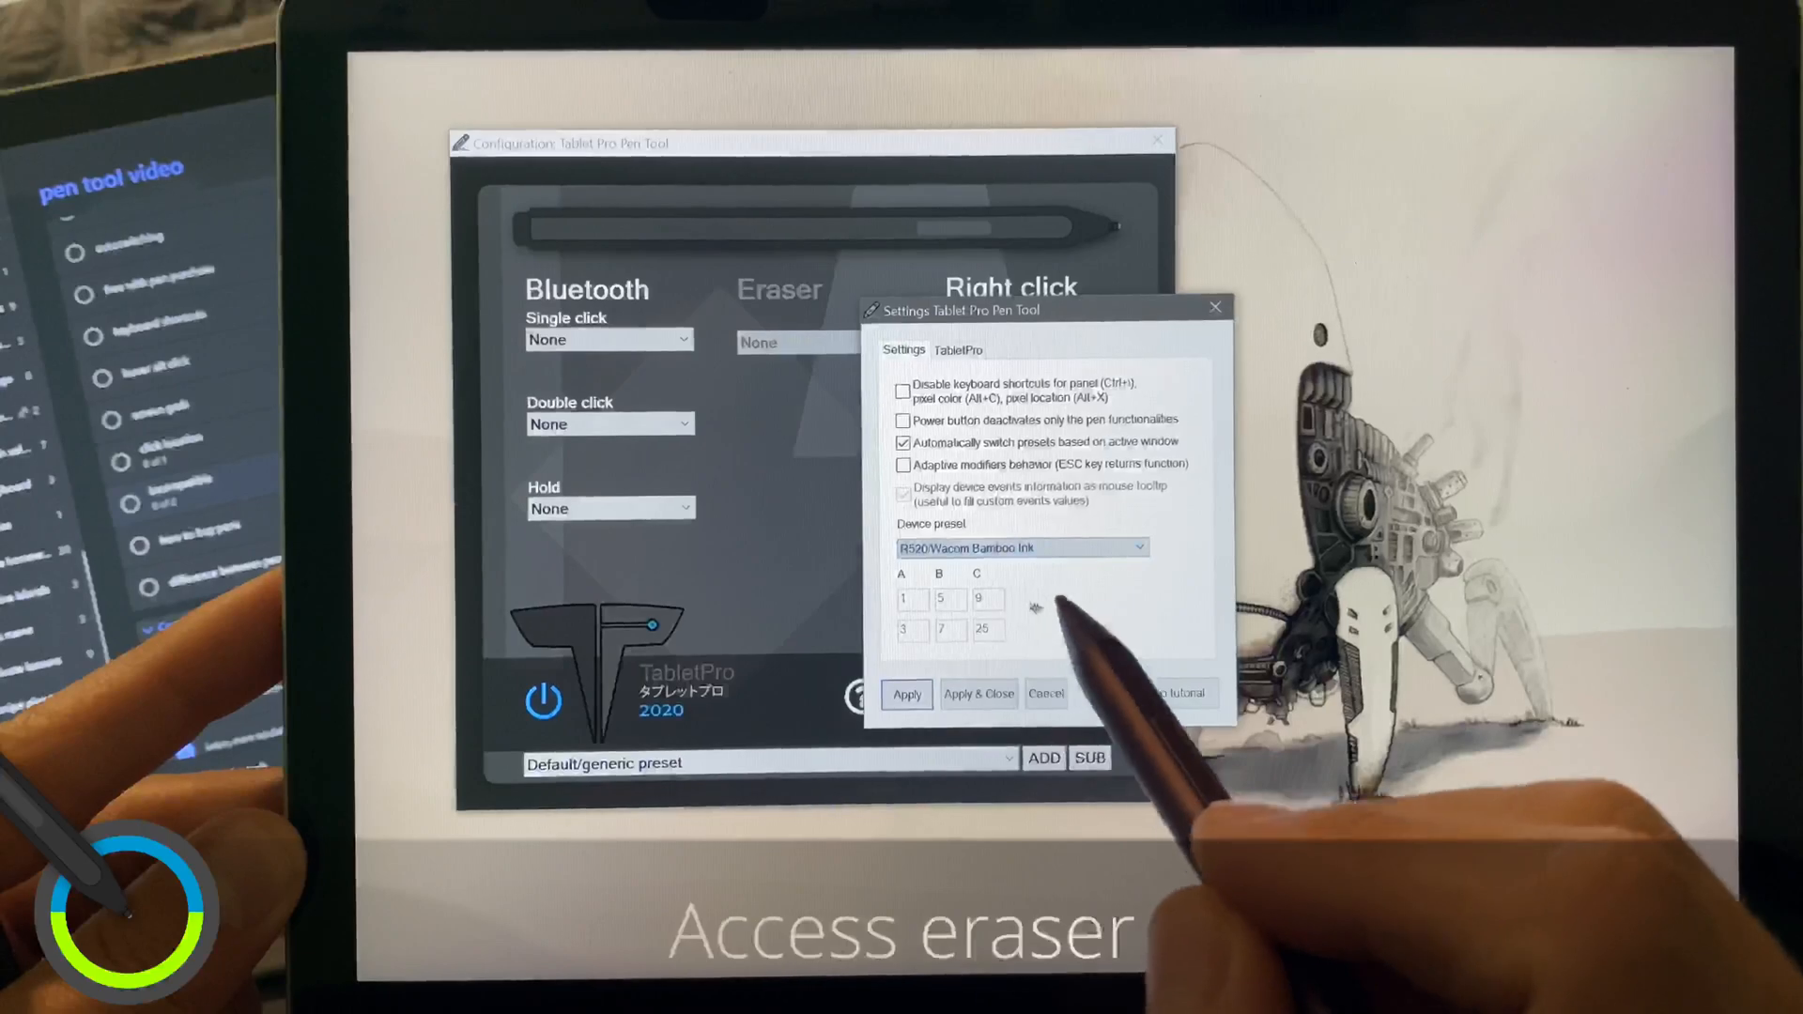
pyautogui.click(903, 464)
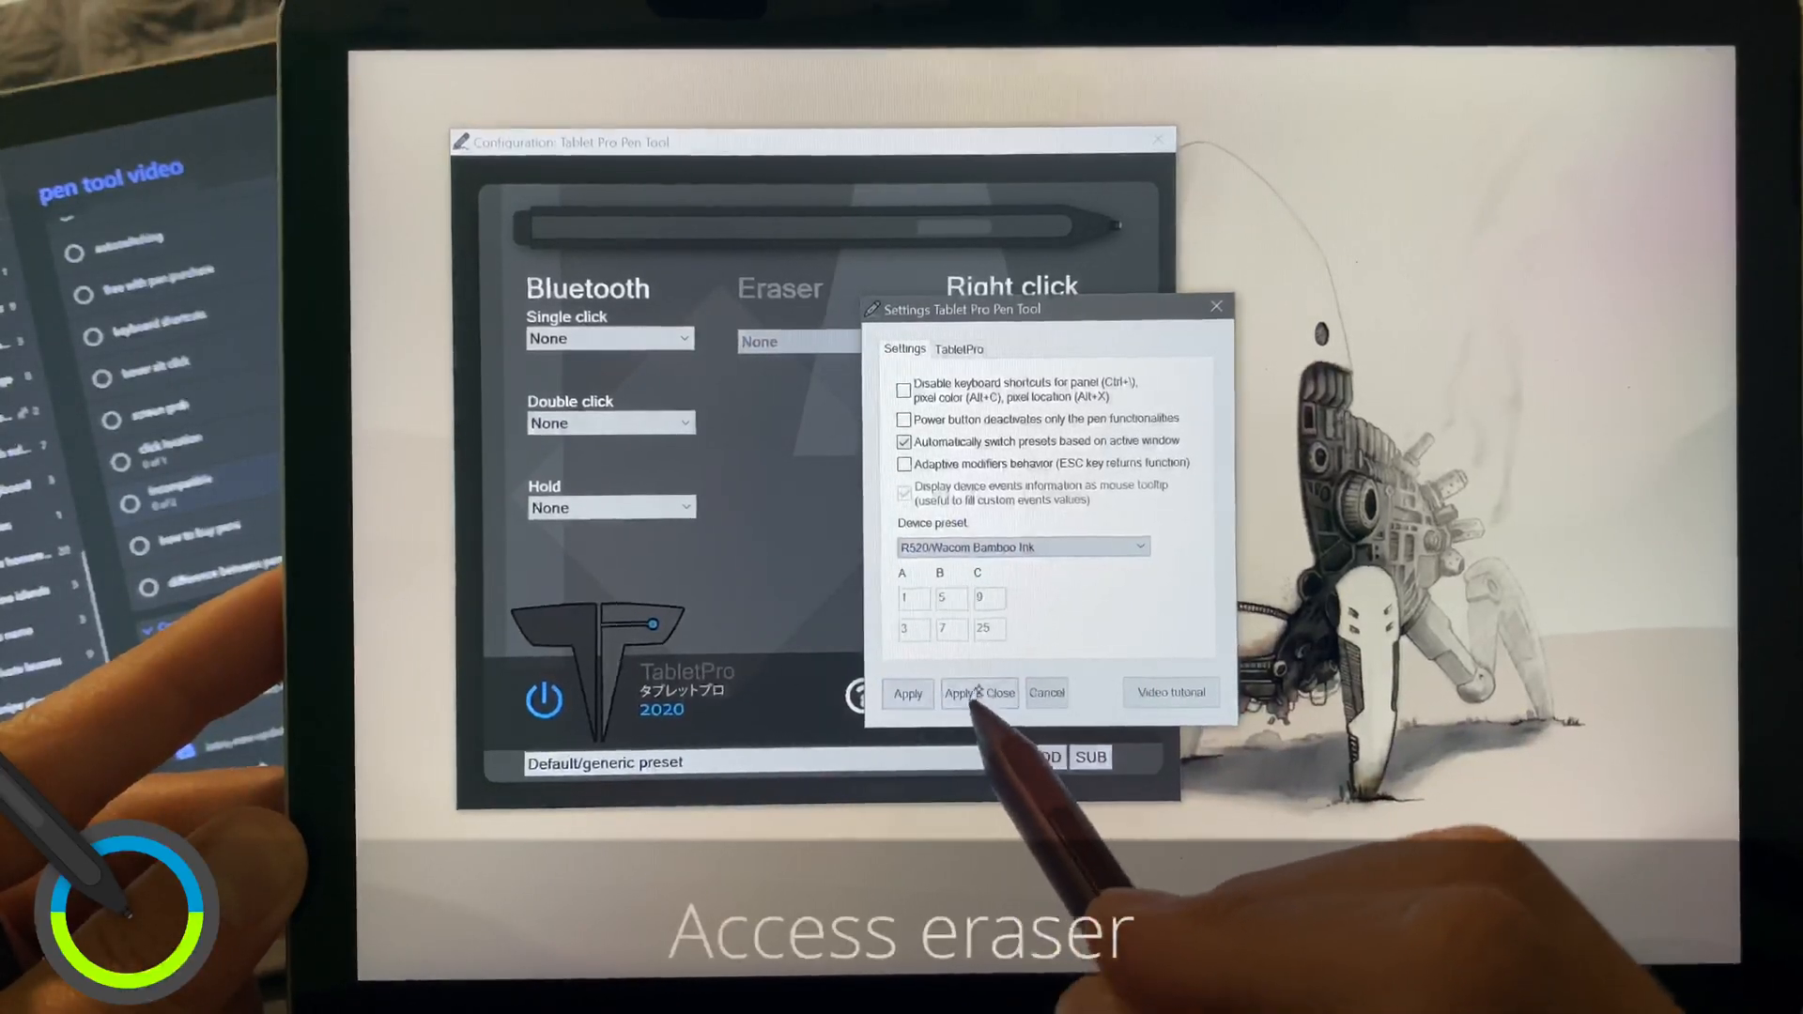
pyautogui.click(975, 693)
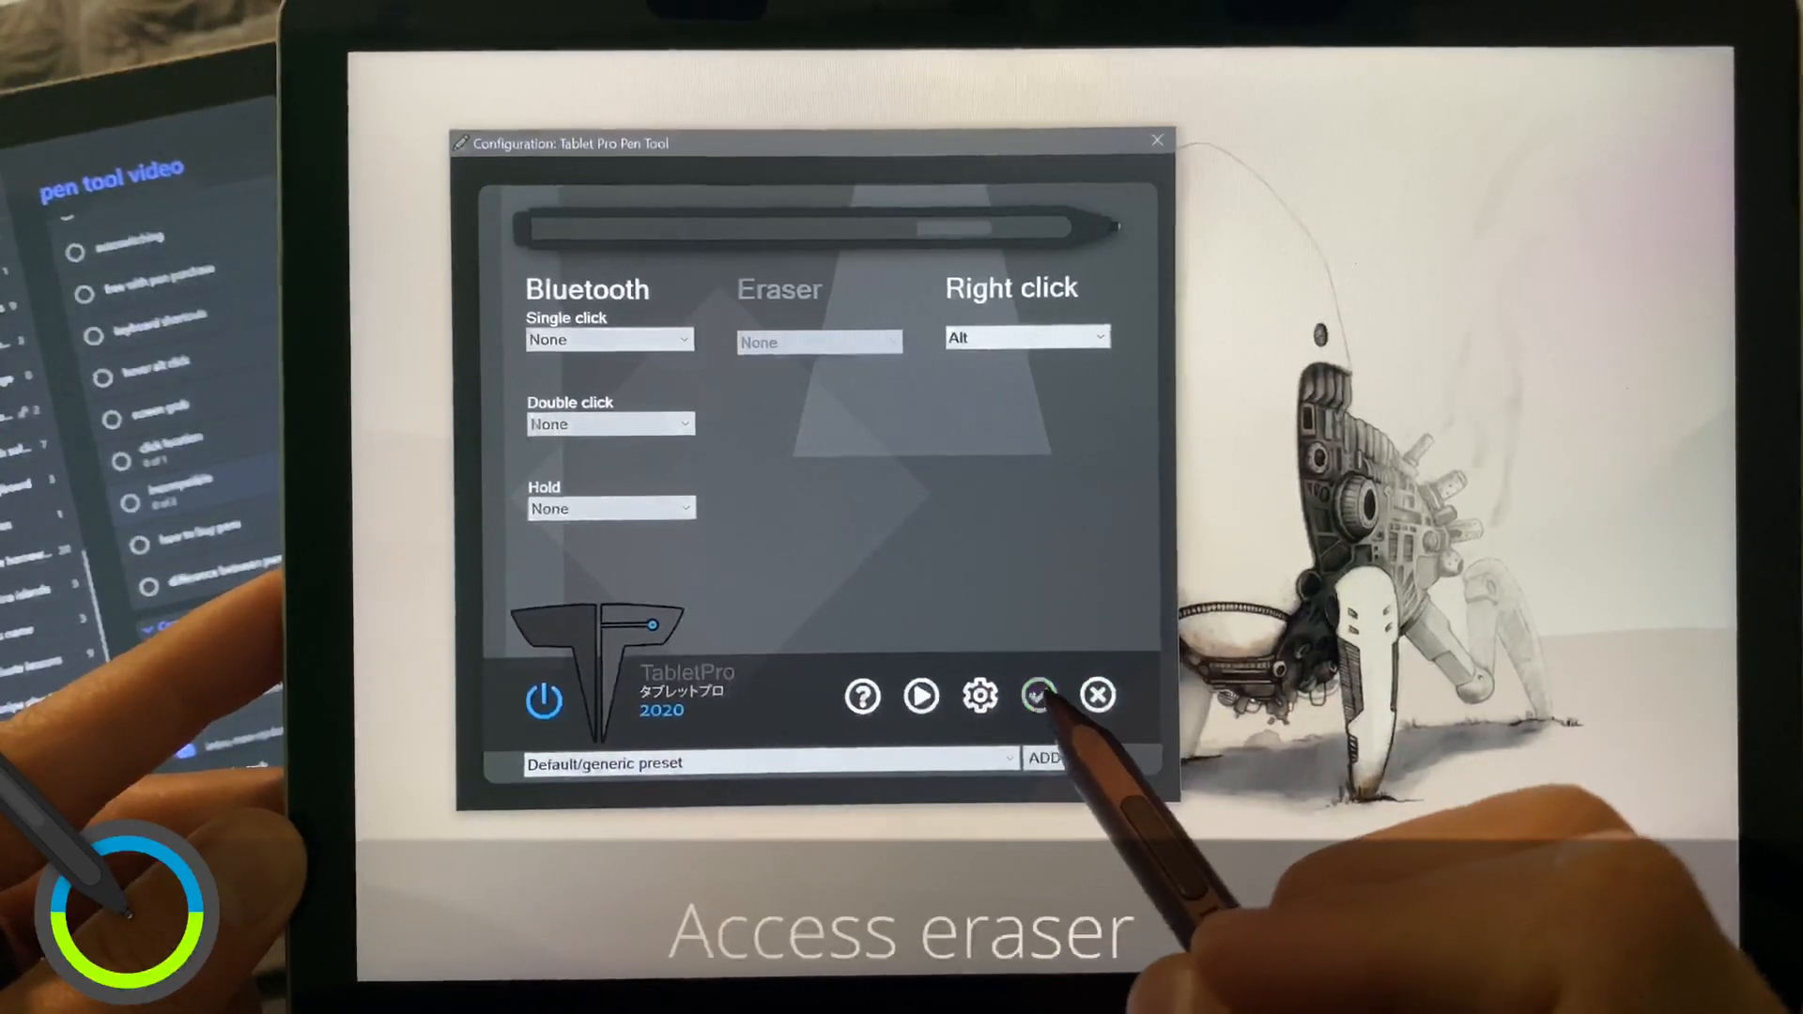
pyautogui.click(1037, 695)
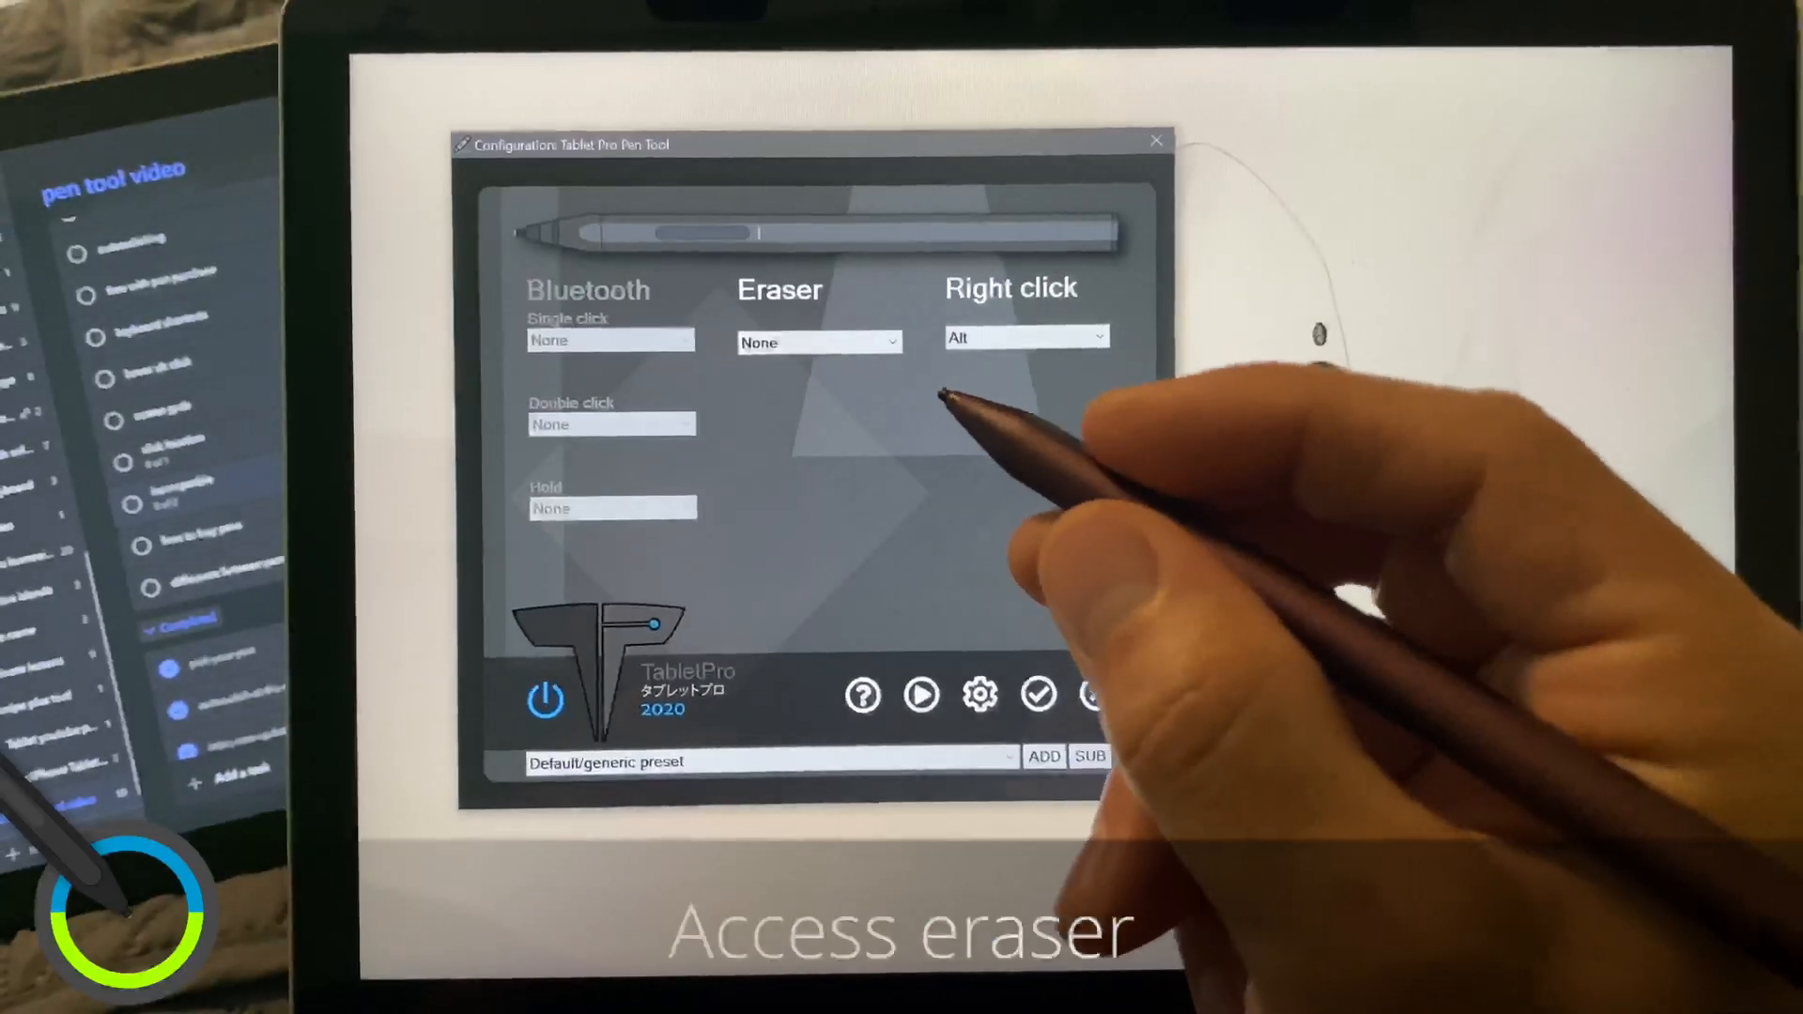
pyautogui.moveTo(1001, 322)
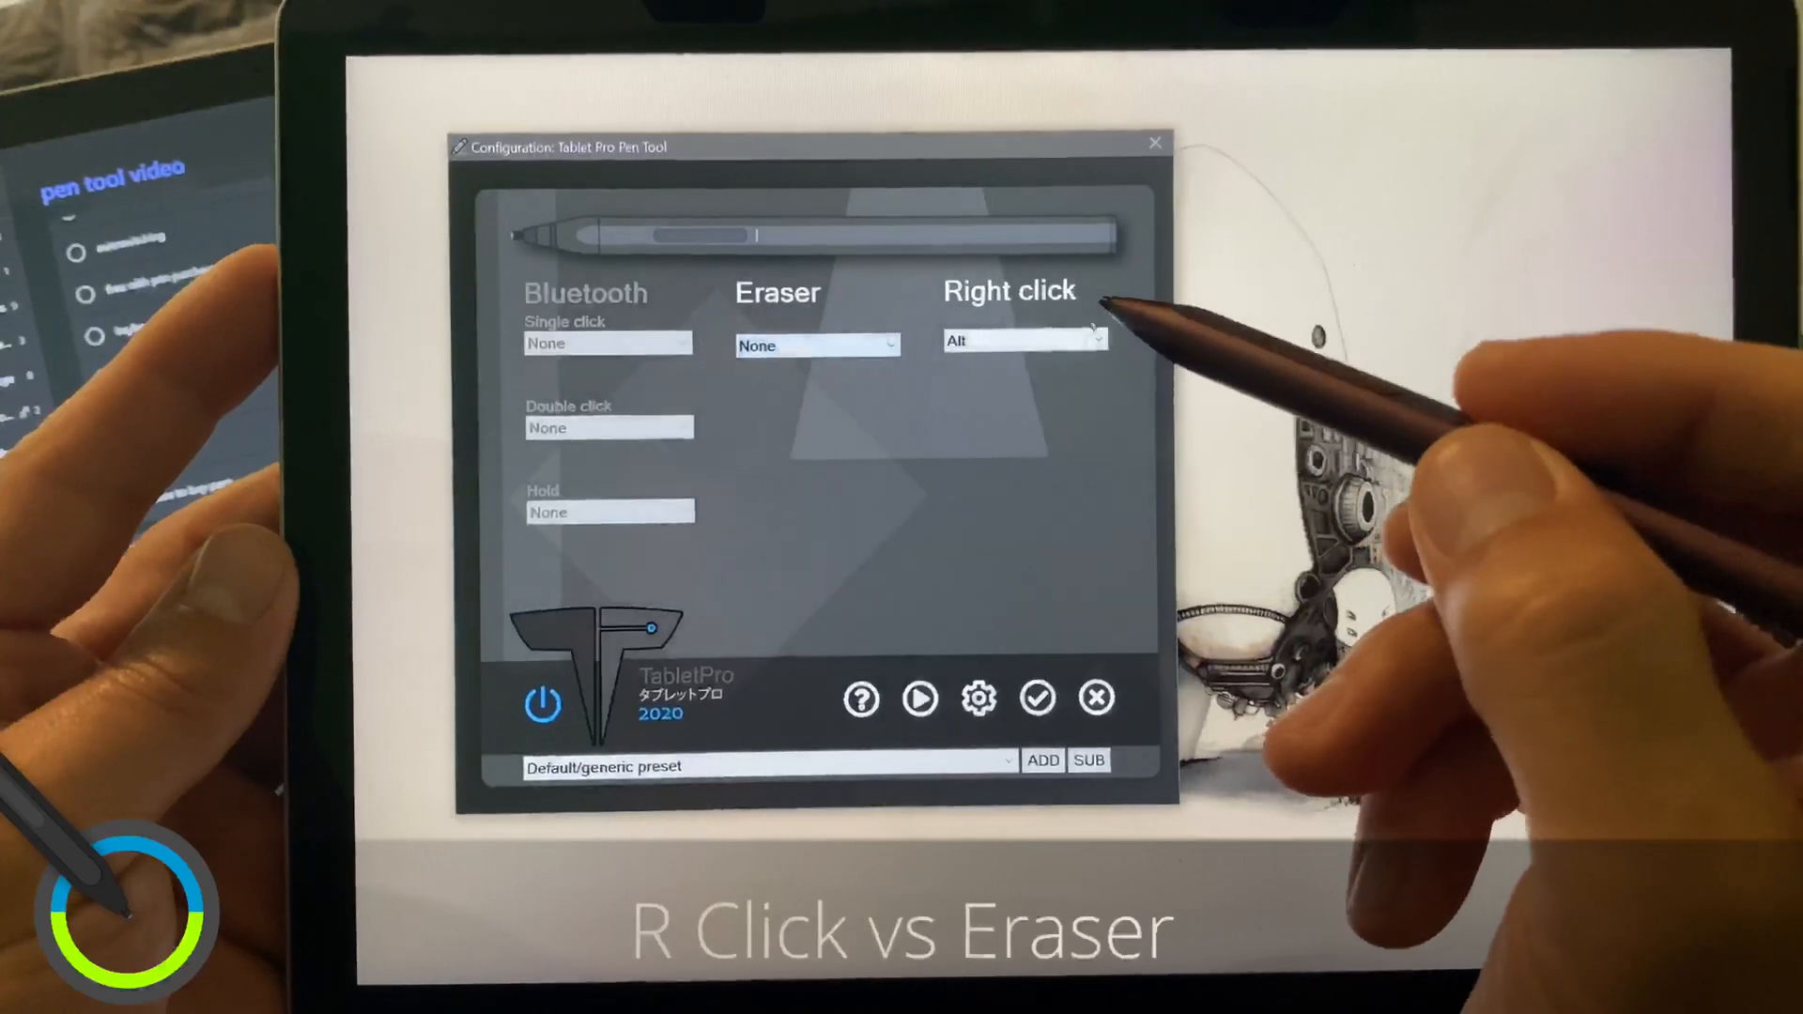
pyautogui.click(1022, 342)
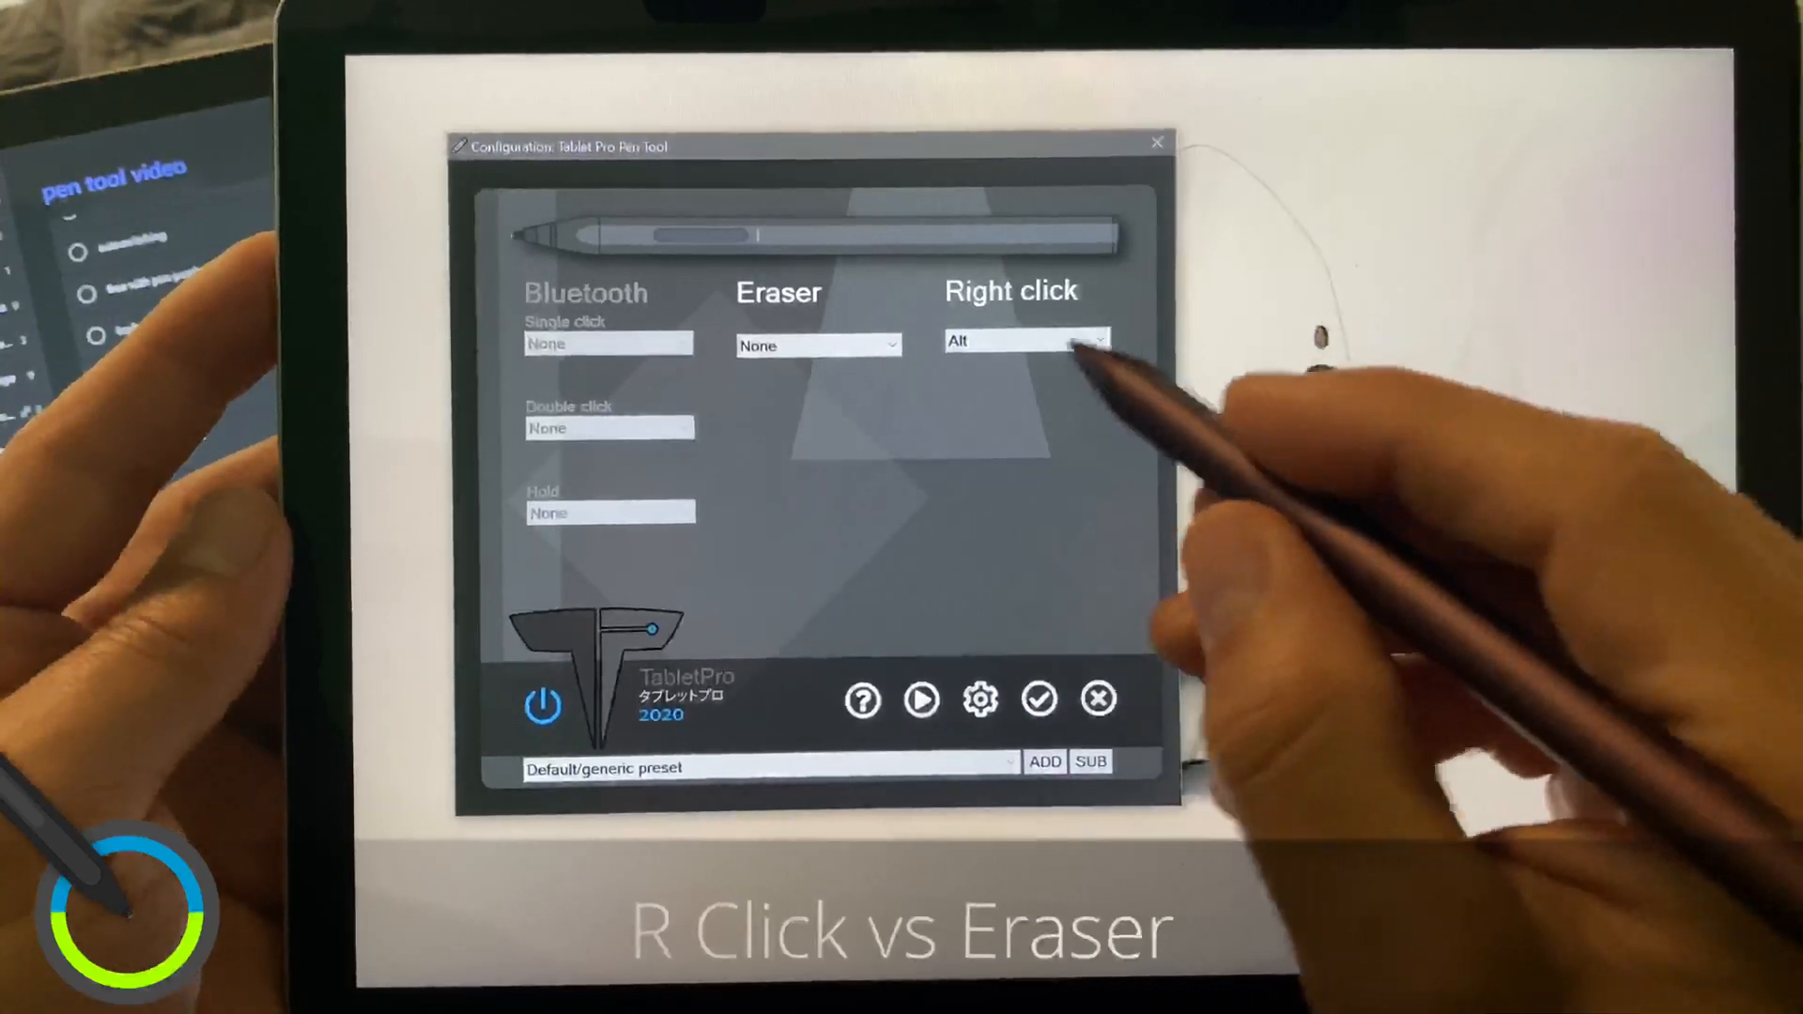
pyautogui.click(818, 346)
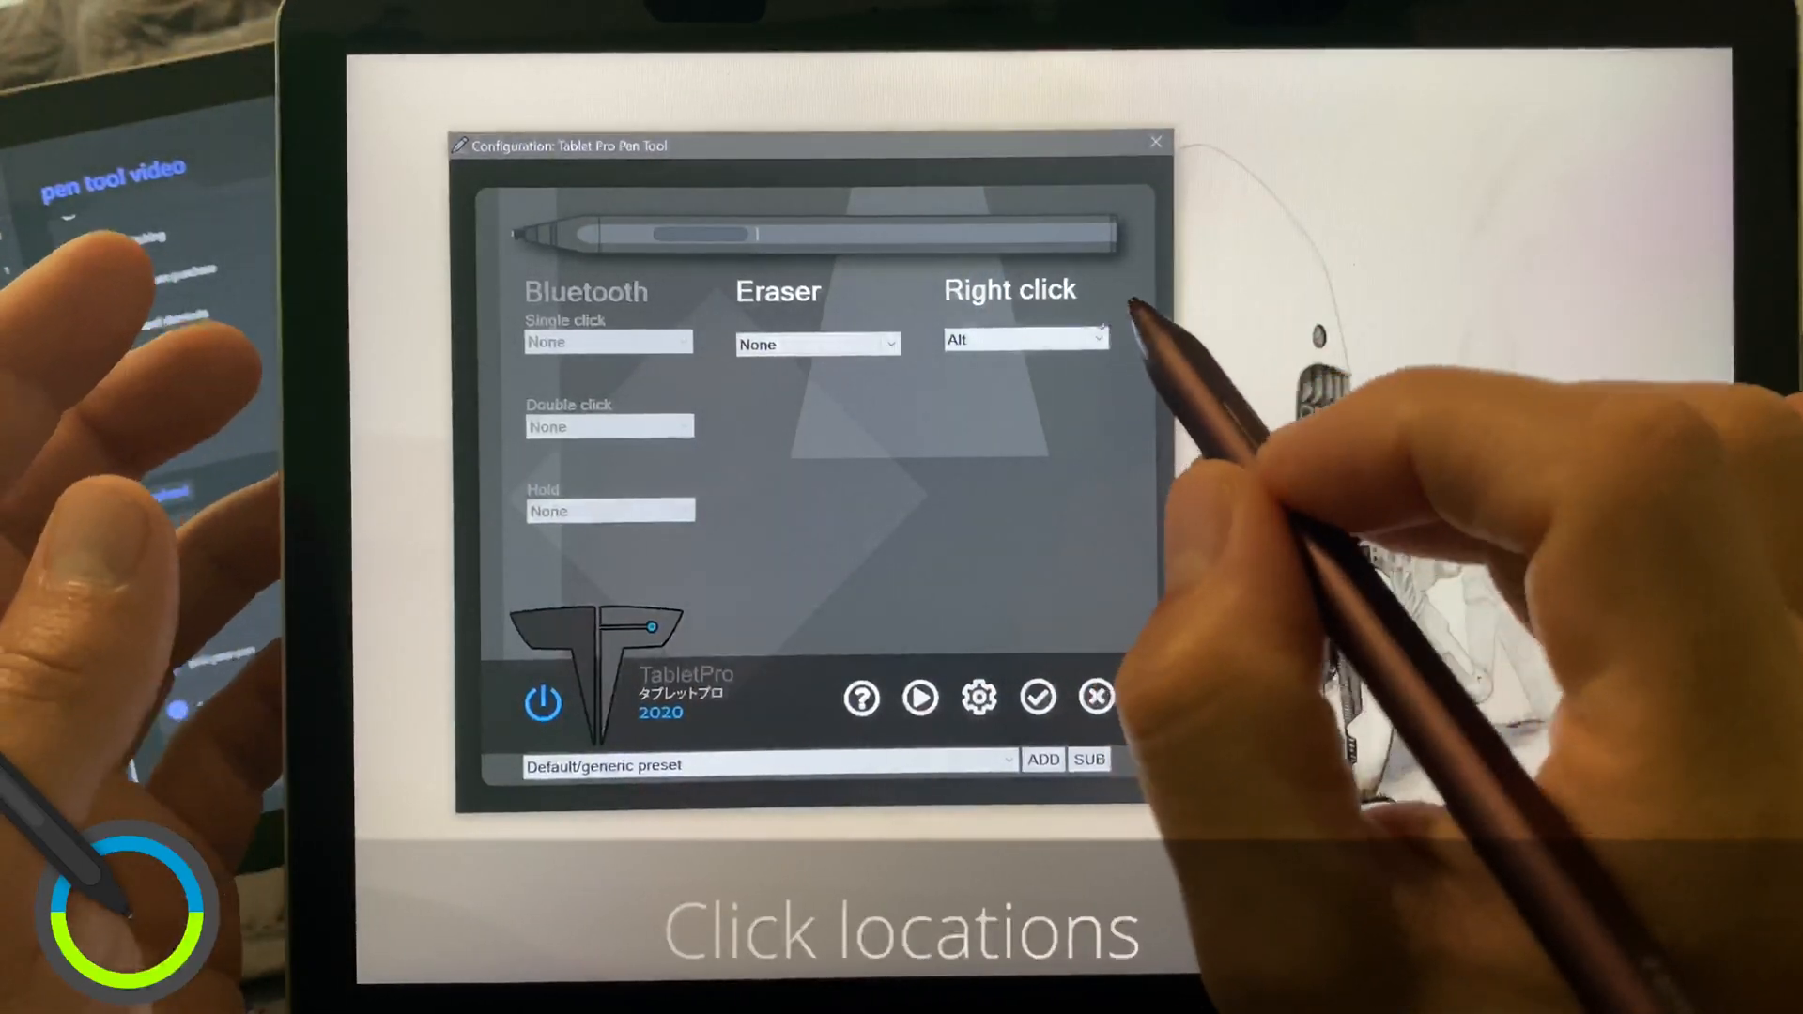
# Assign Click locations as the pen's right-click button action
pyautogui.click(1022, 340)
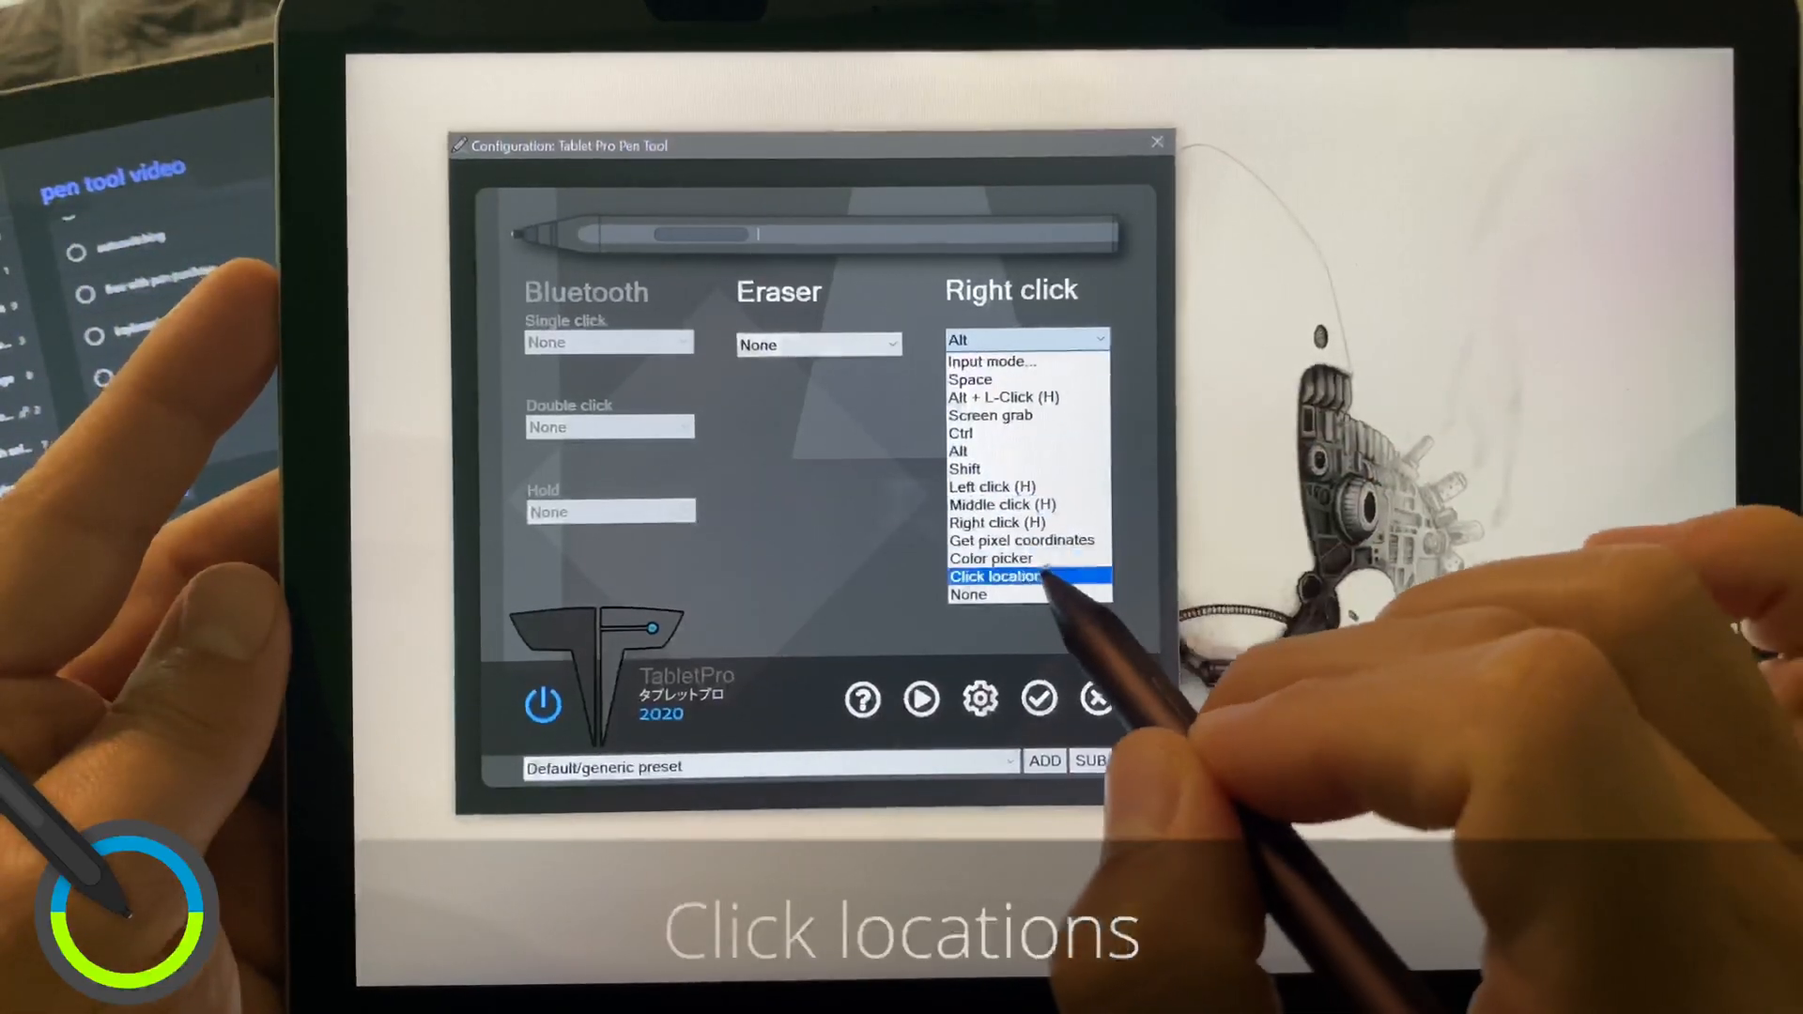
pyautogui.click(1002, 577)
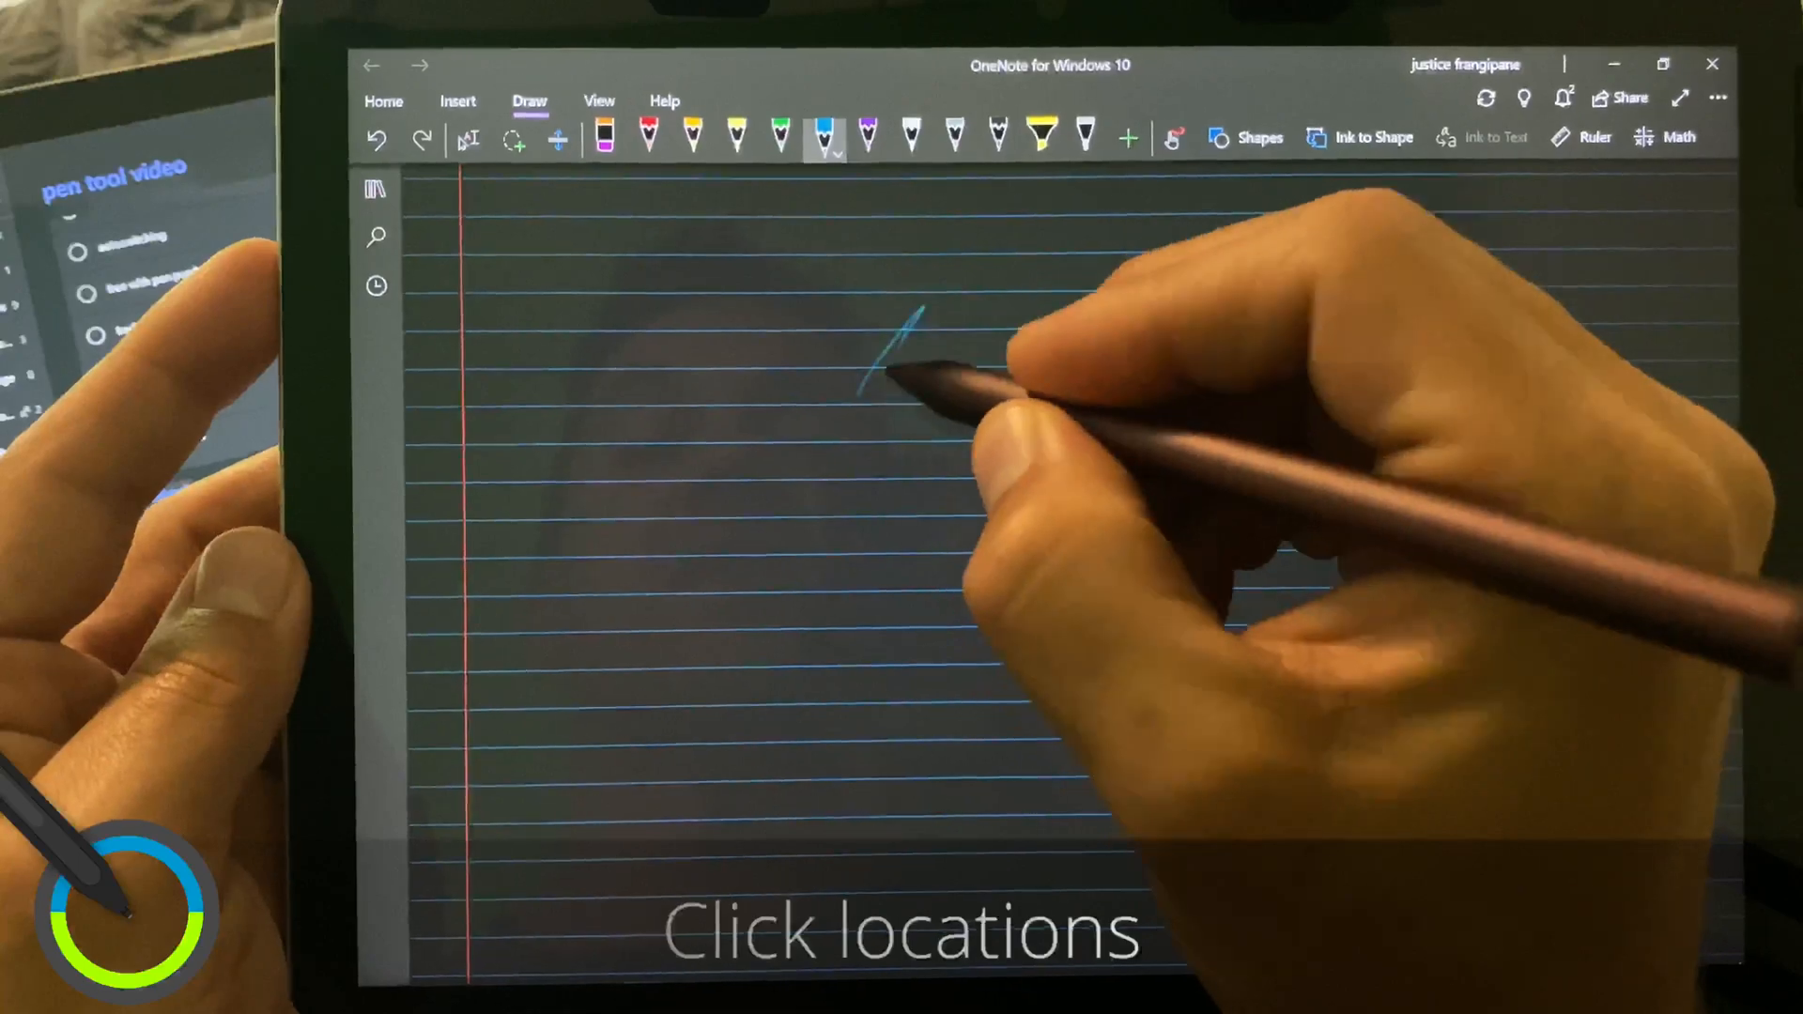
# Draw a blue zigzag on the top line, switch pen colour, and draw a green zigzag on the second line
pyautogui.moveTo(909, 321); pyautogui.dragTo(1001, 368)
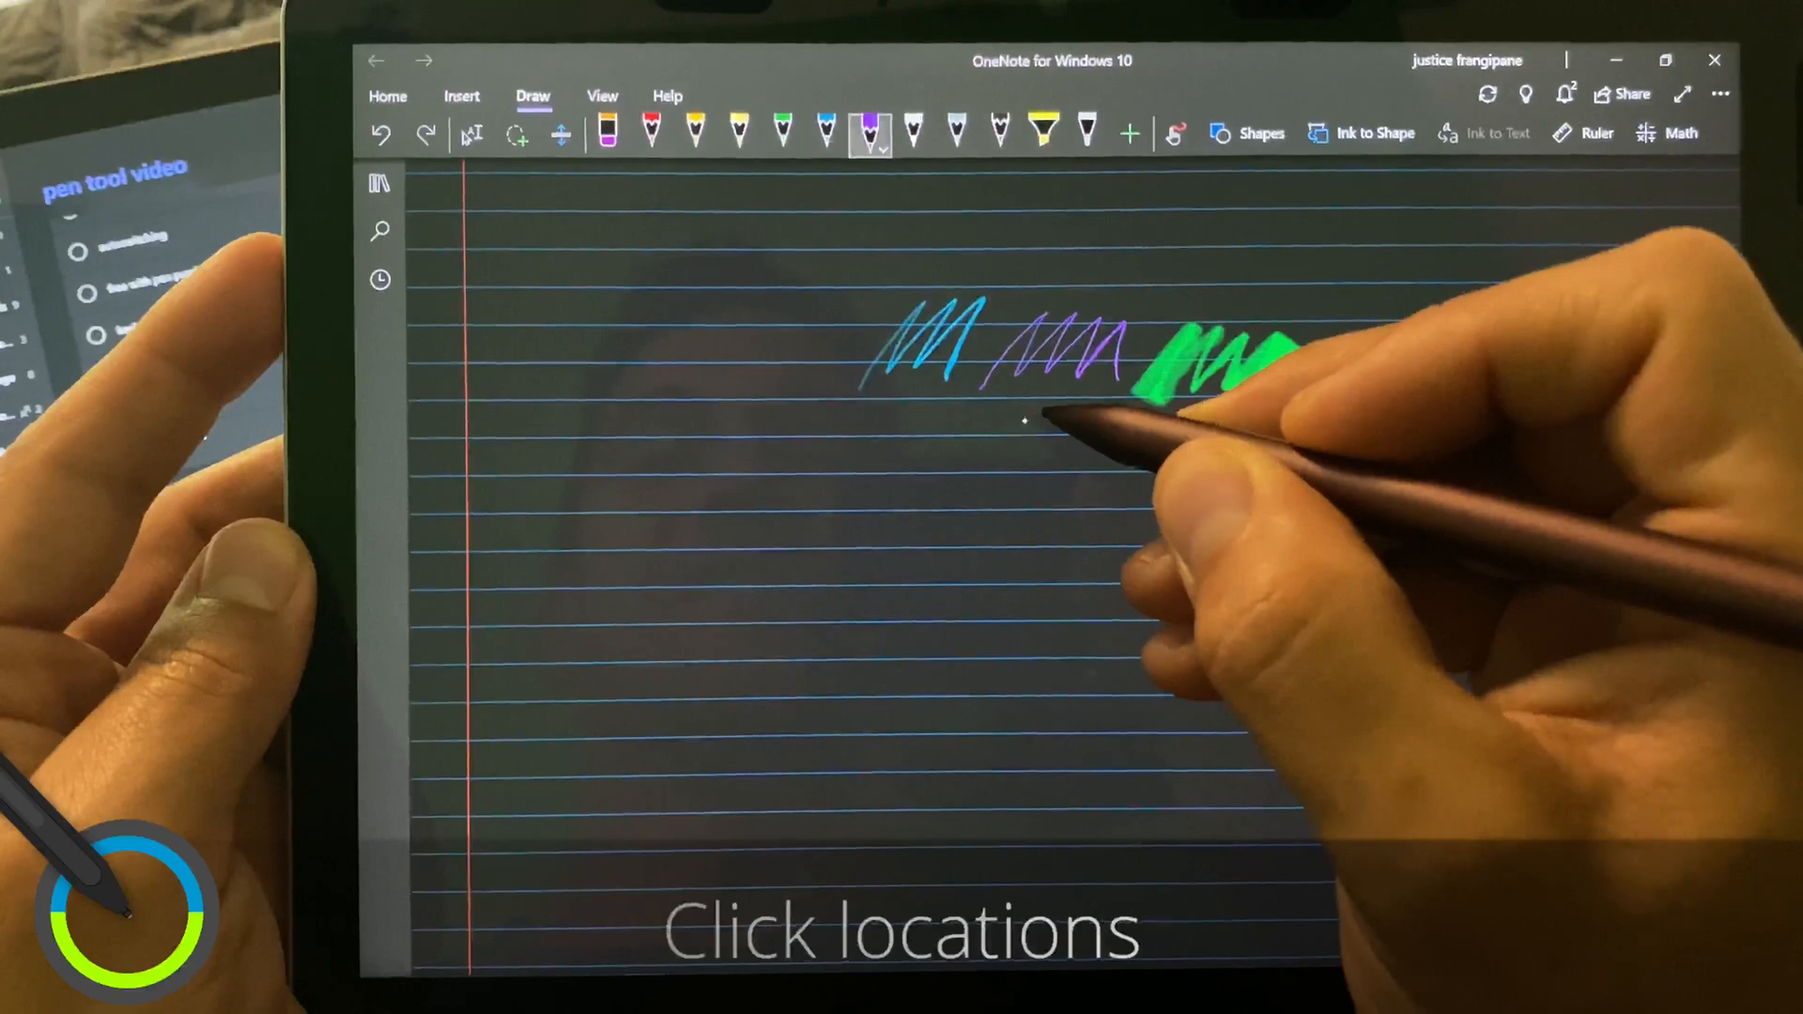
pyautogui.click(786, 132)
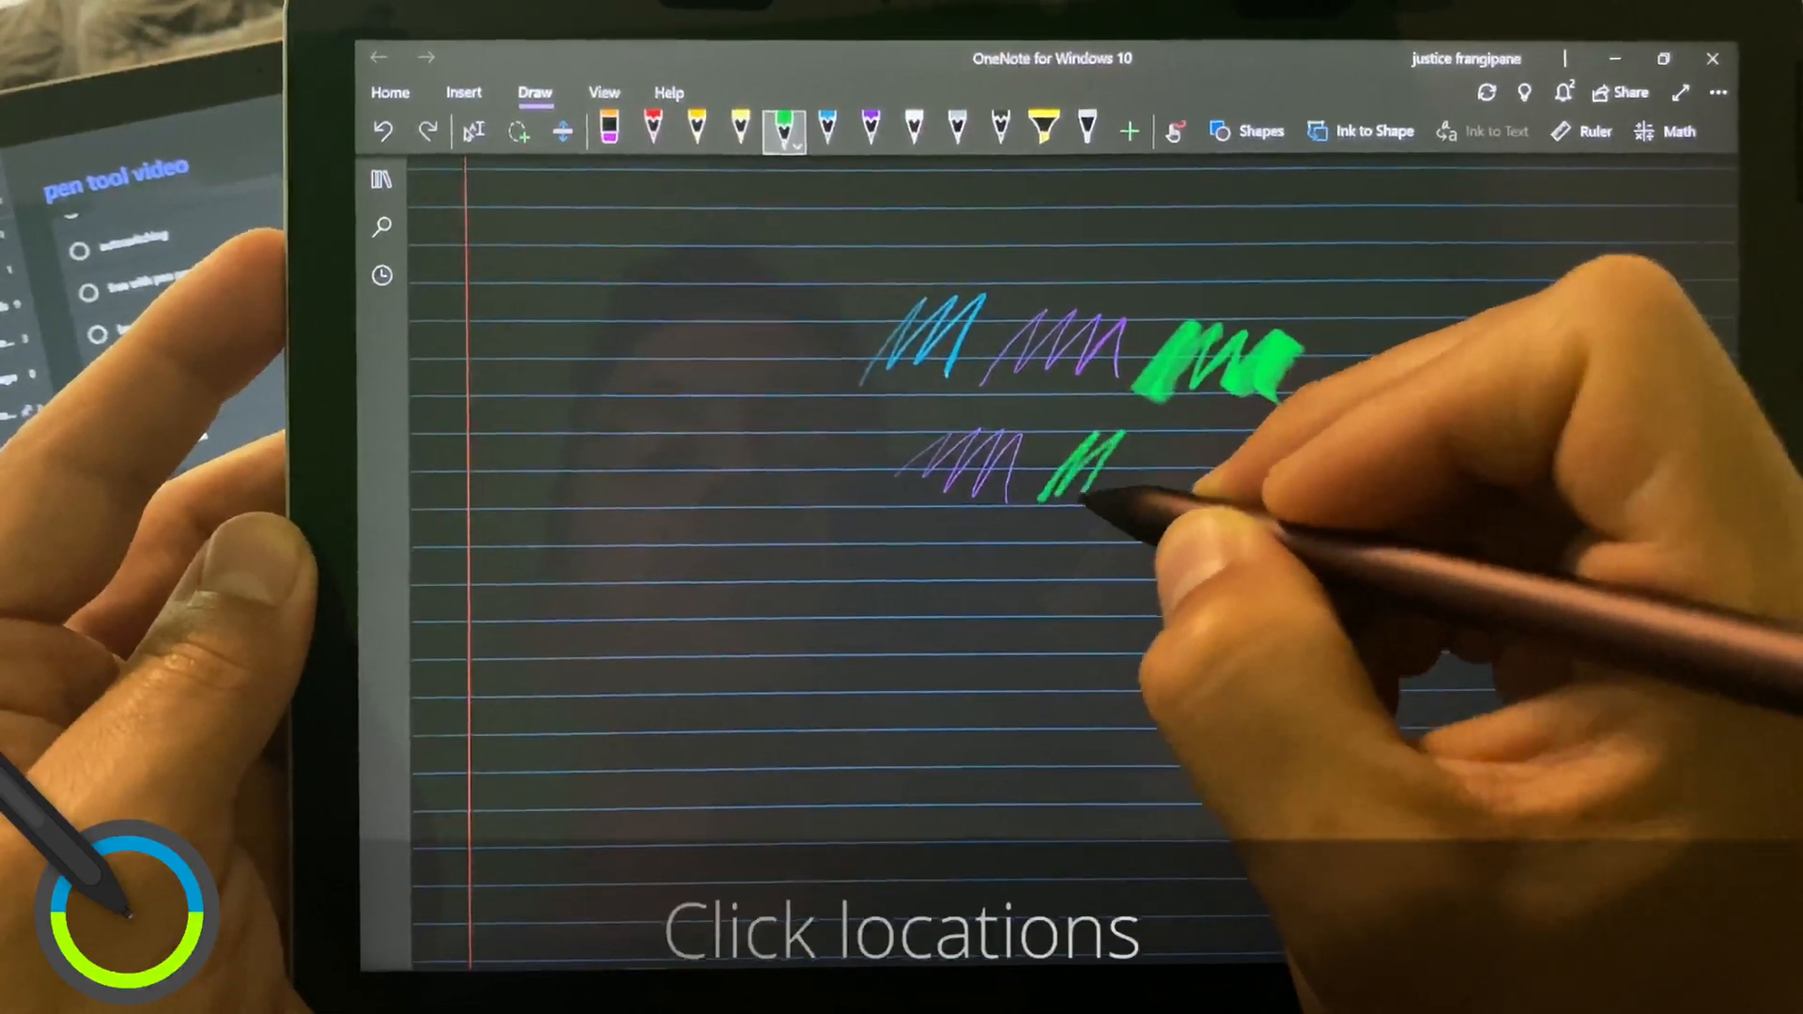
pyautogui.moveTo(1035, 466); pyautogui.dragTo(1161, 466)
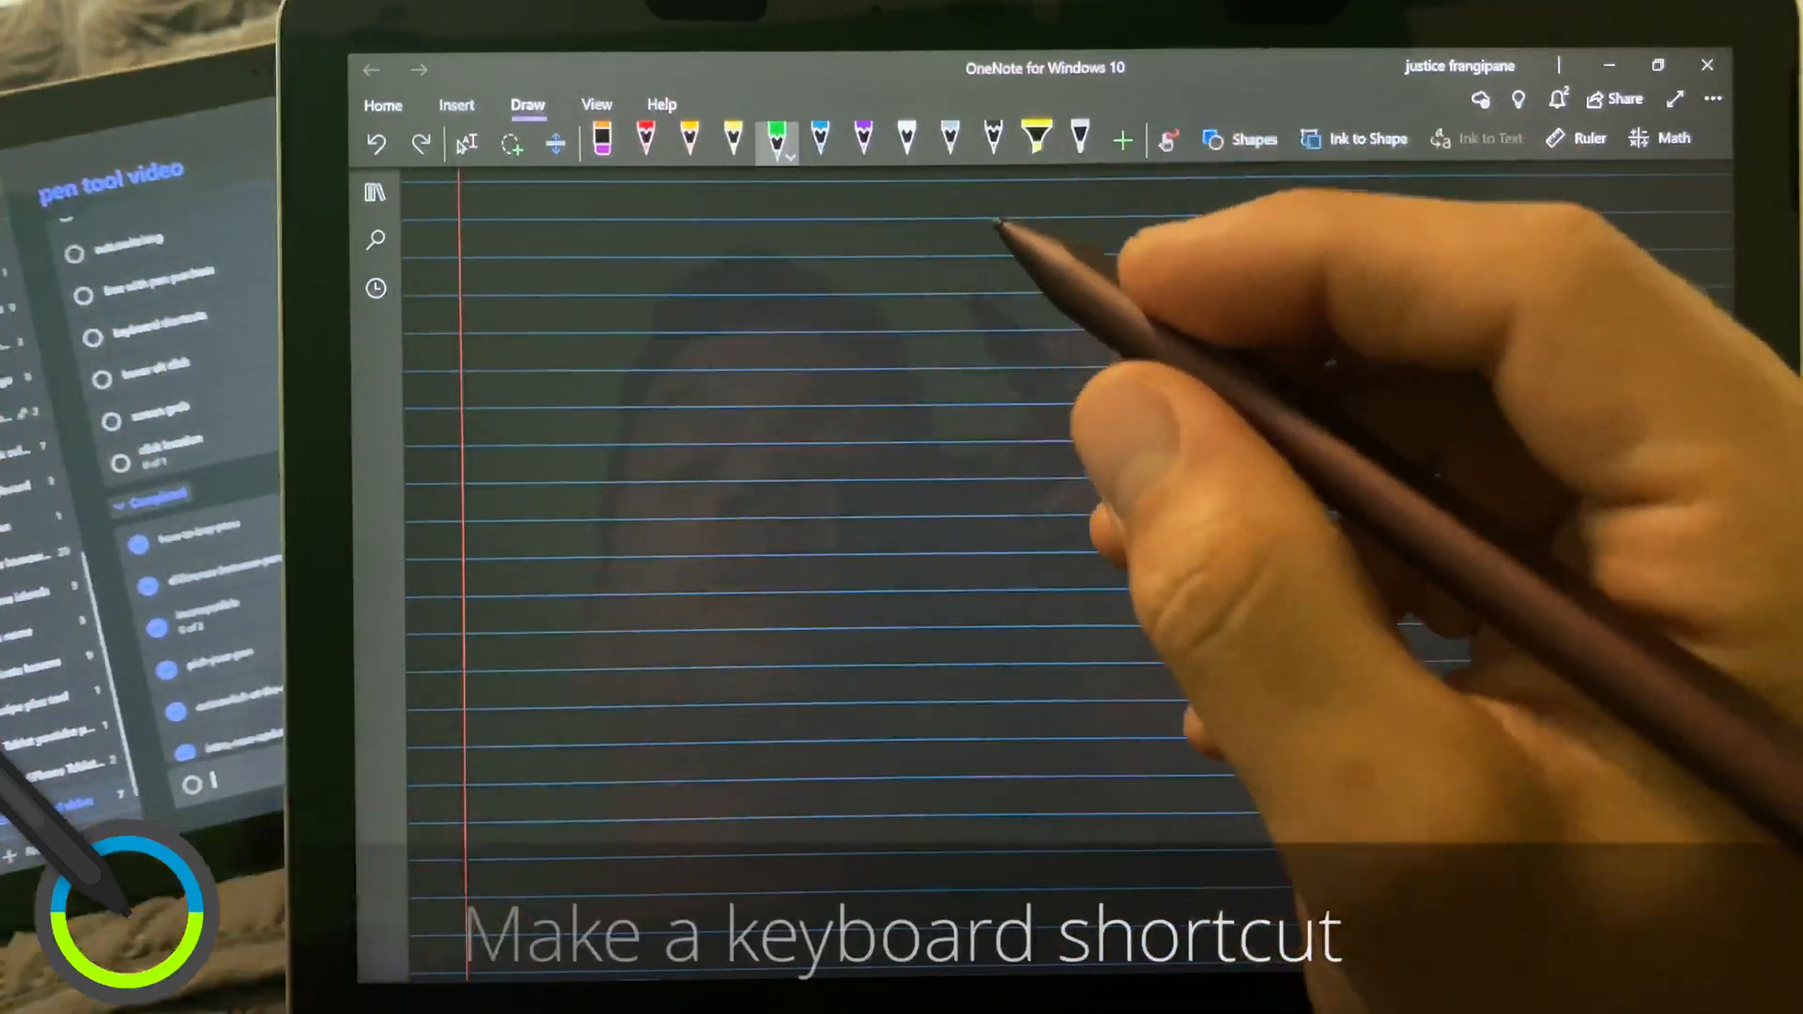
pyautogui.moveTo(1093, 299)
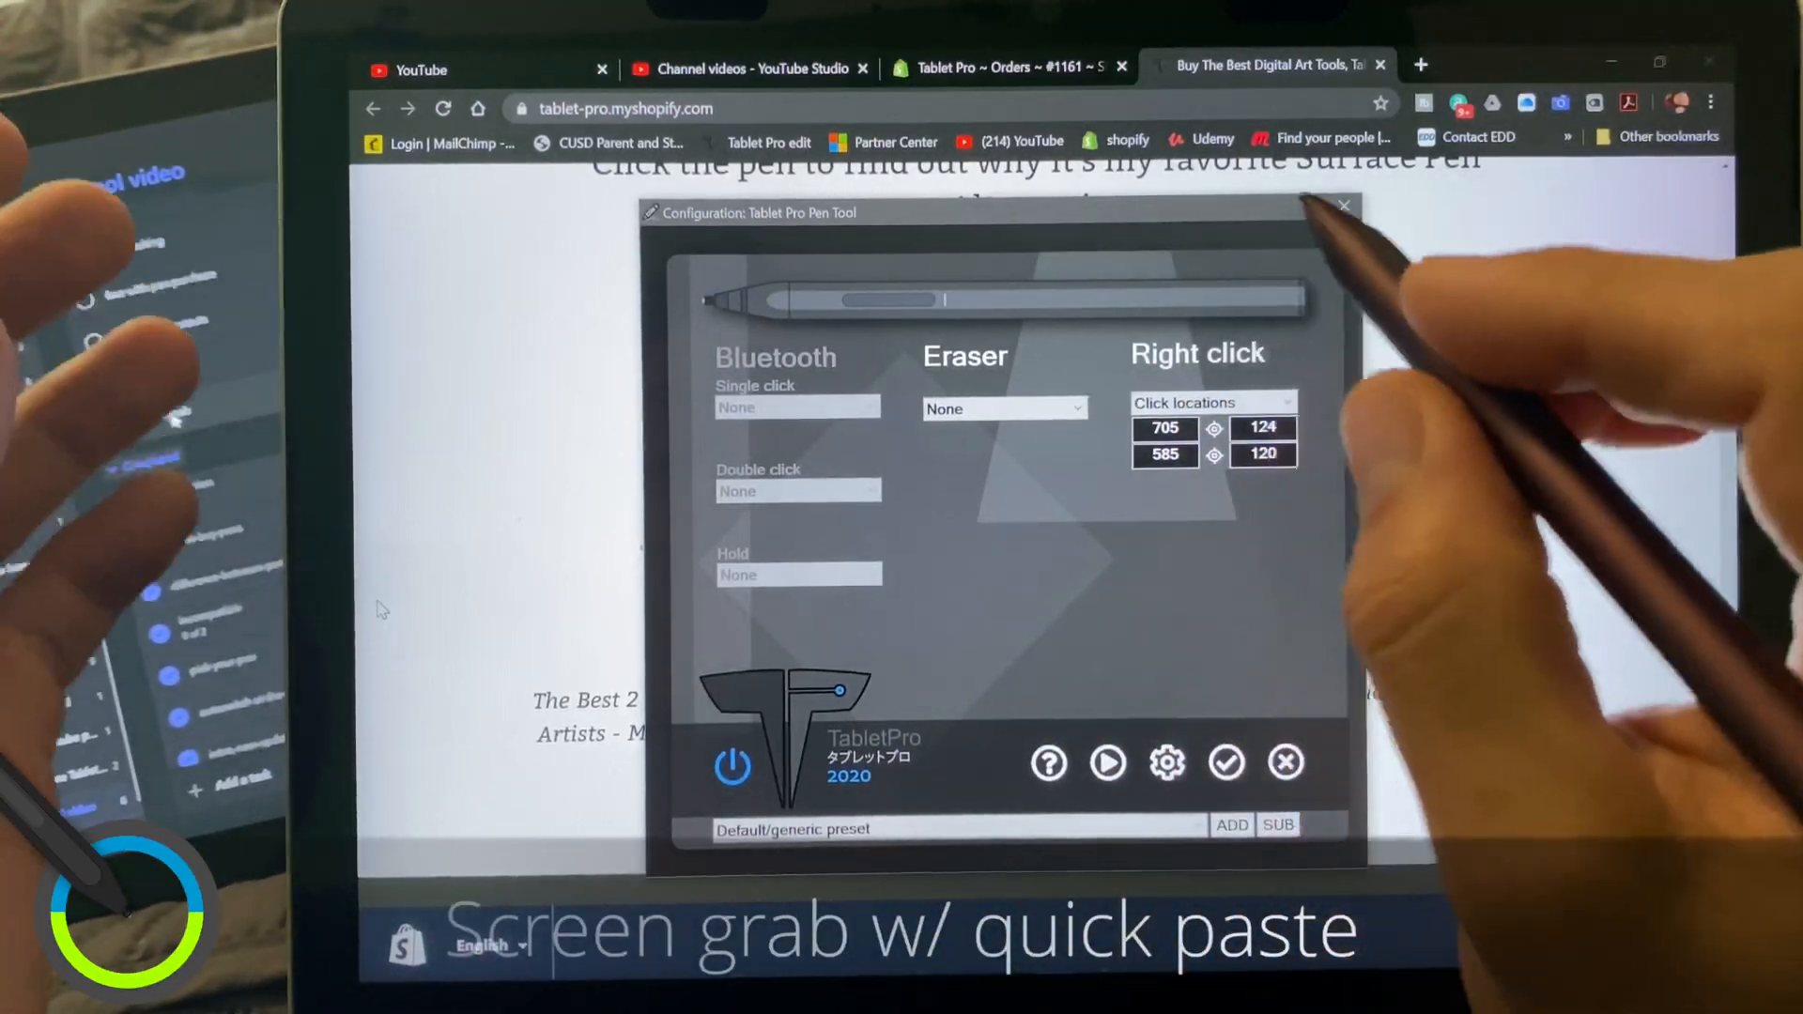
# Assign Screen grab as the eraser button action
pyautogui.click(1001, 407)
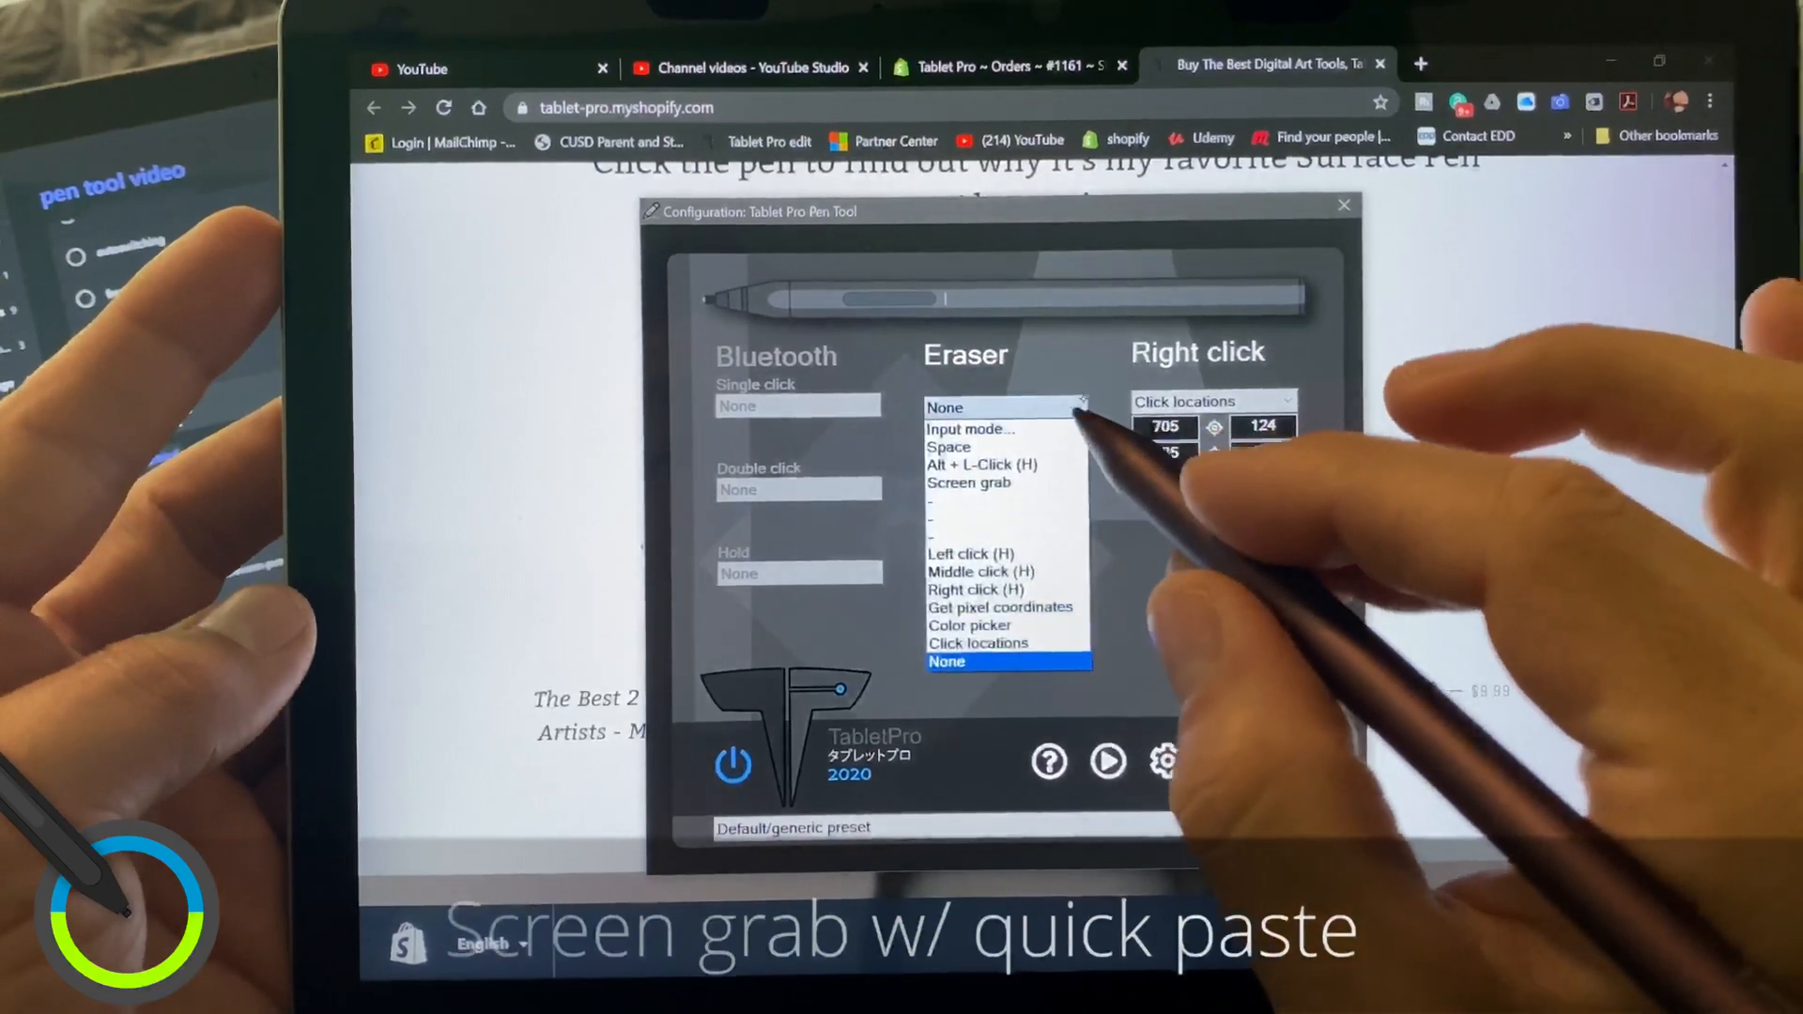
pyautogui.click(969, 483)
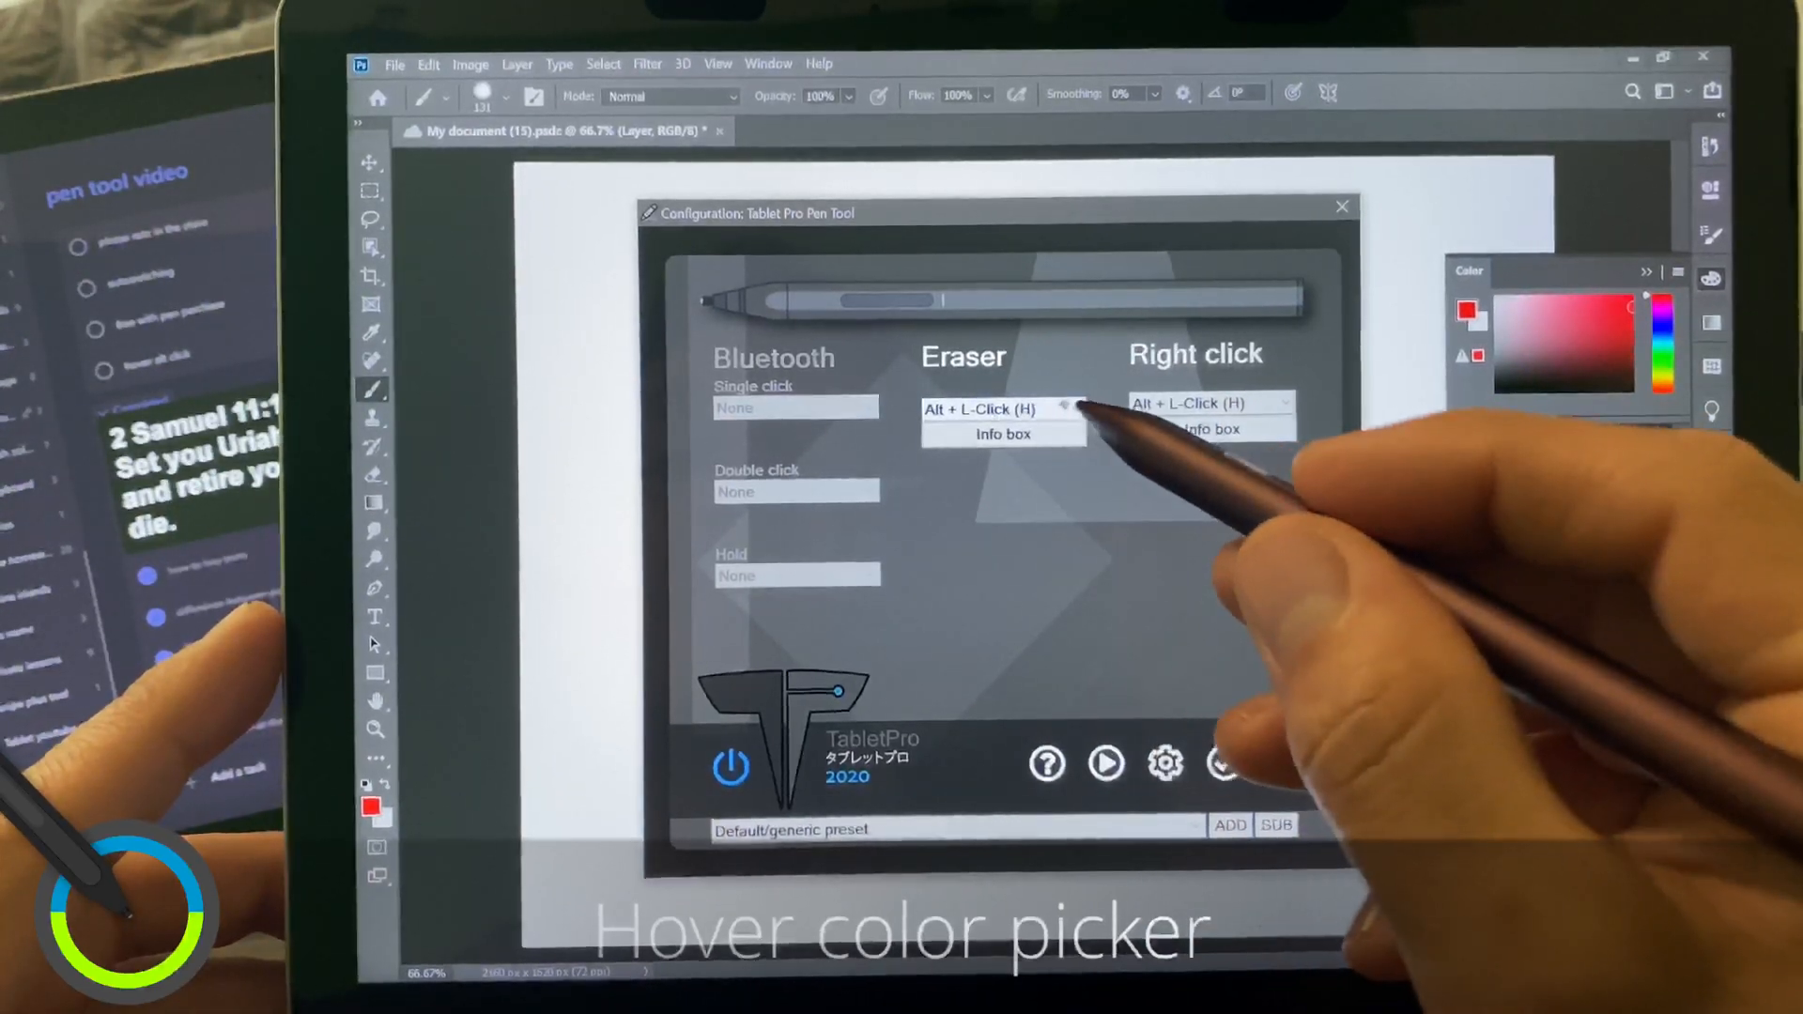
# Close the Tablet Pro configuration to paint in Photoshop
pyautogui.click(997, 409)
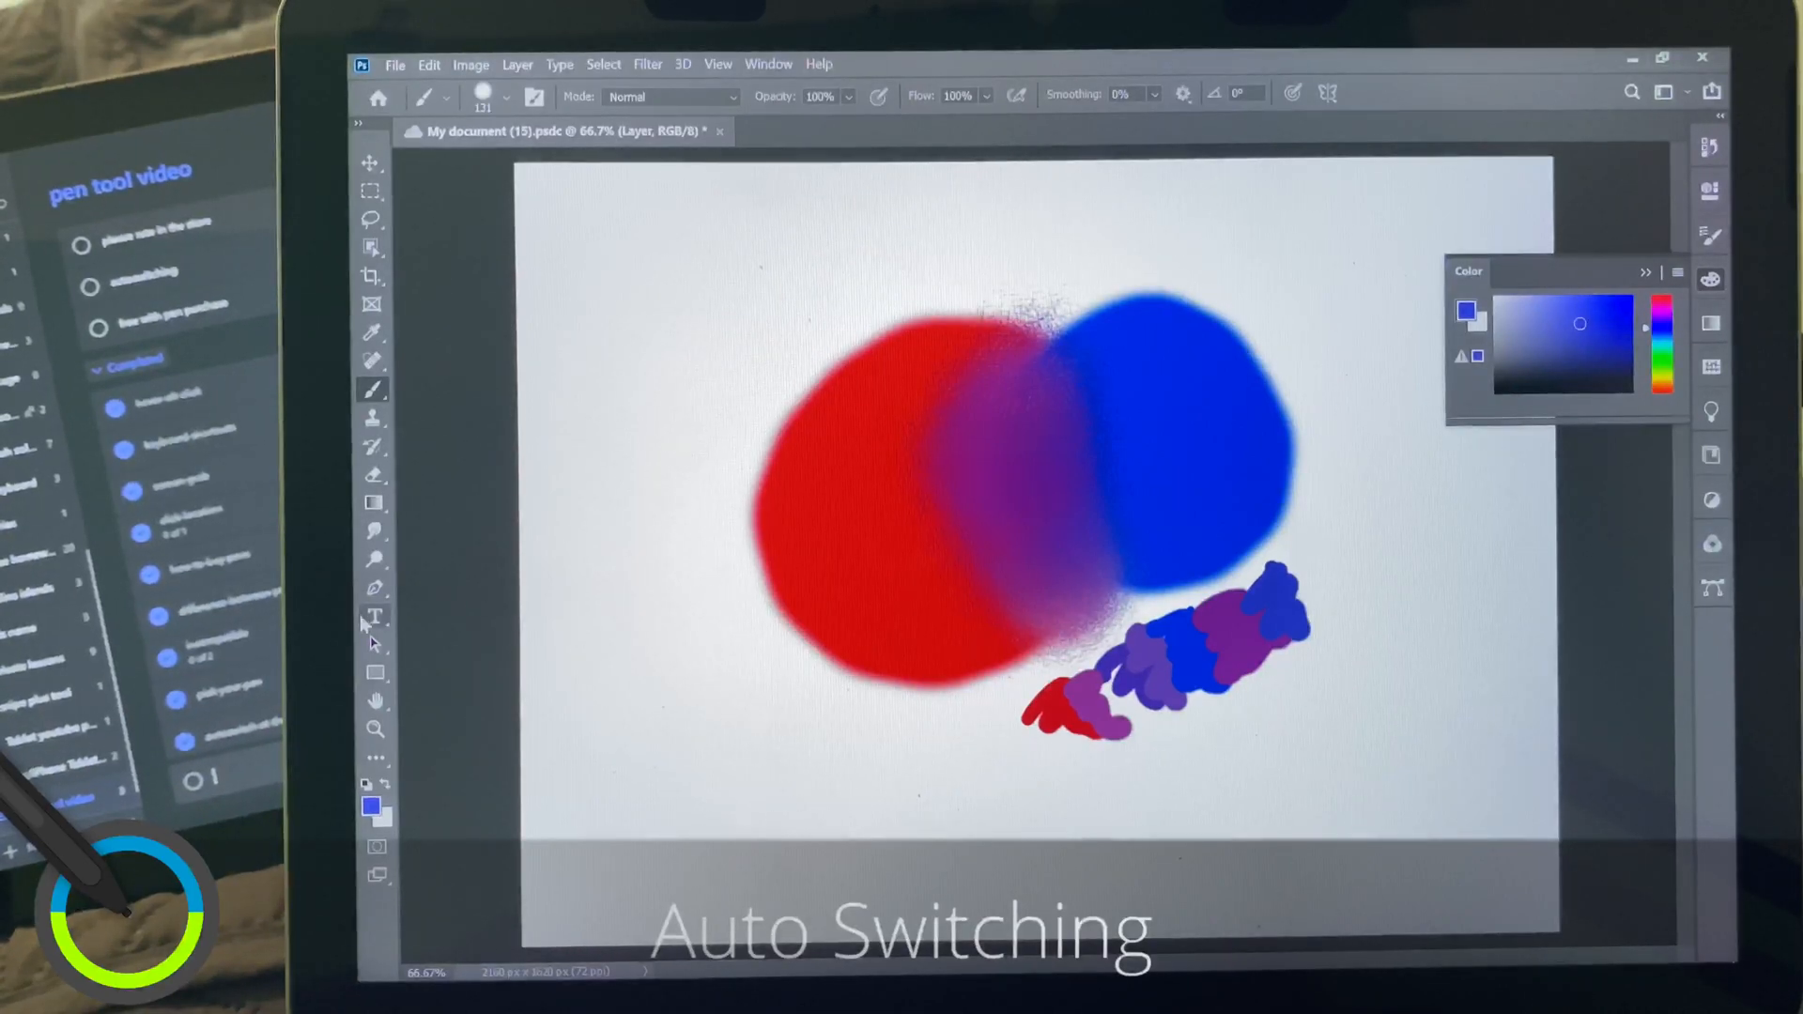
pyautogui.moveTo(742, 553)
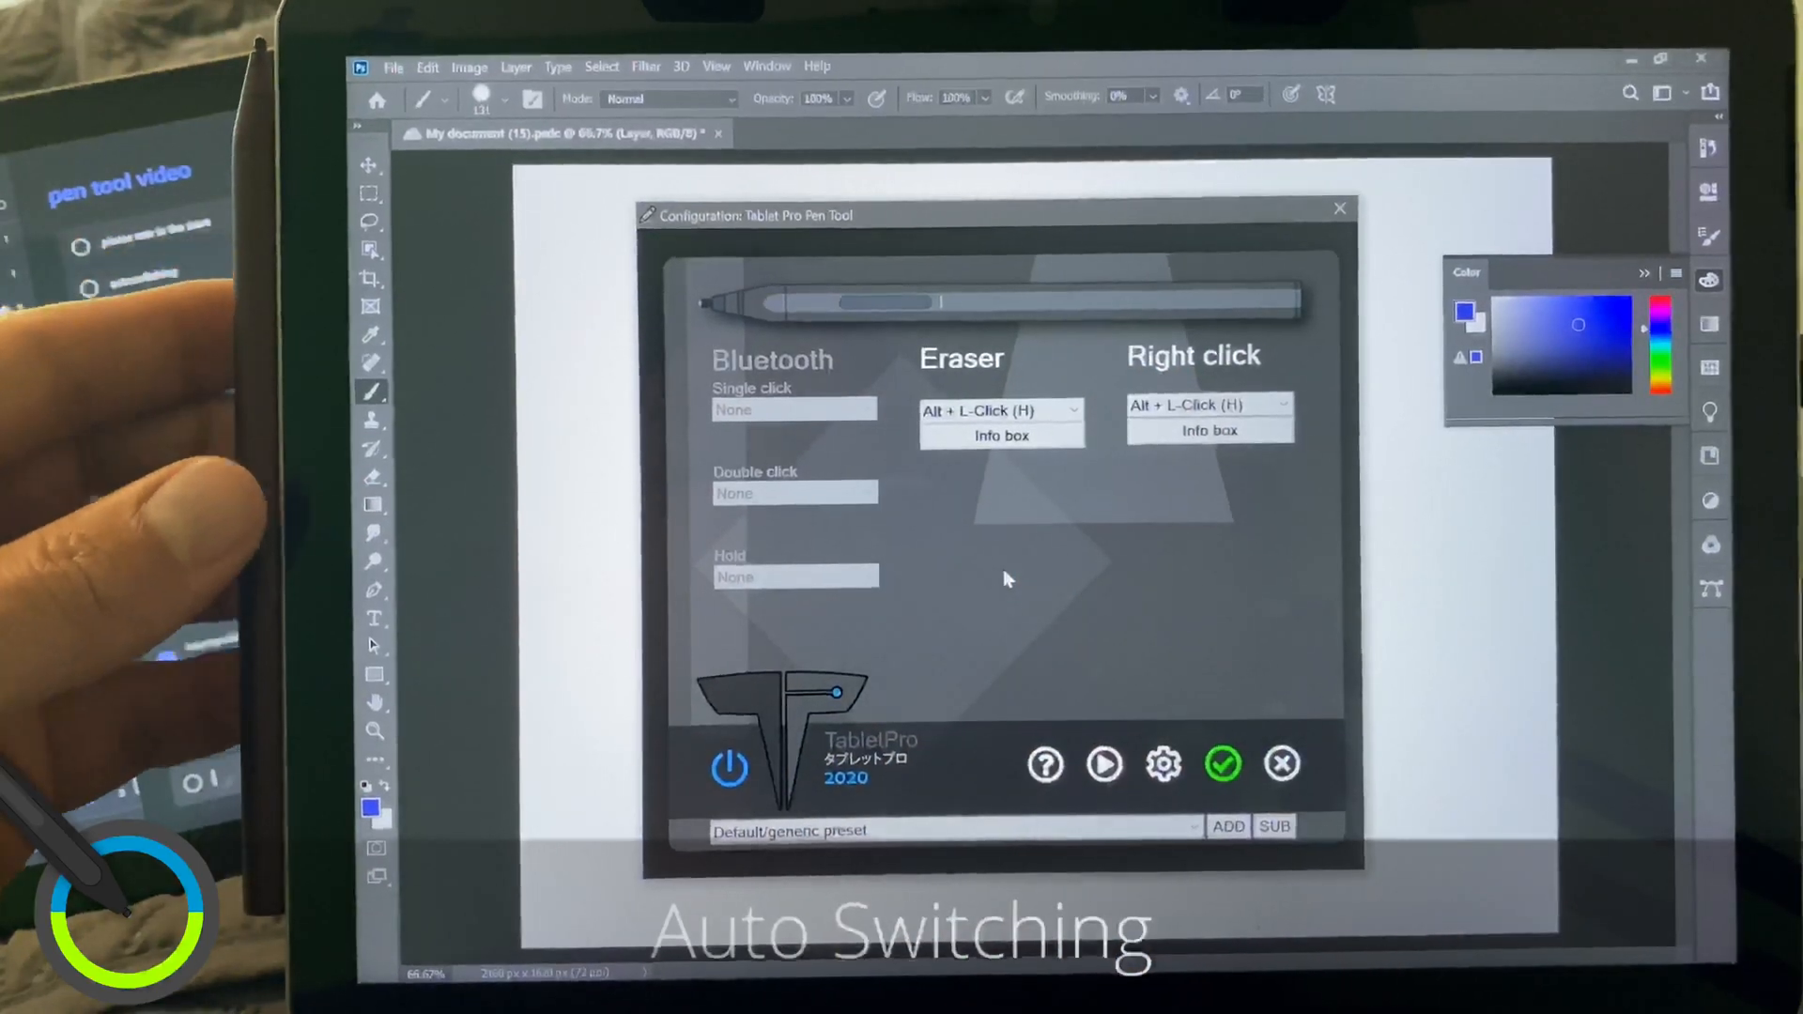
# Try Space and Input mode for the eraser button, ending with eraser unassigned and right click on Alt
pyautogui.click(997, 411)
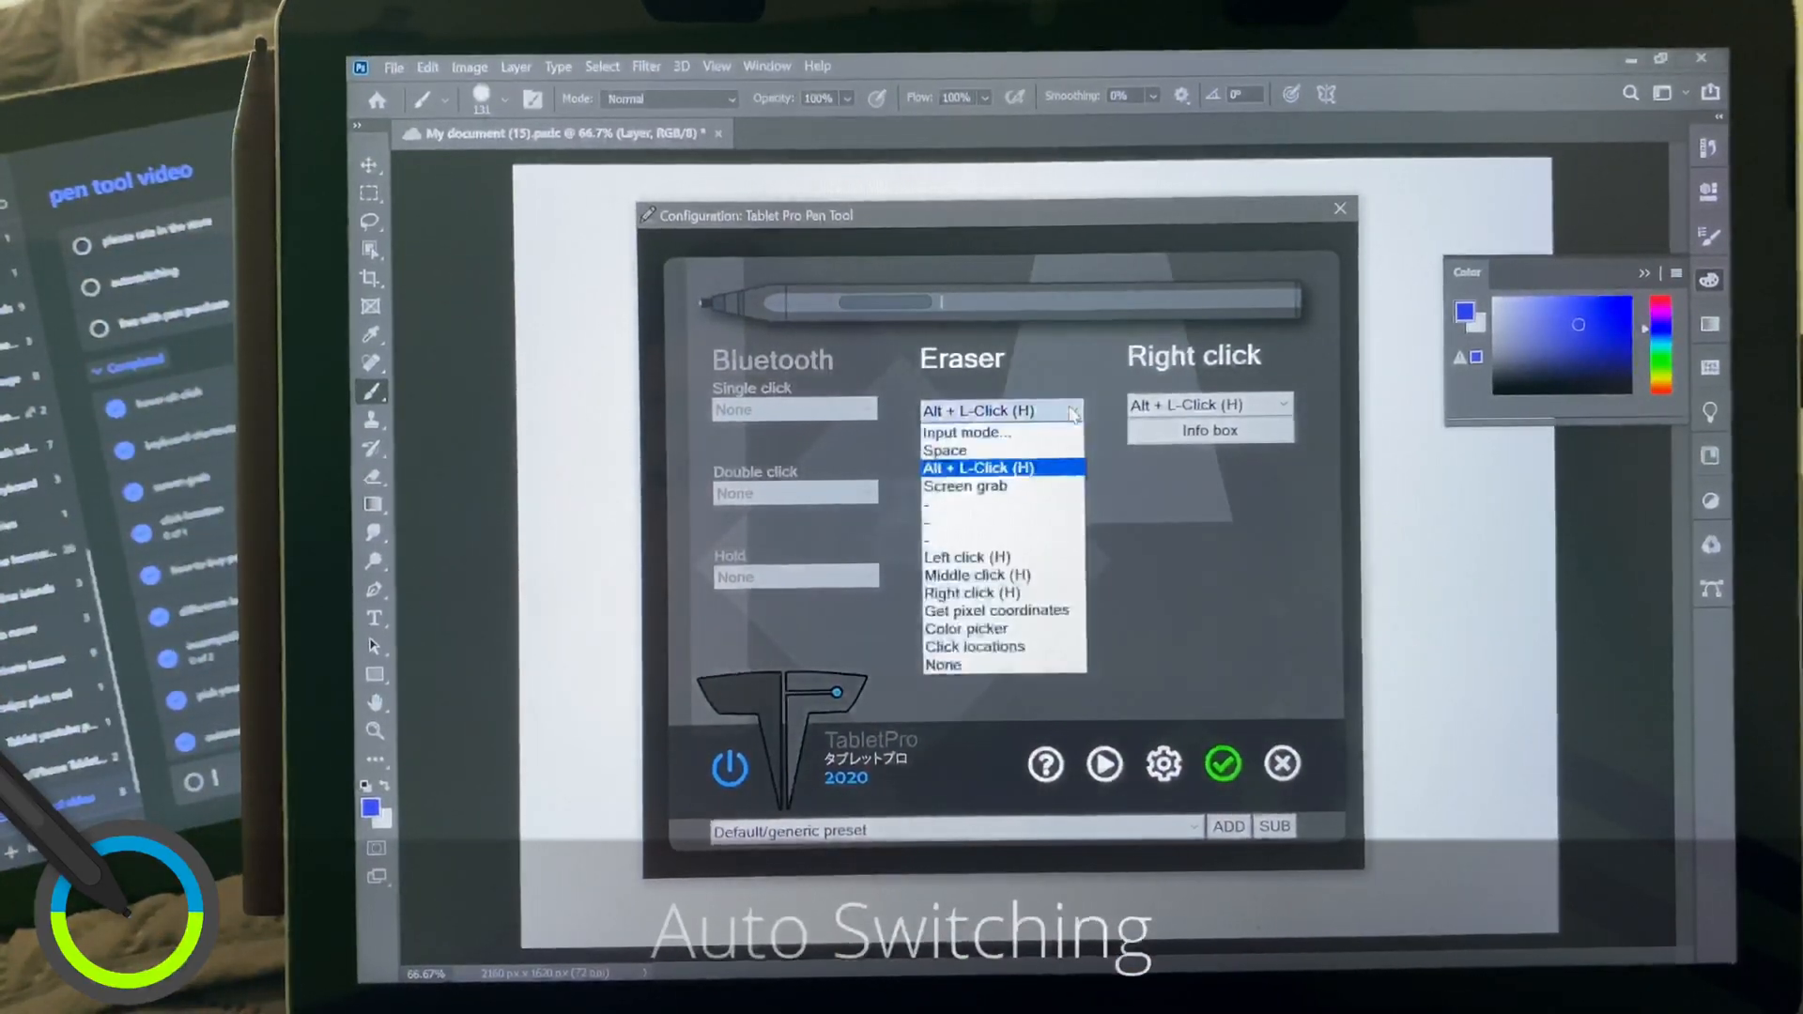
pyautogui.click(943, 449)
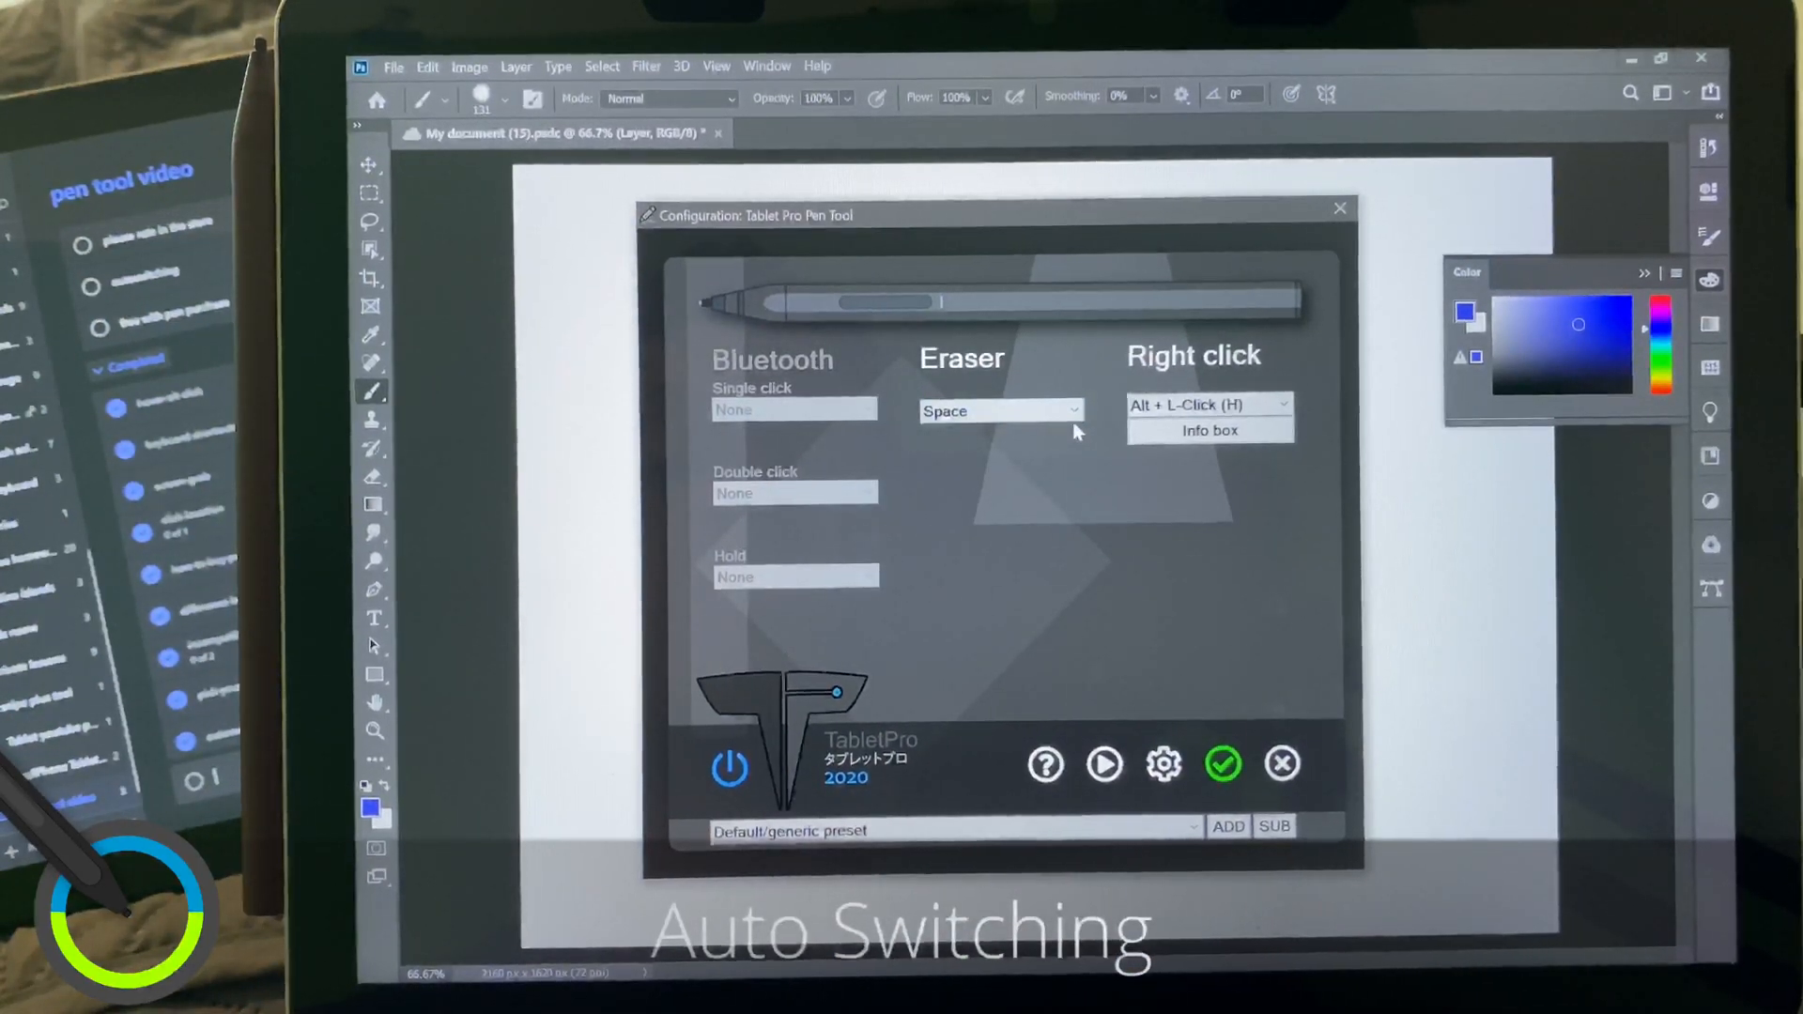
pyautogui.click(997, 411)
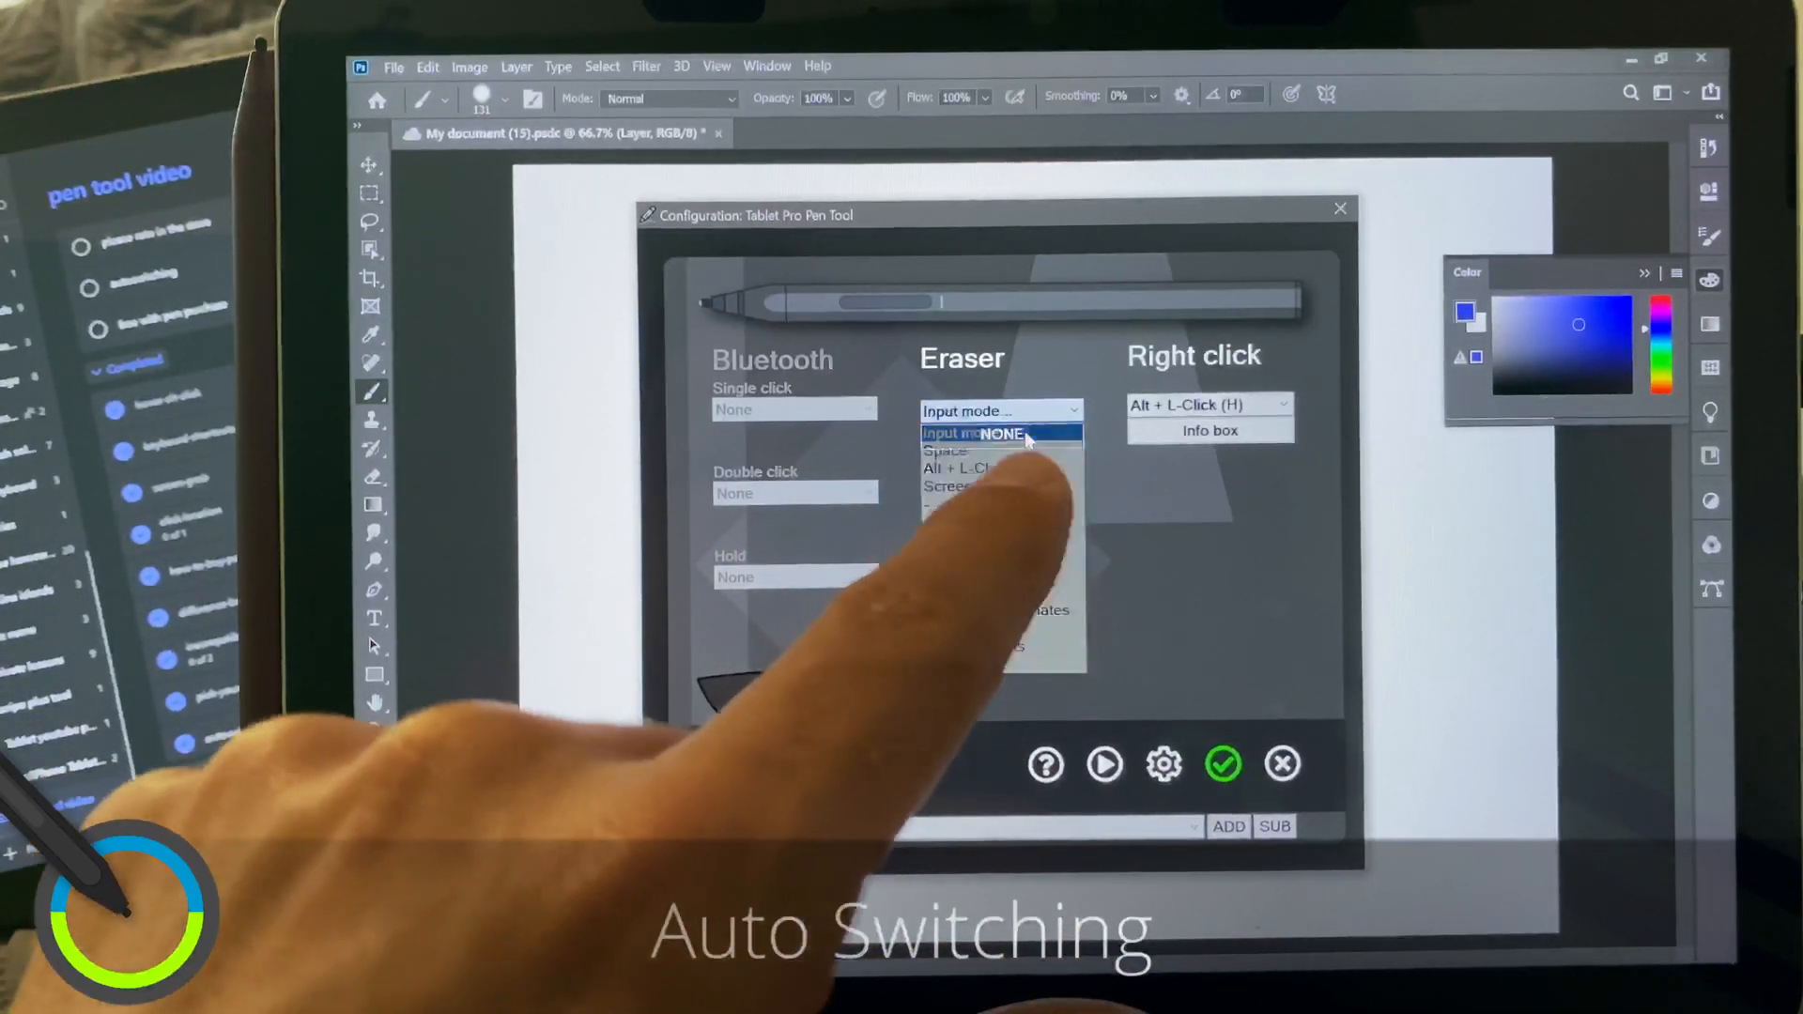
pyautogui.click(1001, 434)
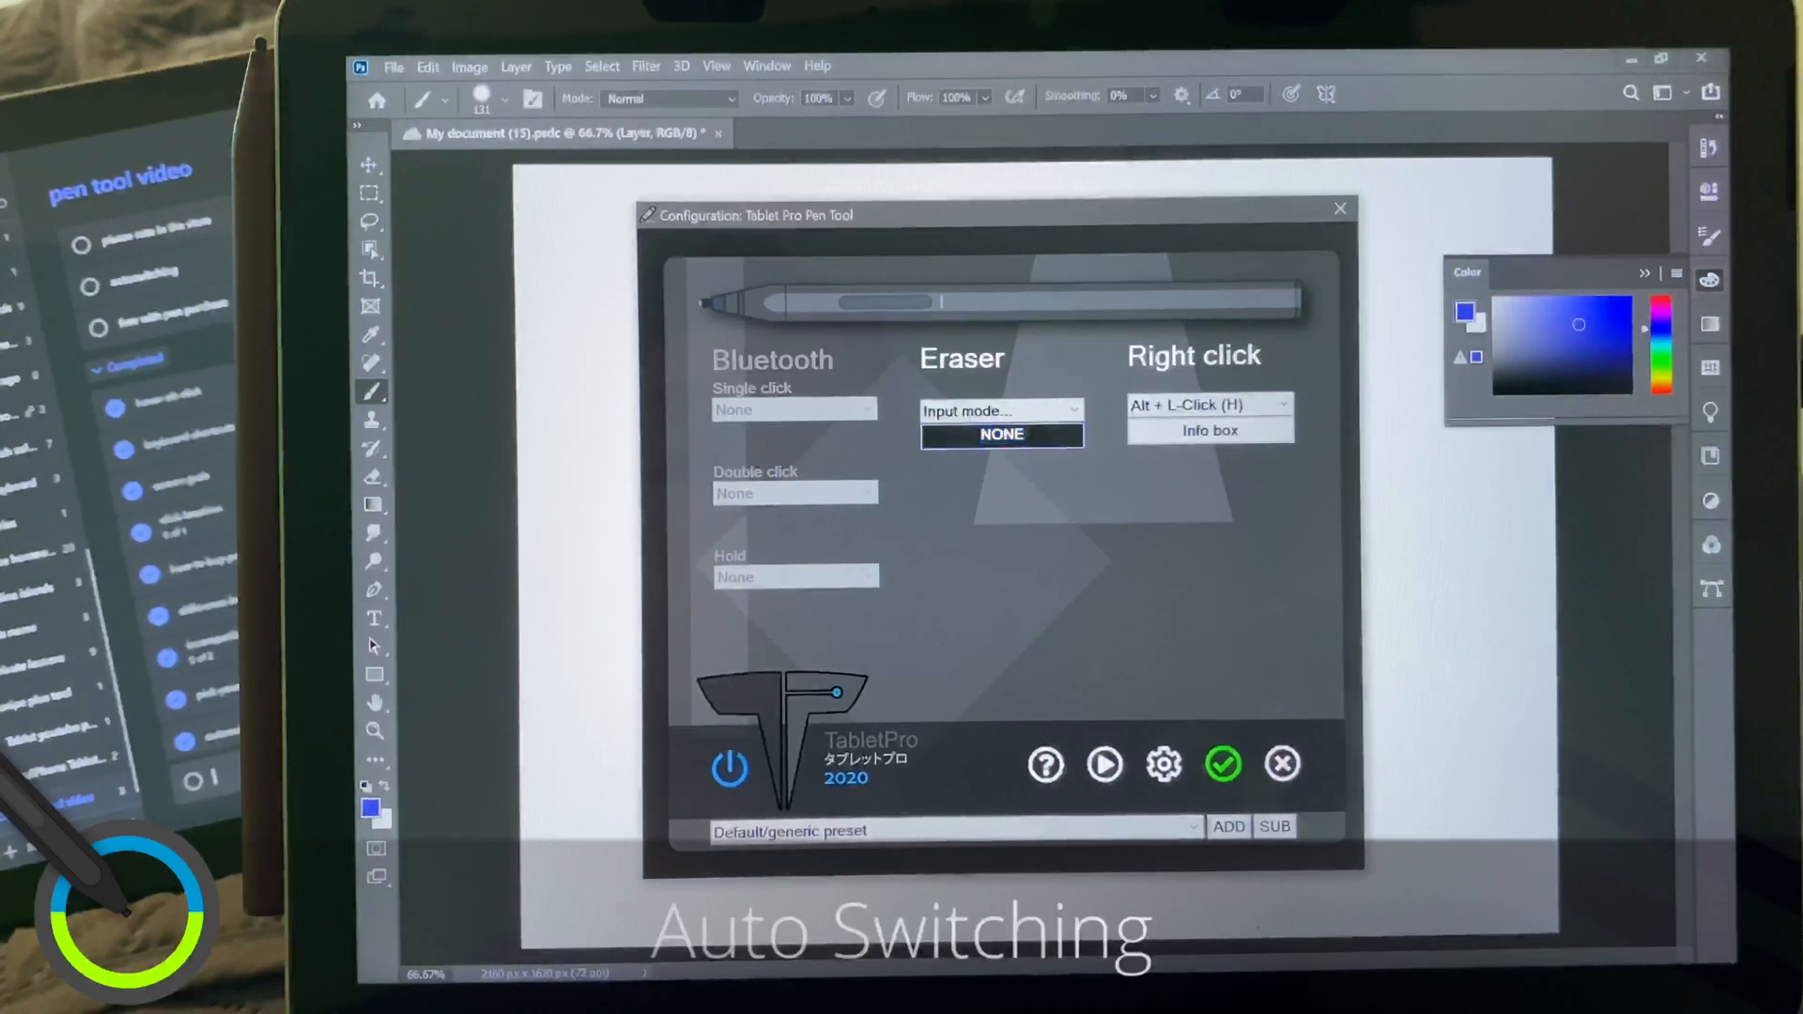
pyautogui.click(1001, 434)
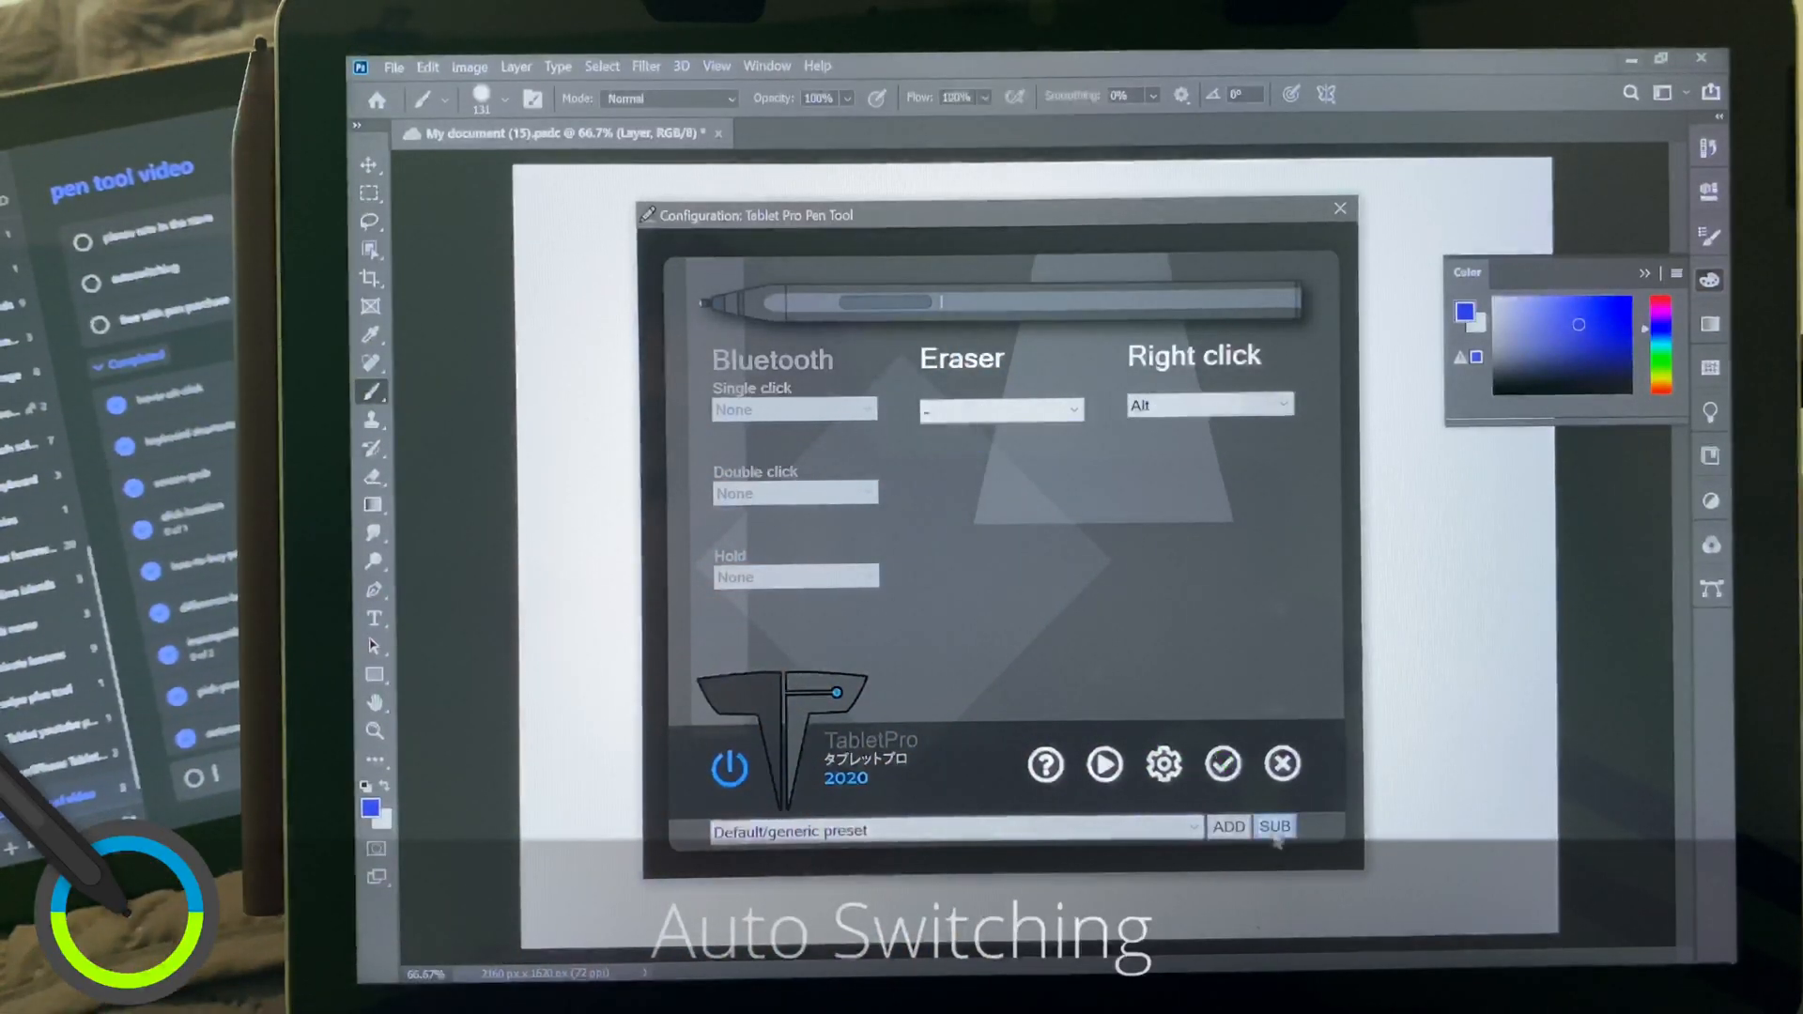
# Add a new program preset matched to the Photoshop exe
pyautogui.click(1227, 826)
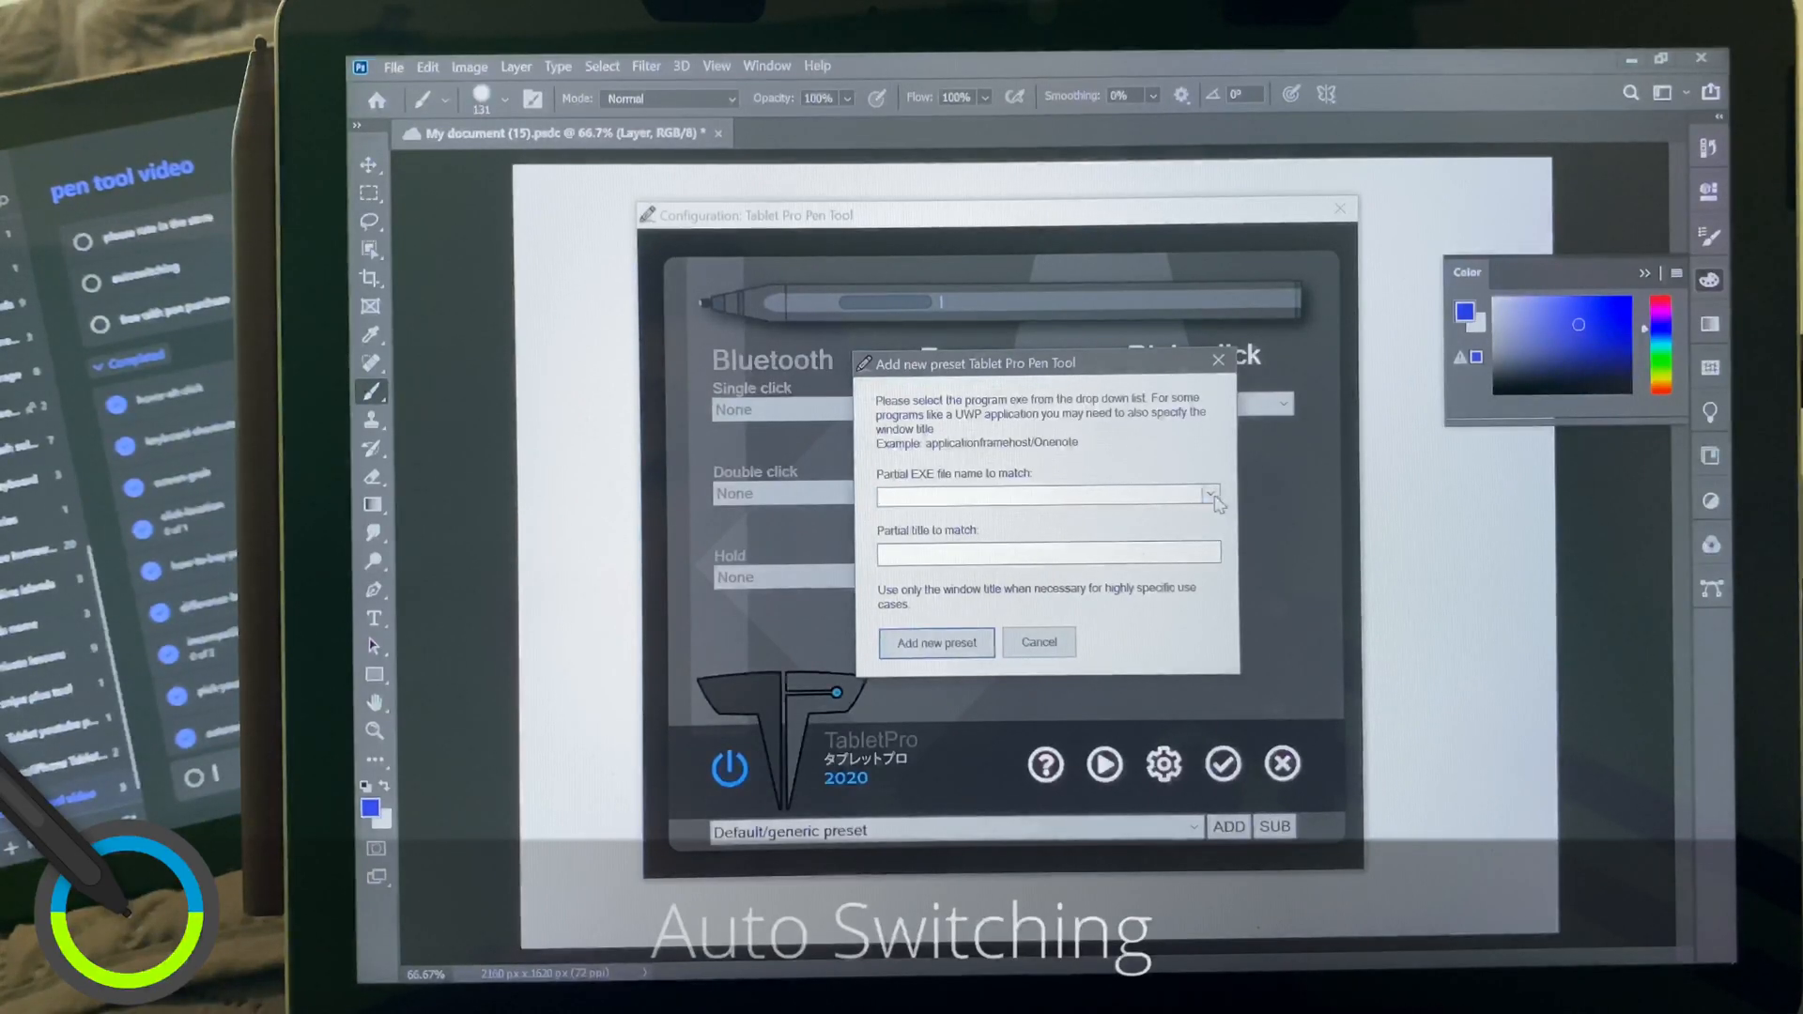
pyautogui.click(1208, 494)
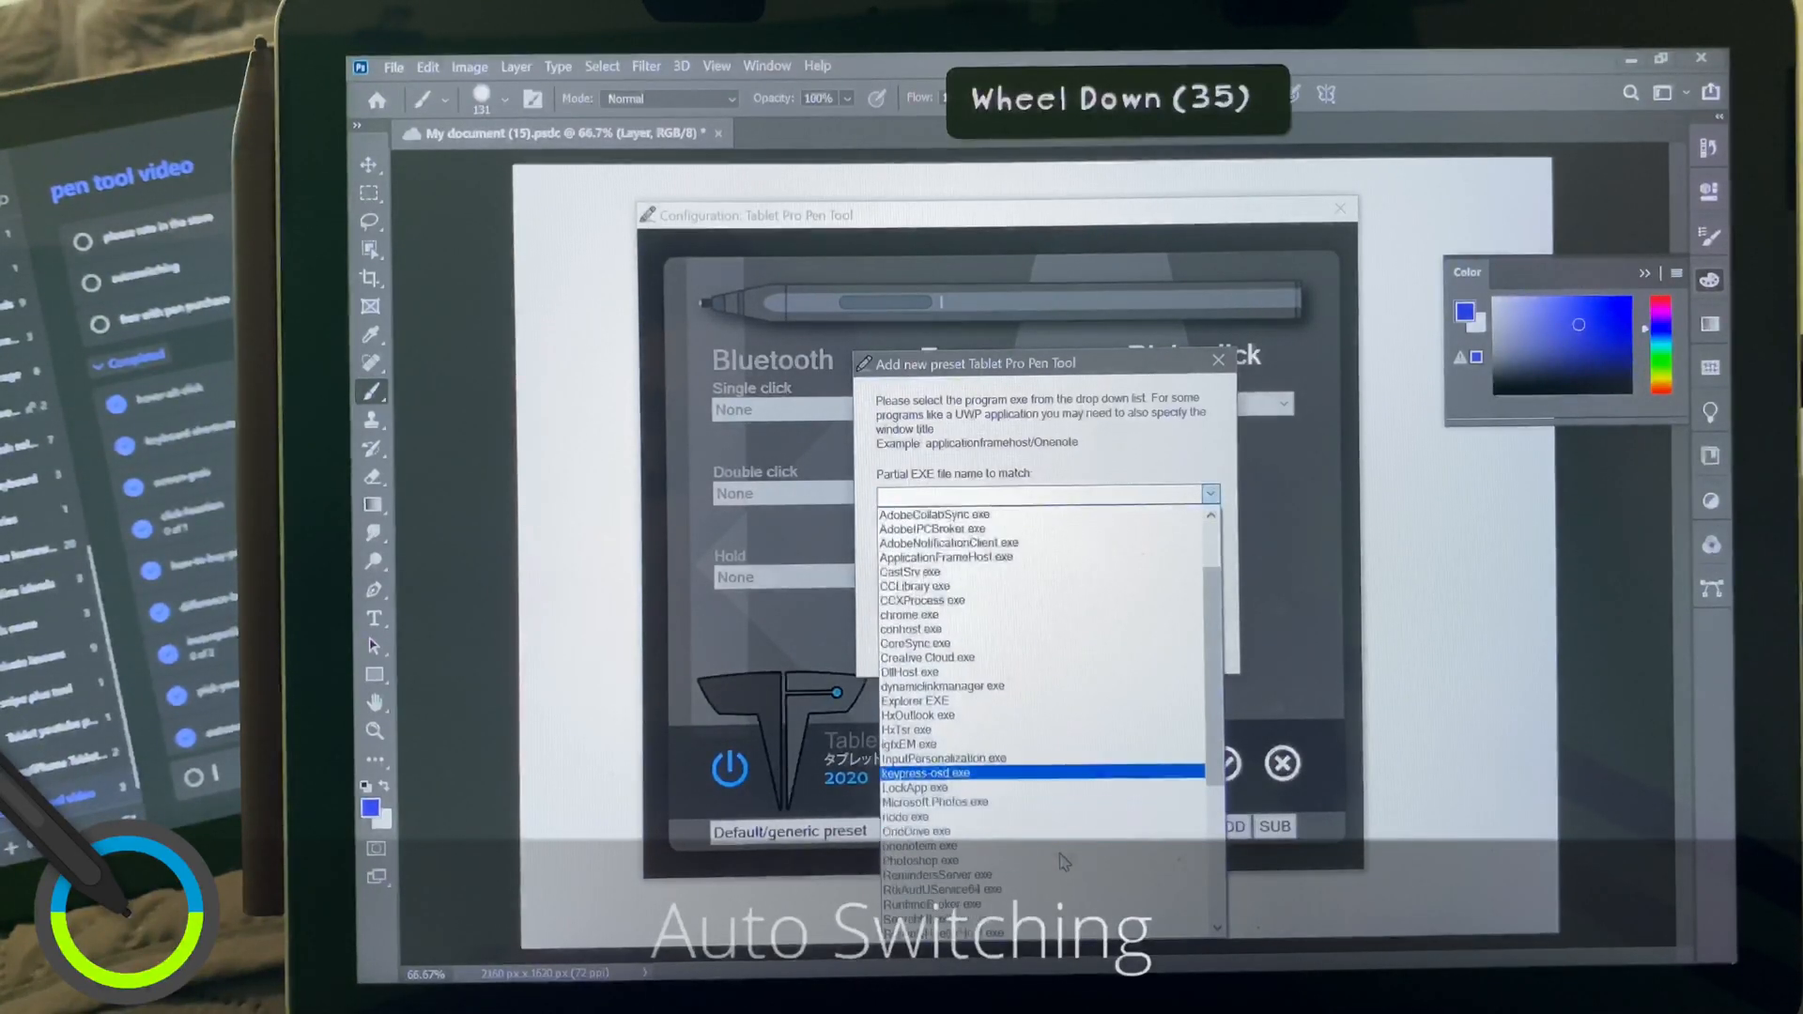
pyautogui.click(918, 860)
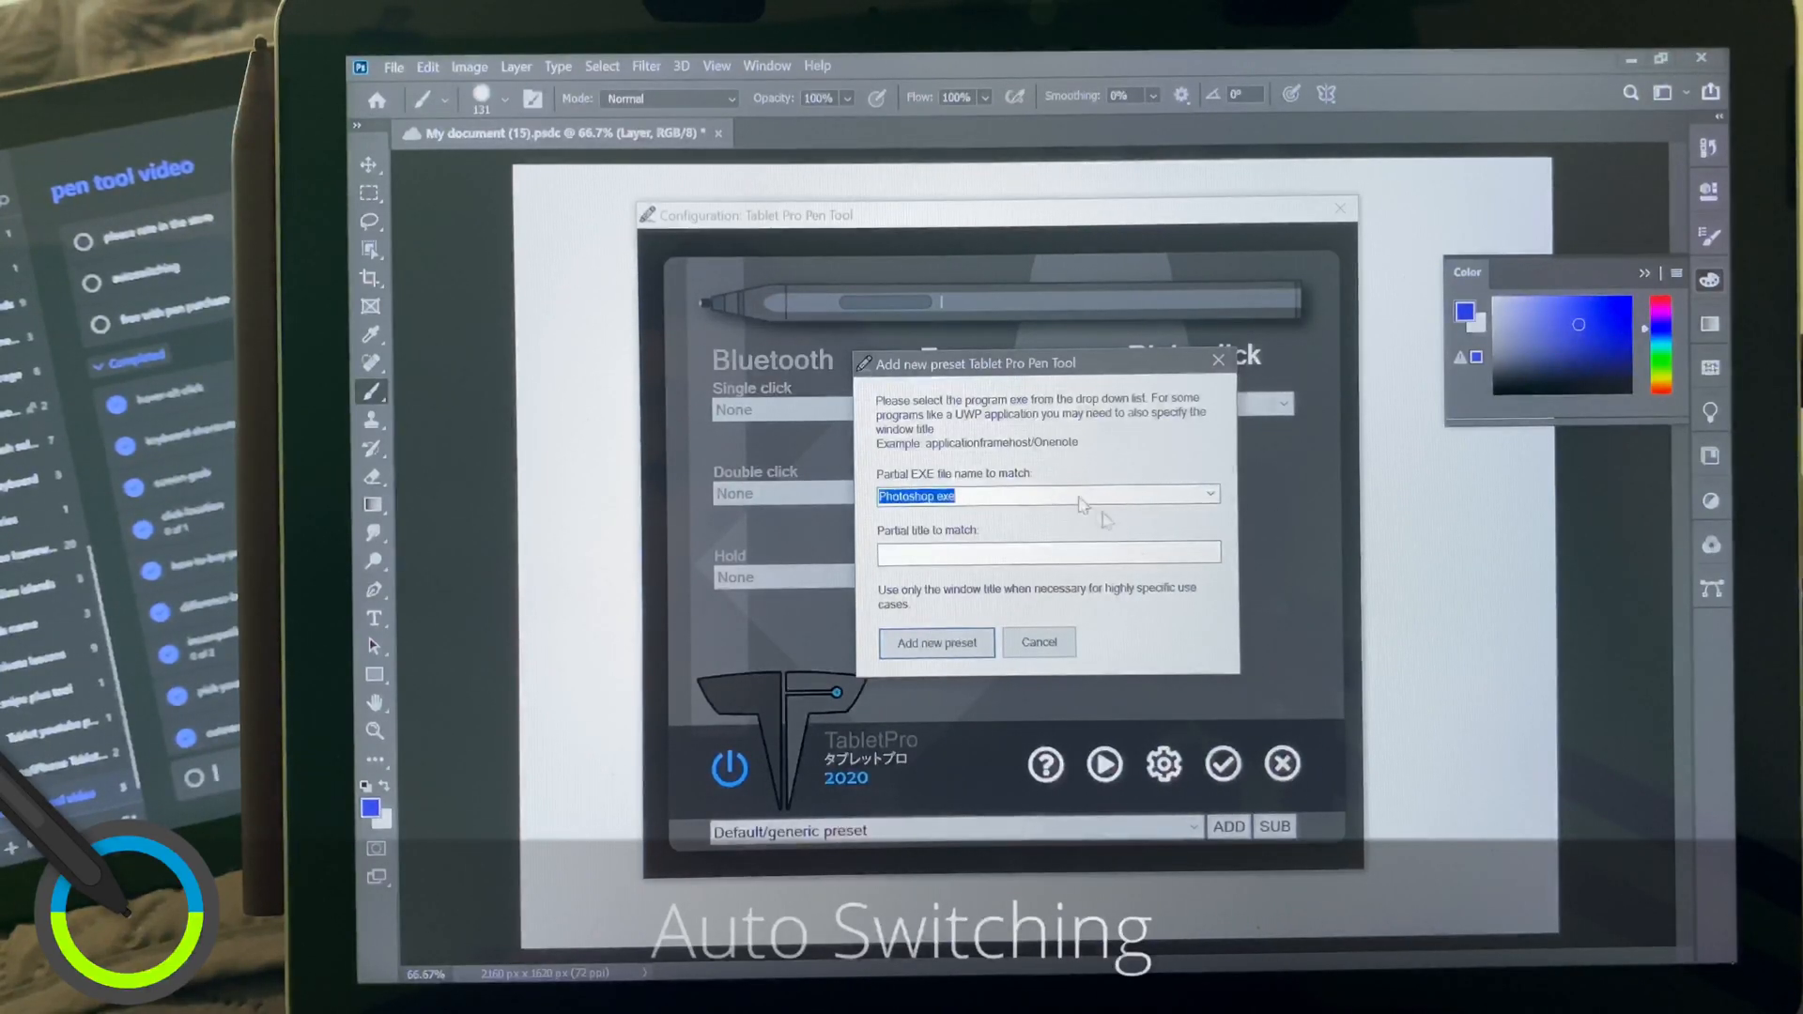
pyautogui.click(1208, 494)
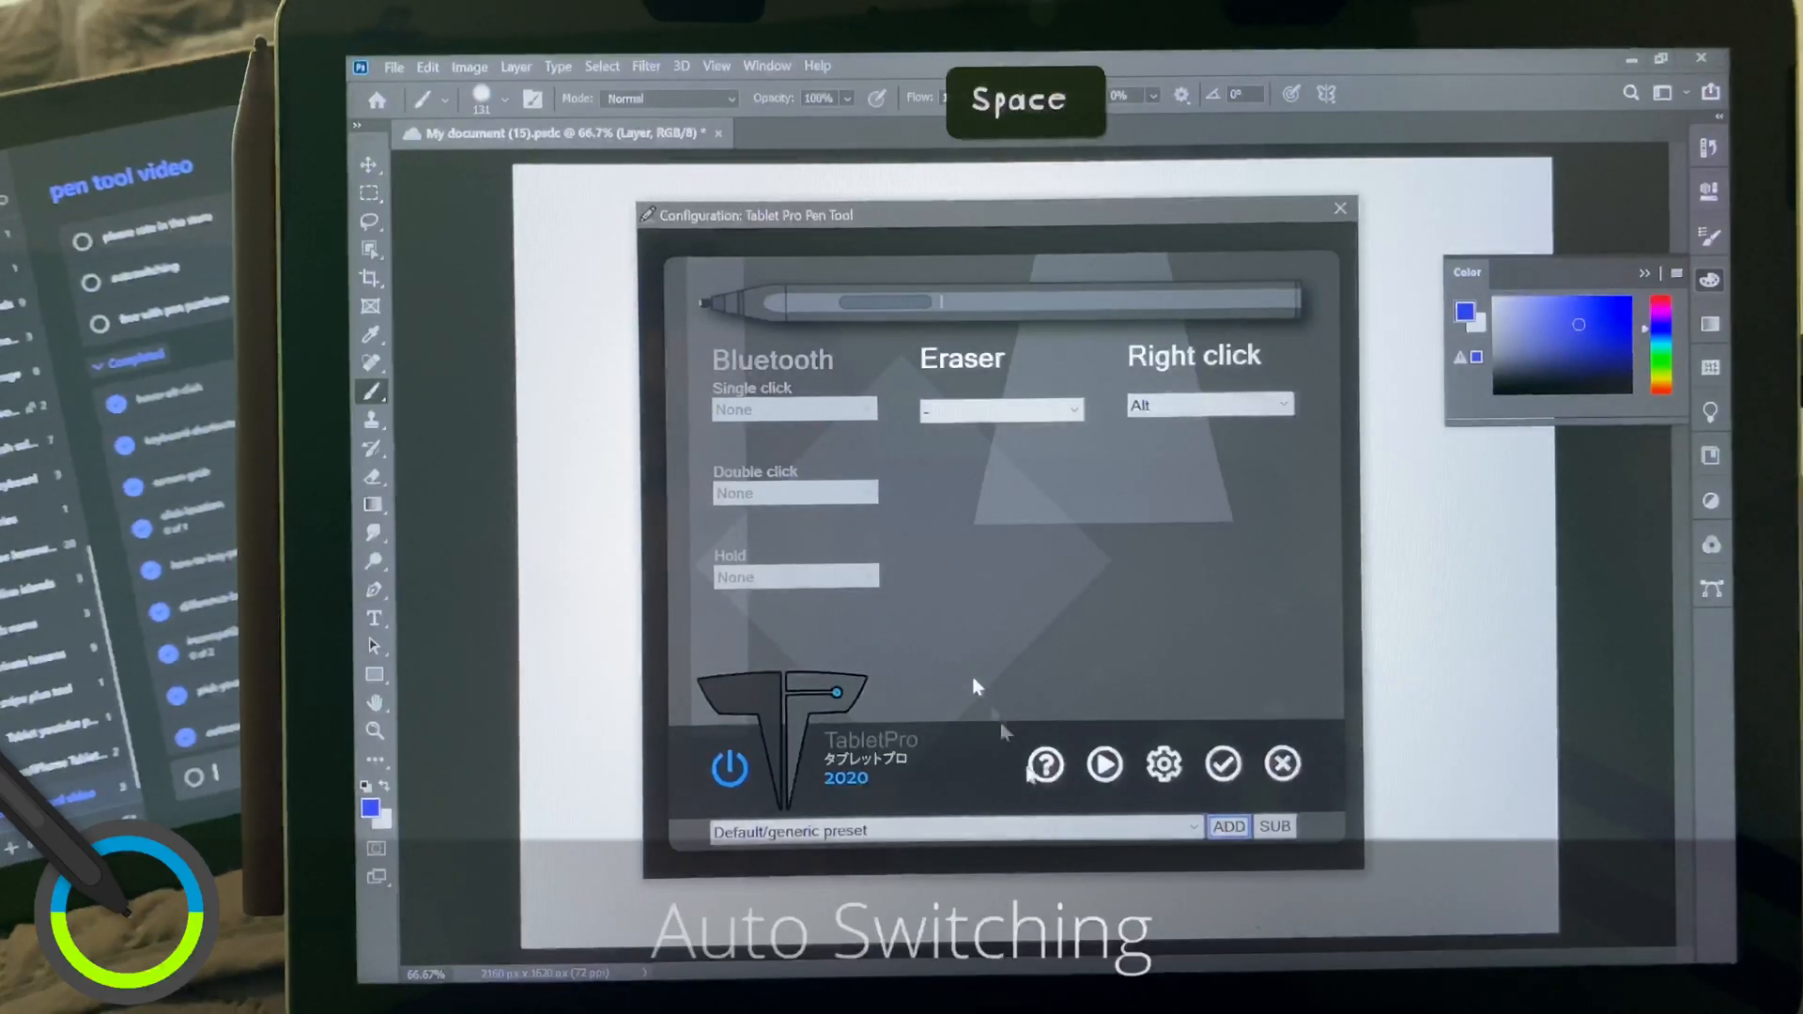
pyautogui.click(952, 830)
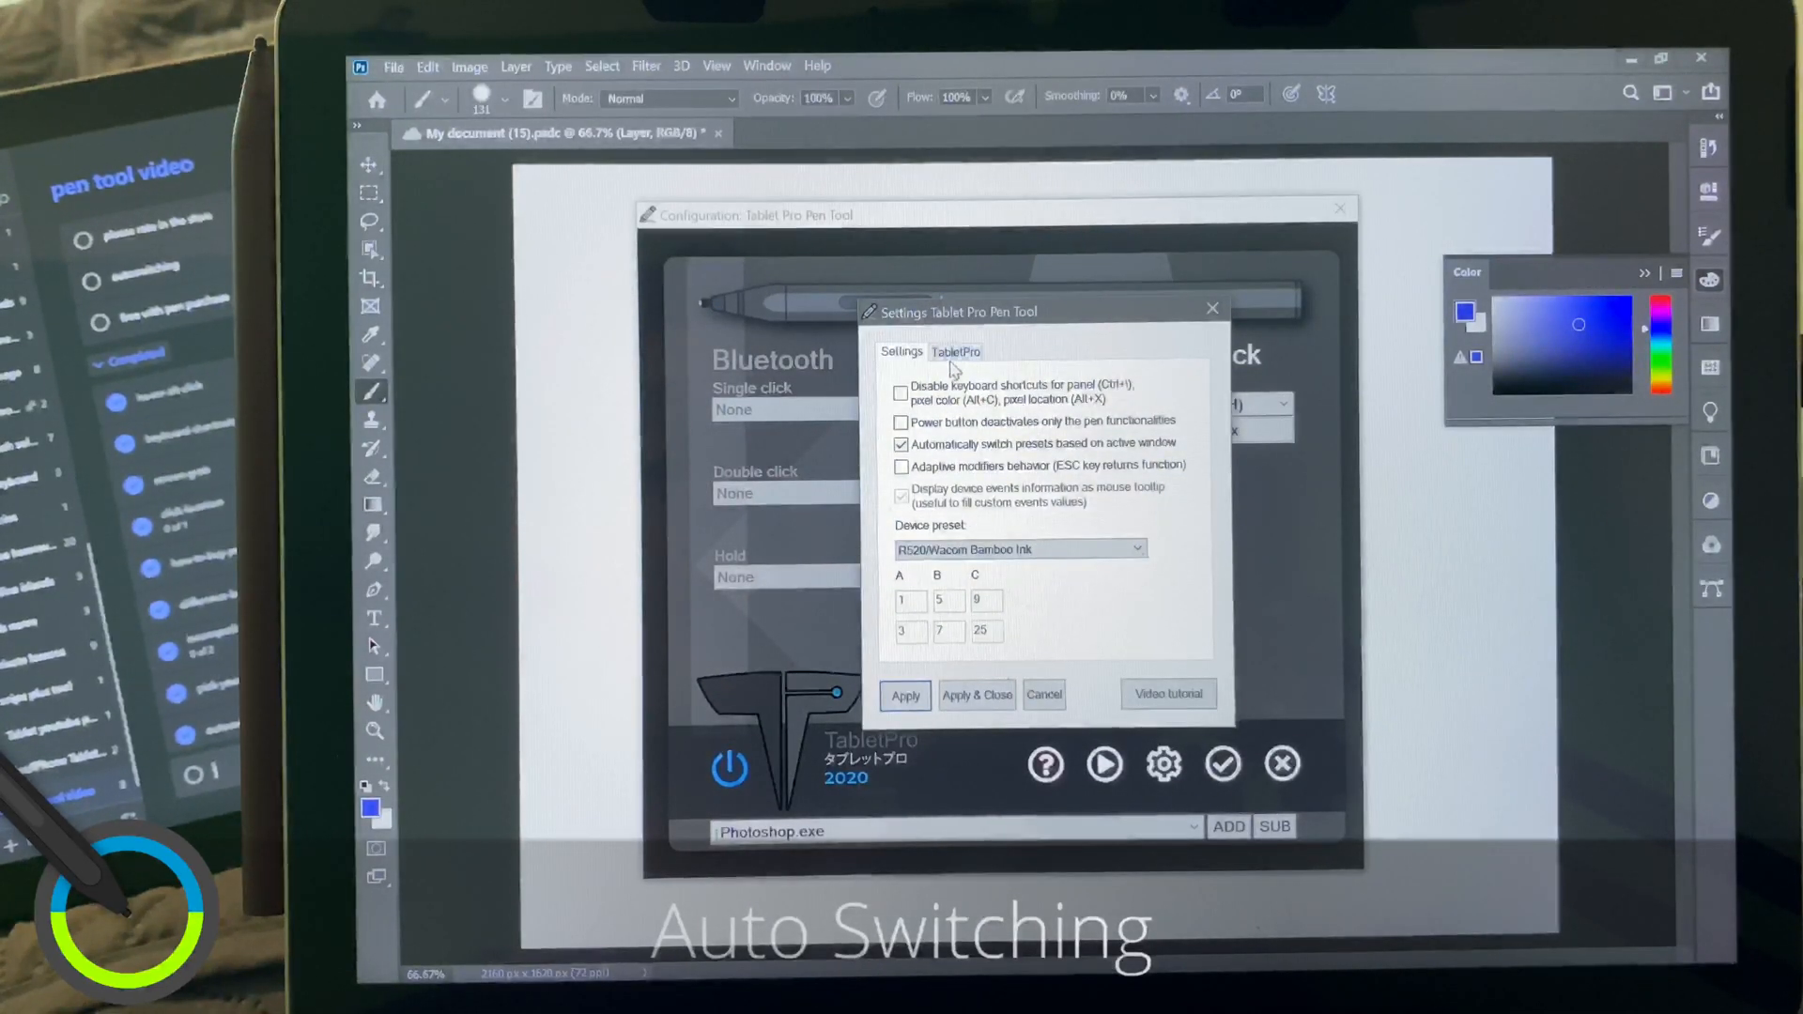
# Link the Photoshop preset to the Tablet Pro file 'Preset Photoshop CC - 1920x1280' and confirm
pyautogui.click(956, 352)
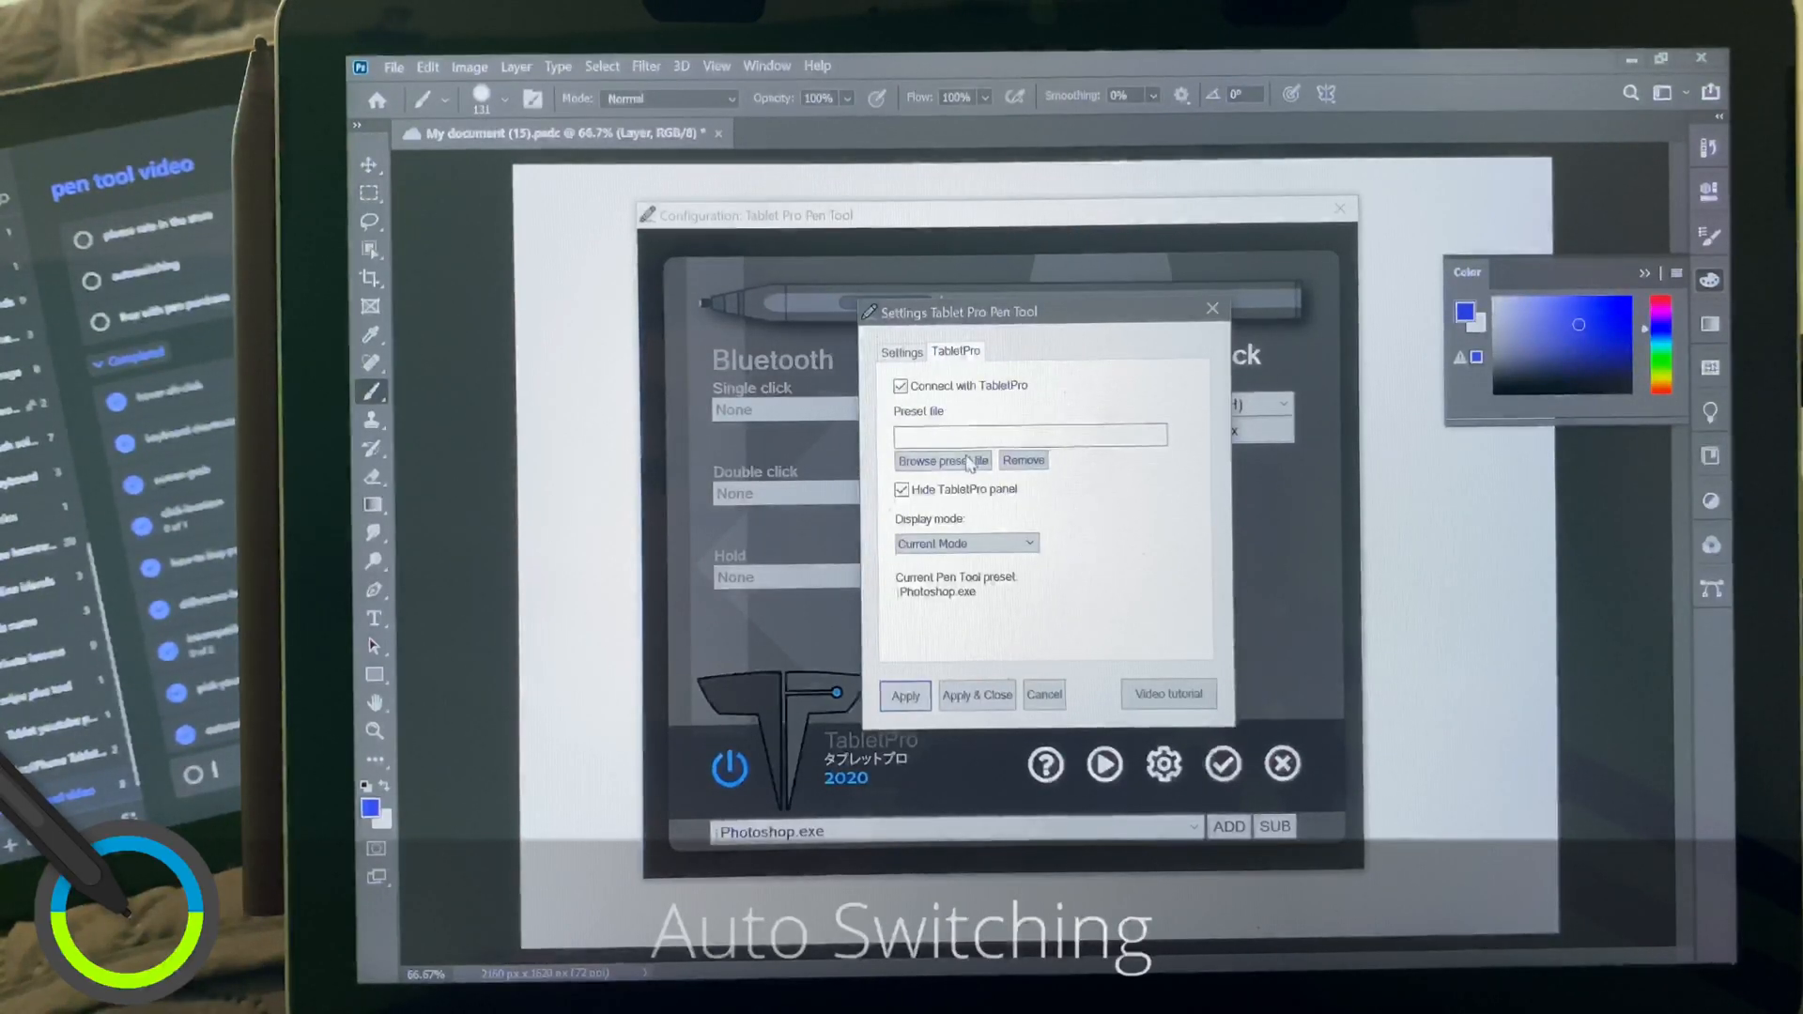
pyautogui.click(936, 460)
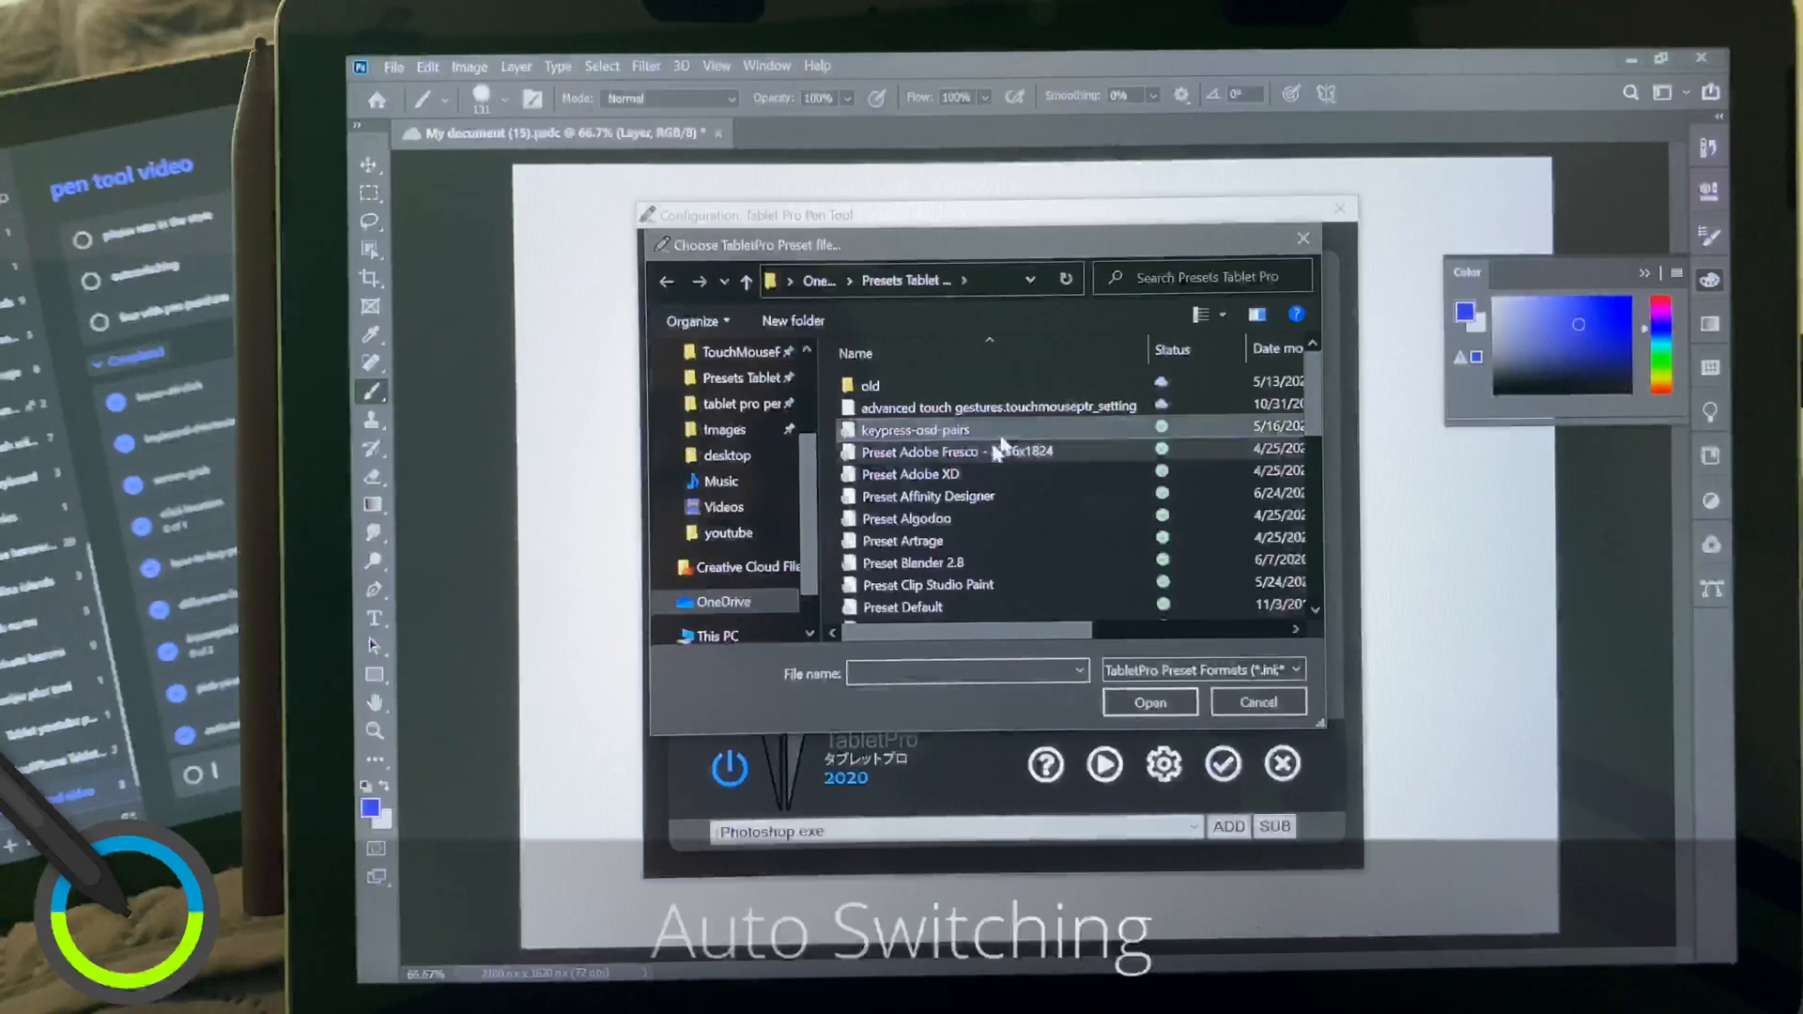
pyautogui.scroll(-3)
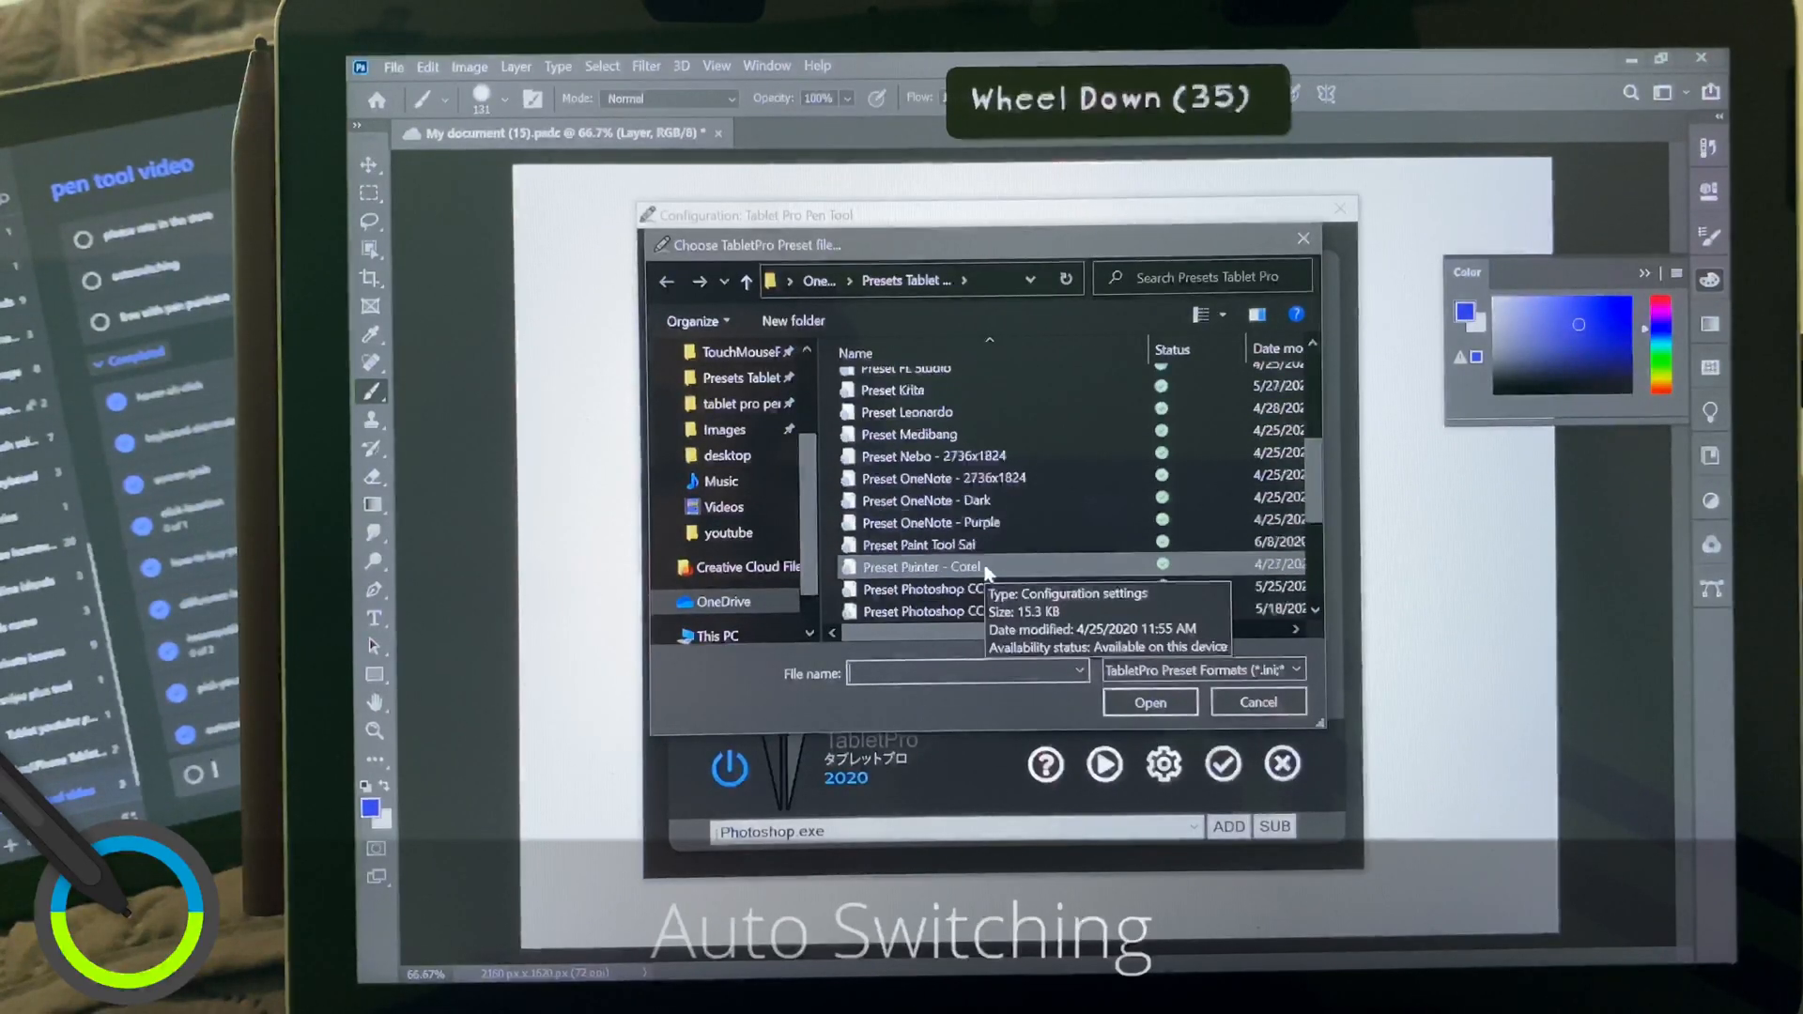
pyautogui.click(959, 588)
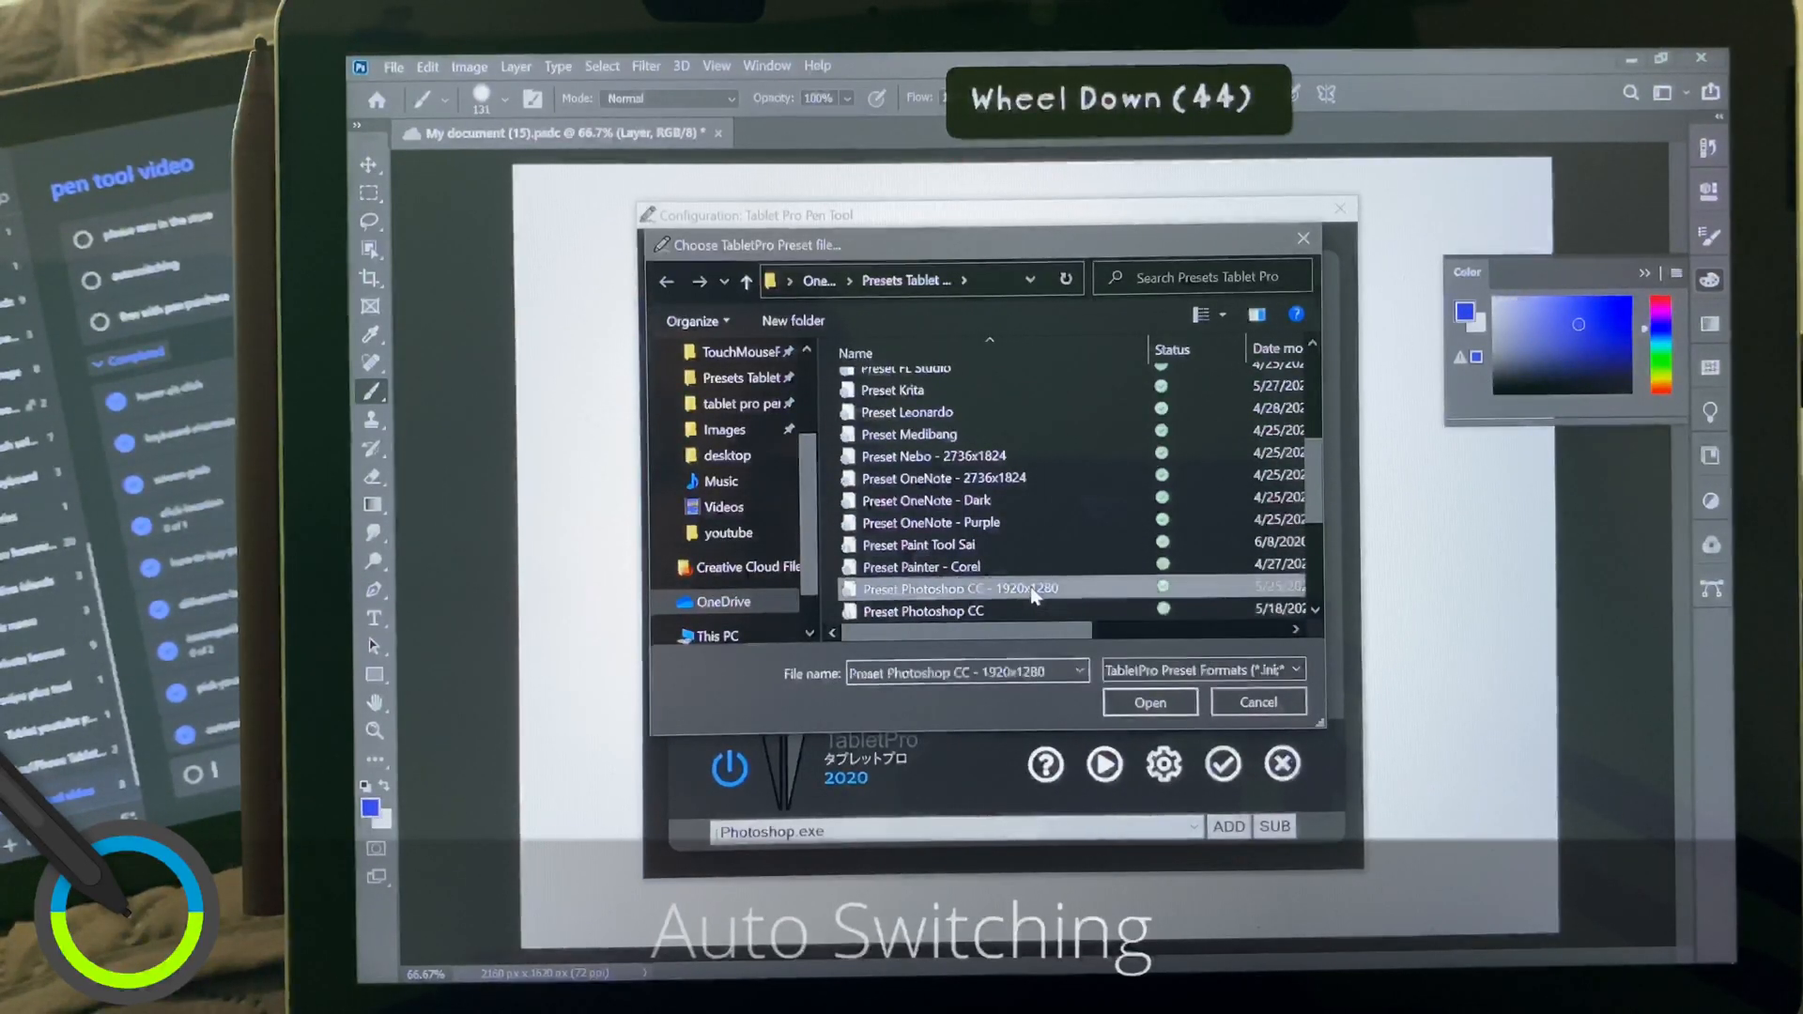
pyautogui.click(1147, 701)
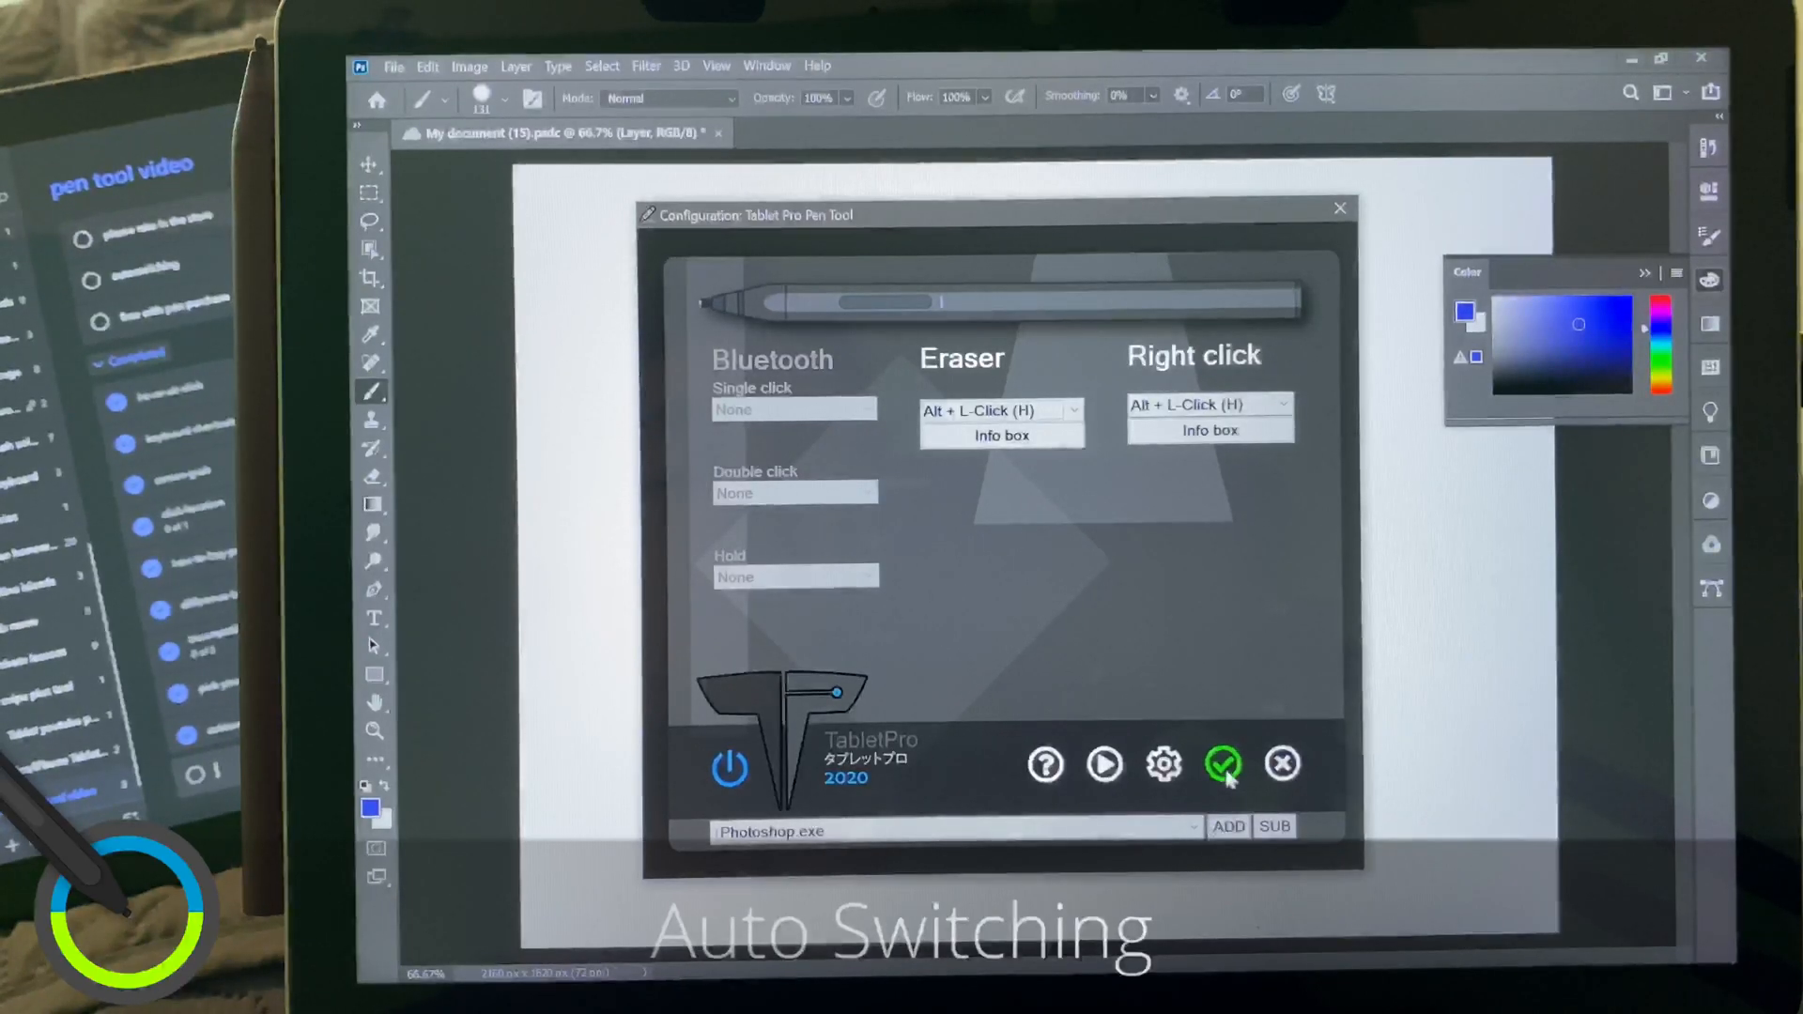
pyautogui.press('space')
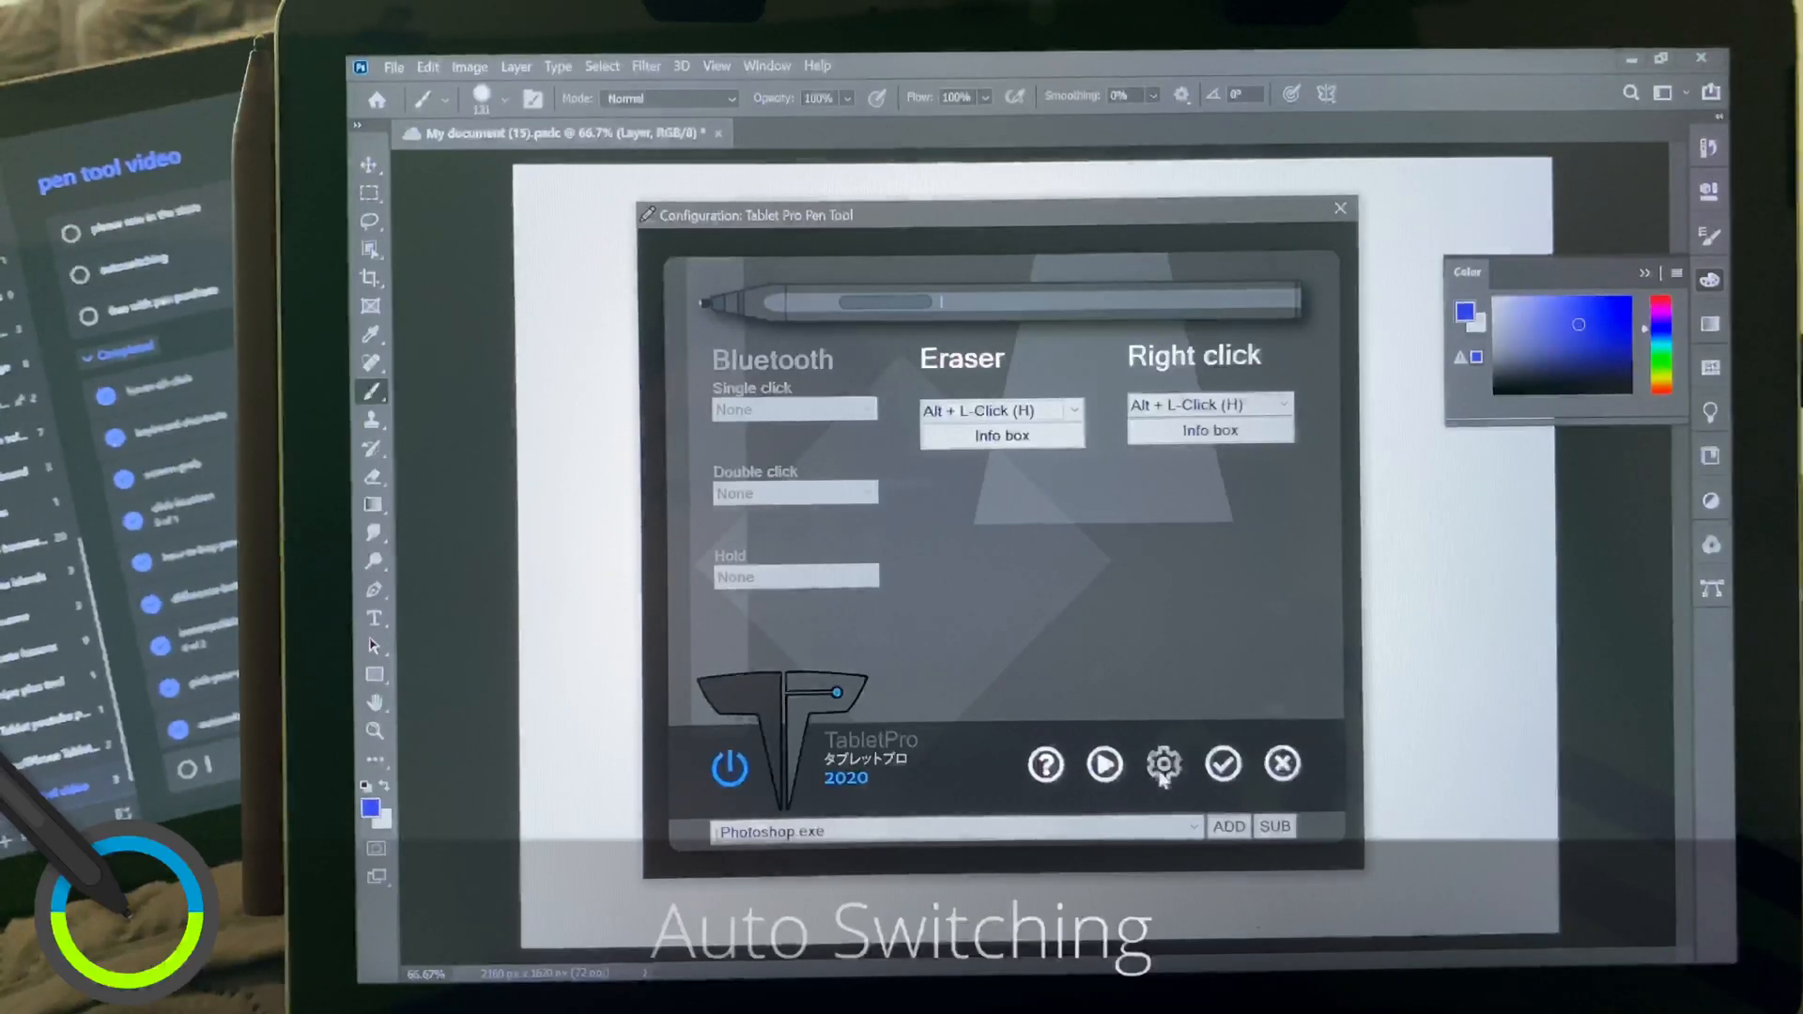
# Set the panel display mode to Artistpad small in the TabletPro settings
pyautogui.click(1163, 764)
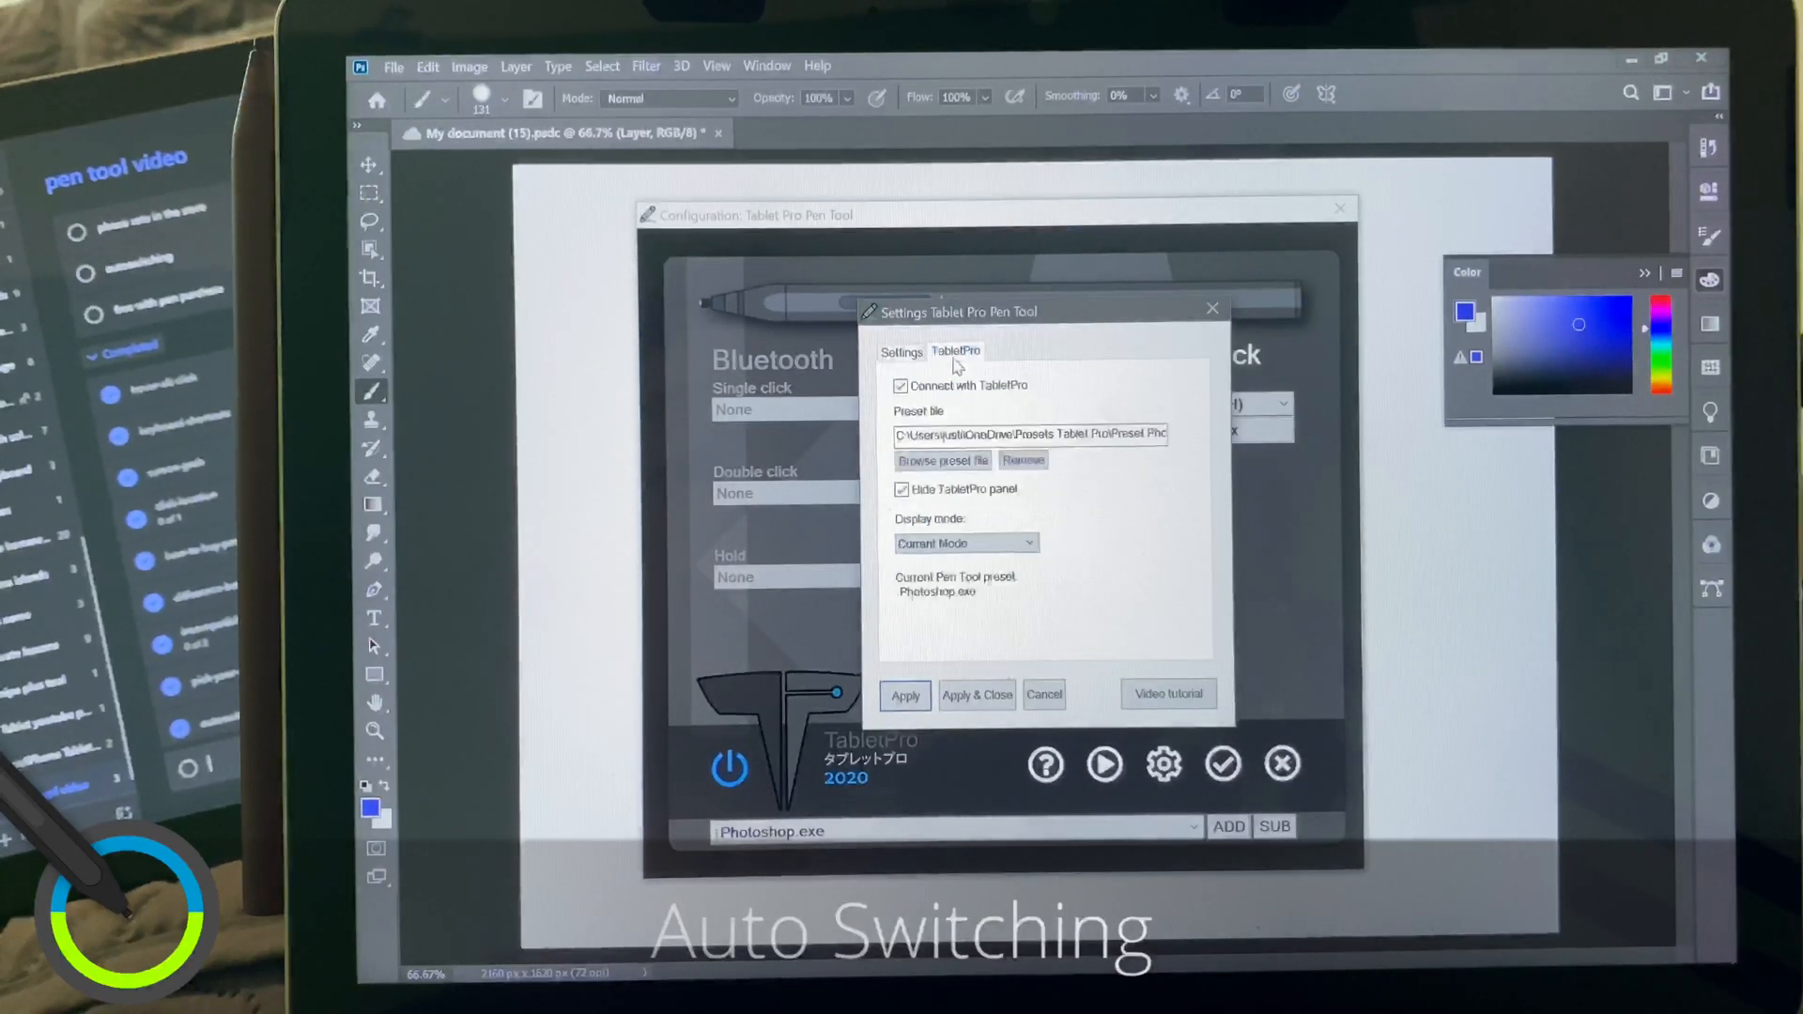
pyautogui.click(964, 543)
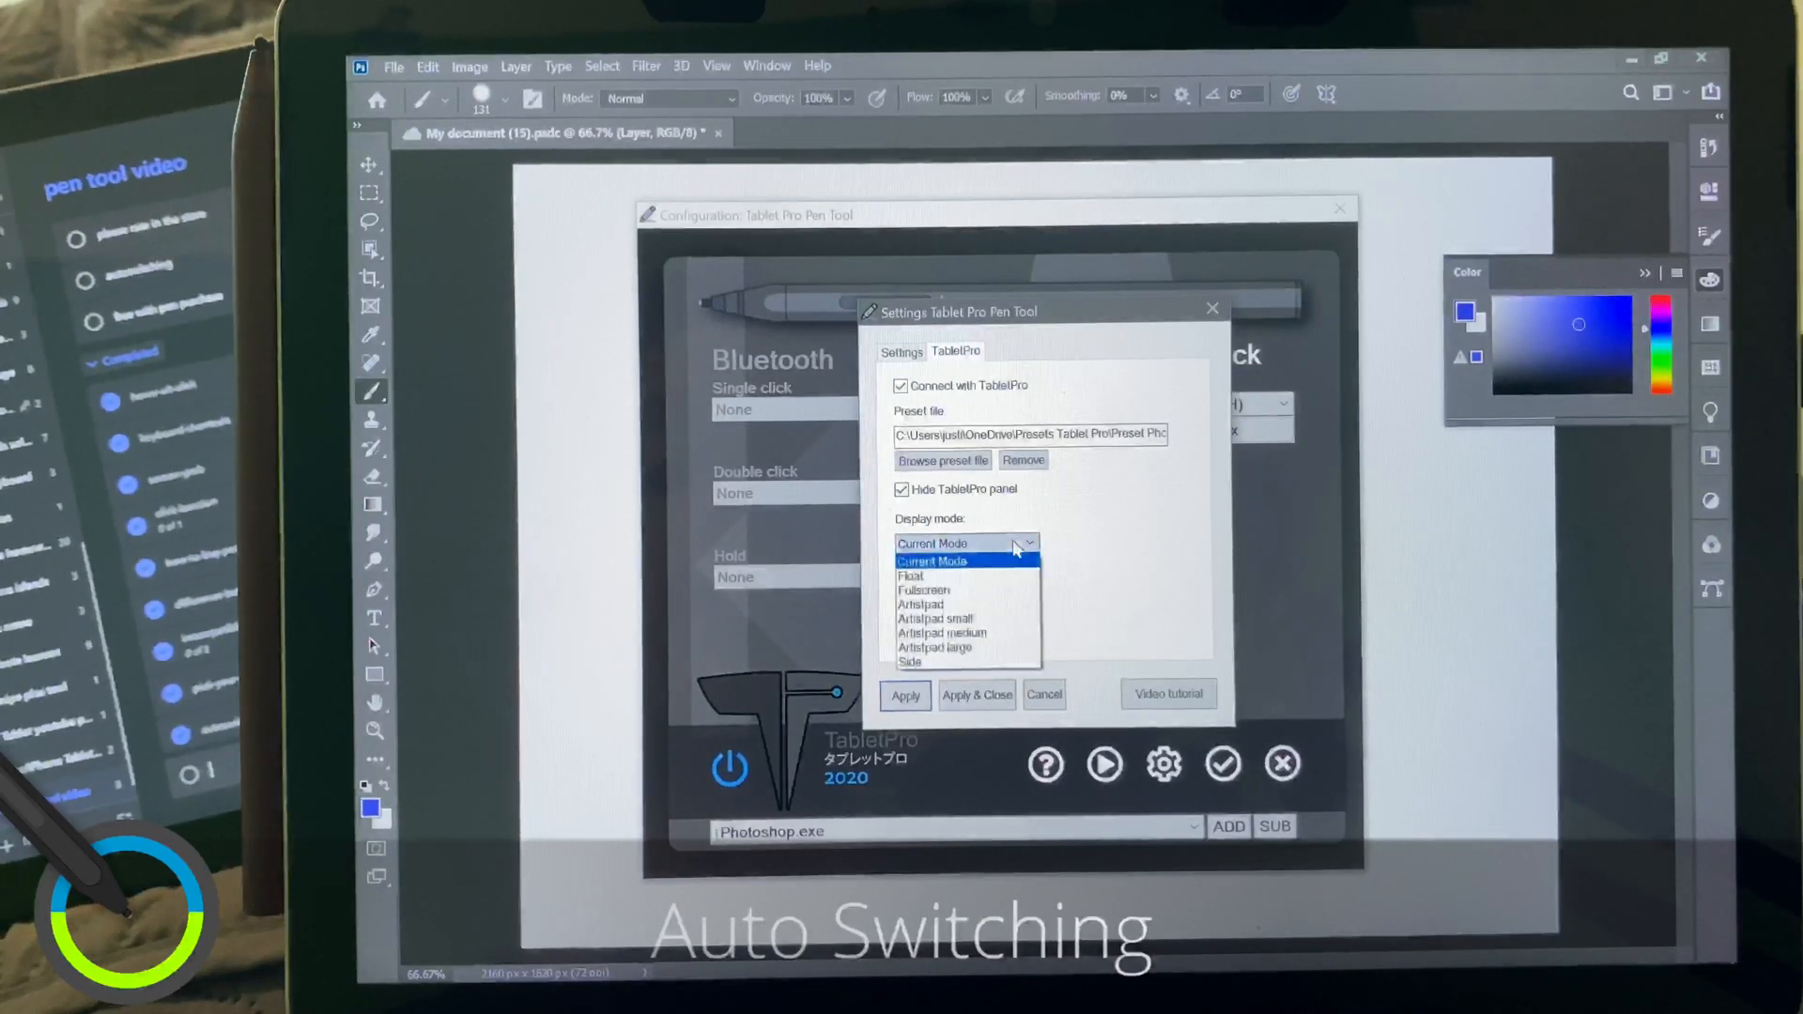
pyautogui.click(941, 633)
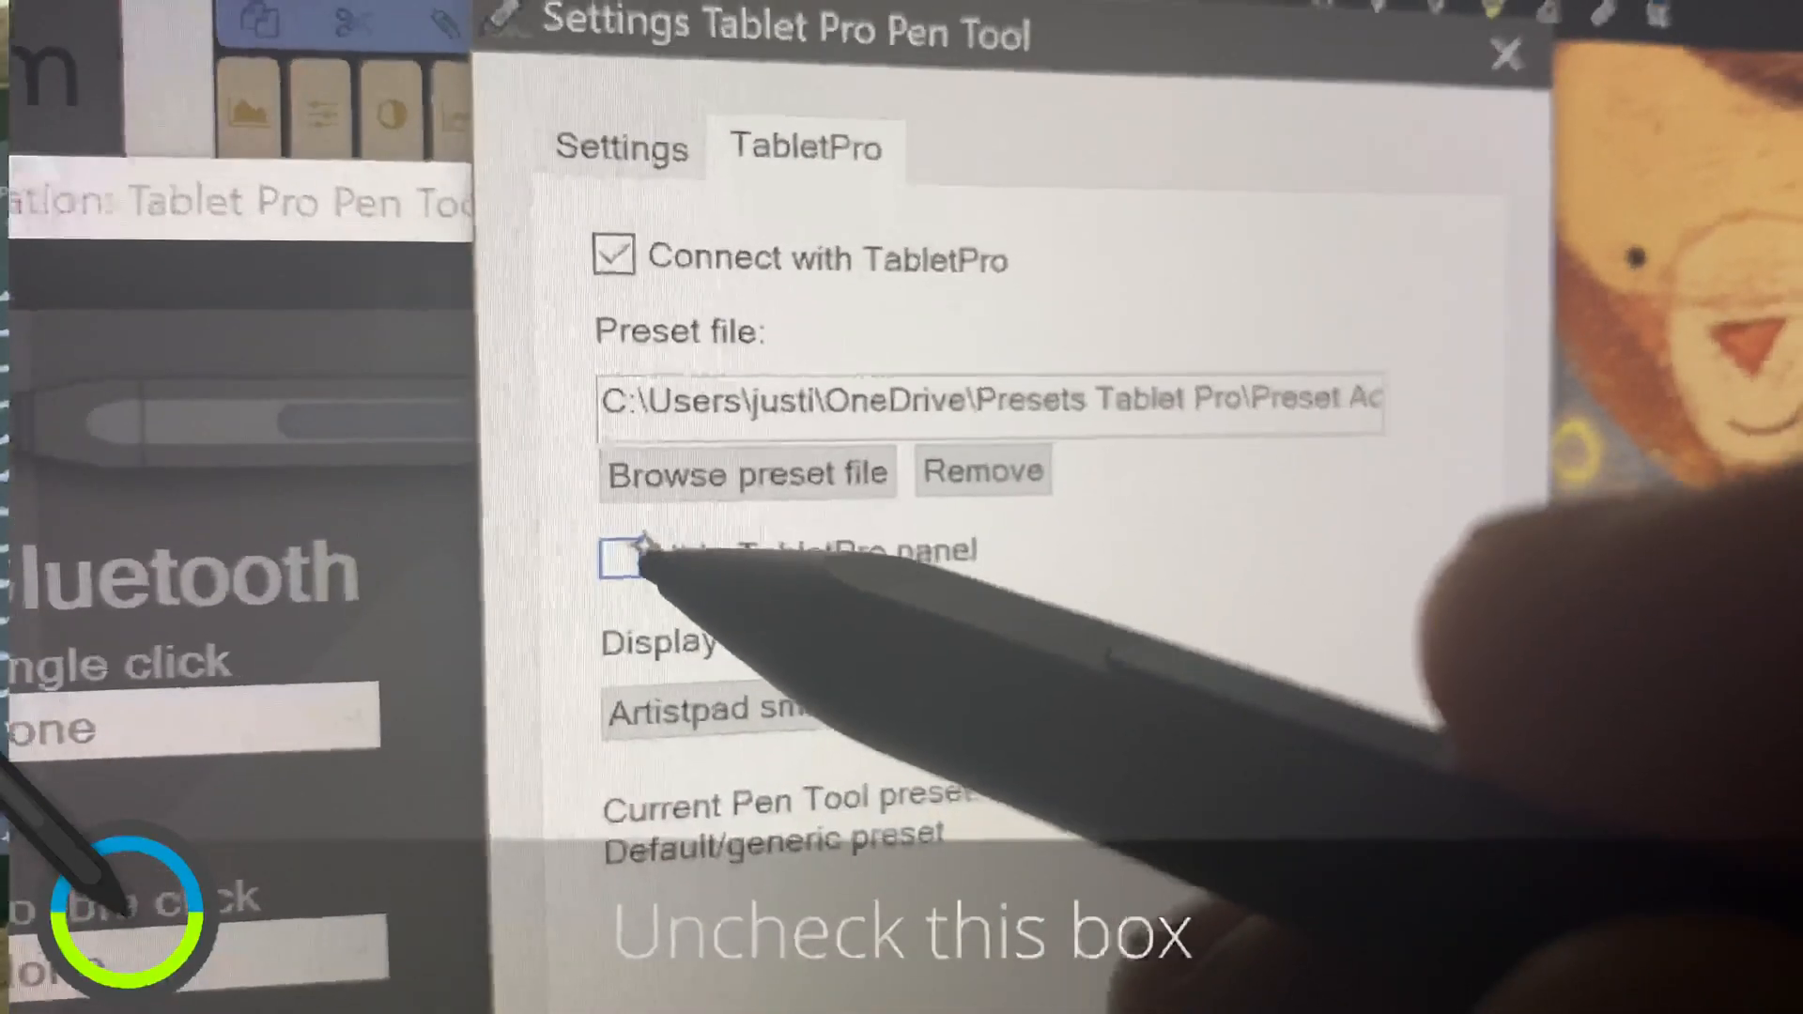
# Leave Hide TabletPro panel unchecked so the artist pad stays visible
pyautogui.click(616, 563)
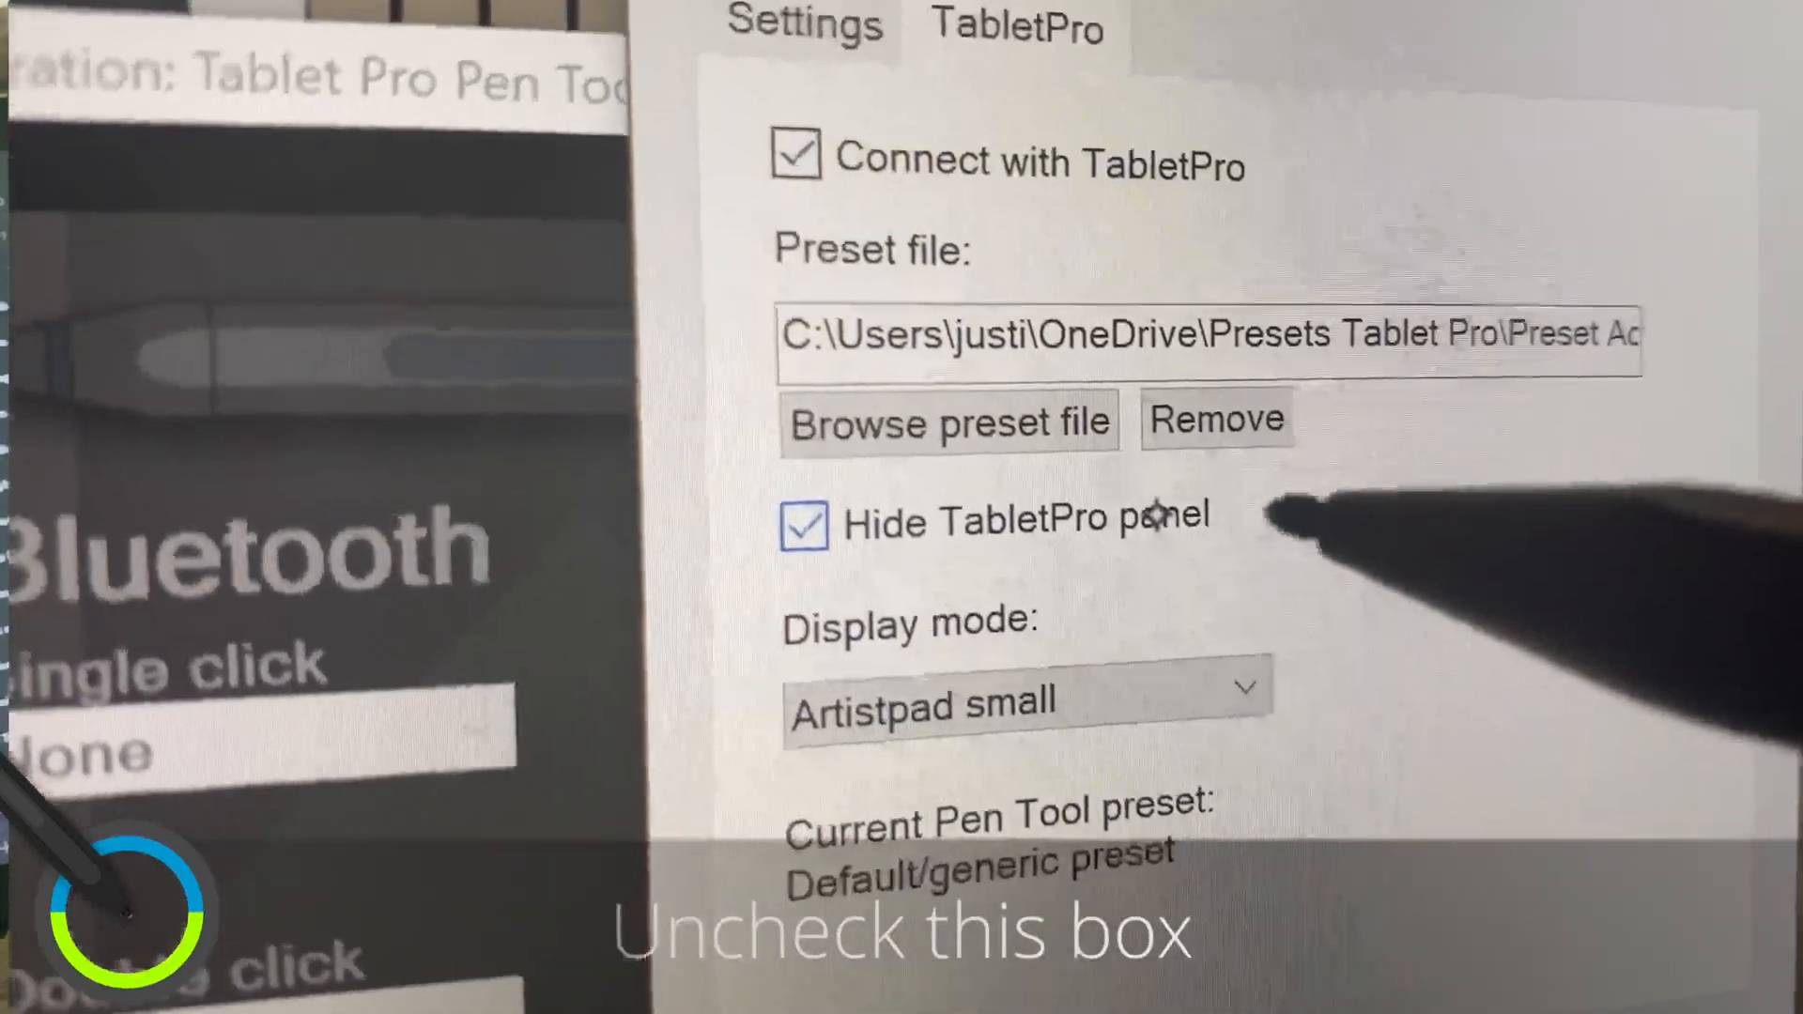
pyautogui.click(804, 524)
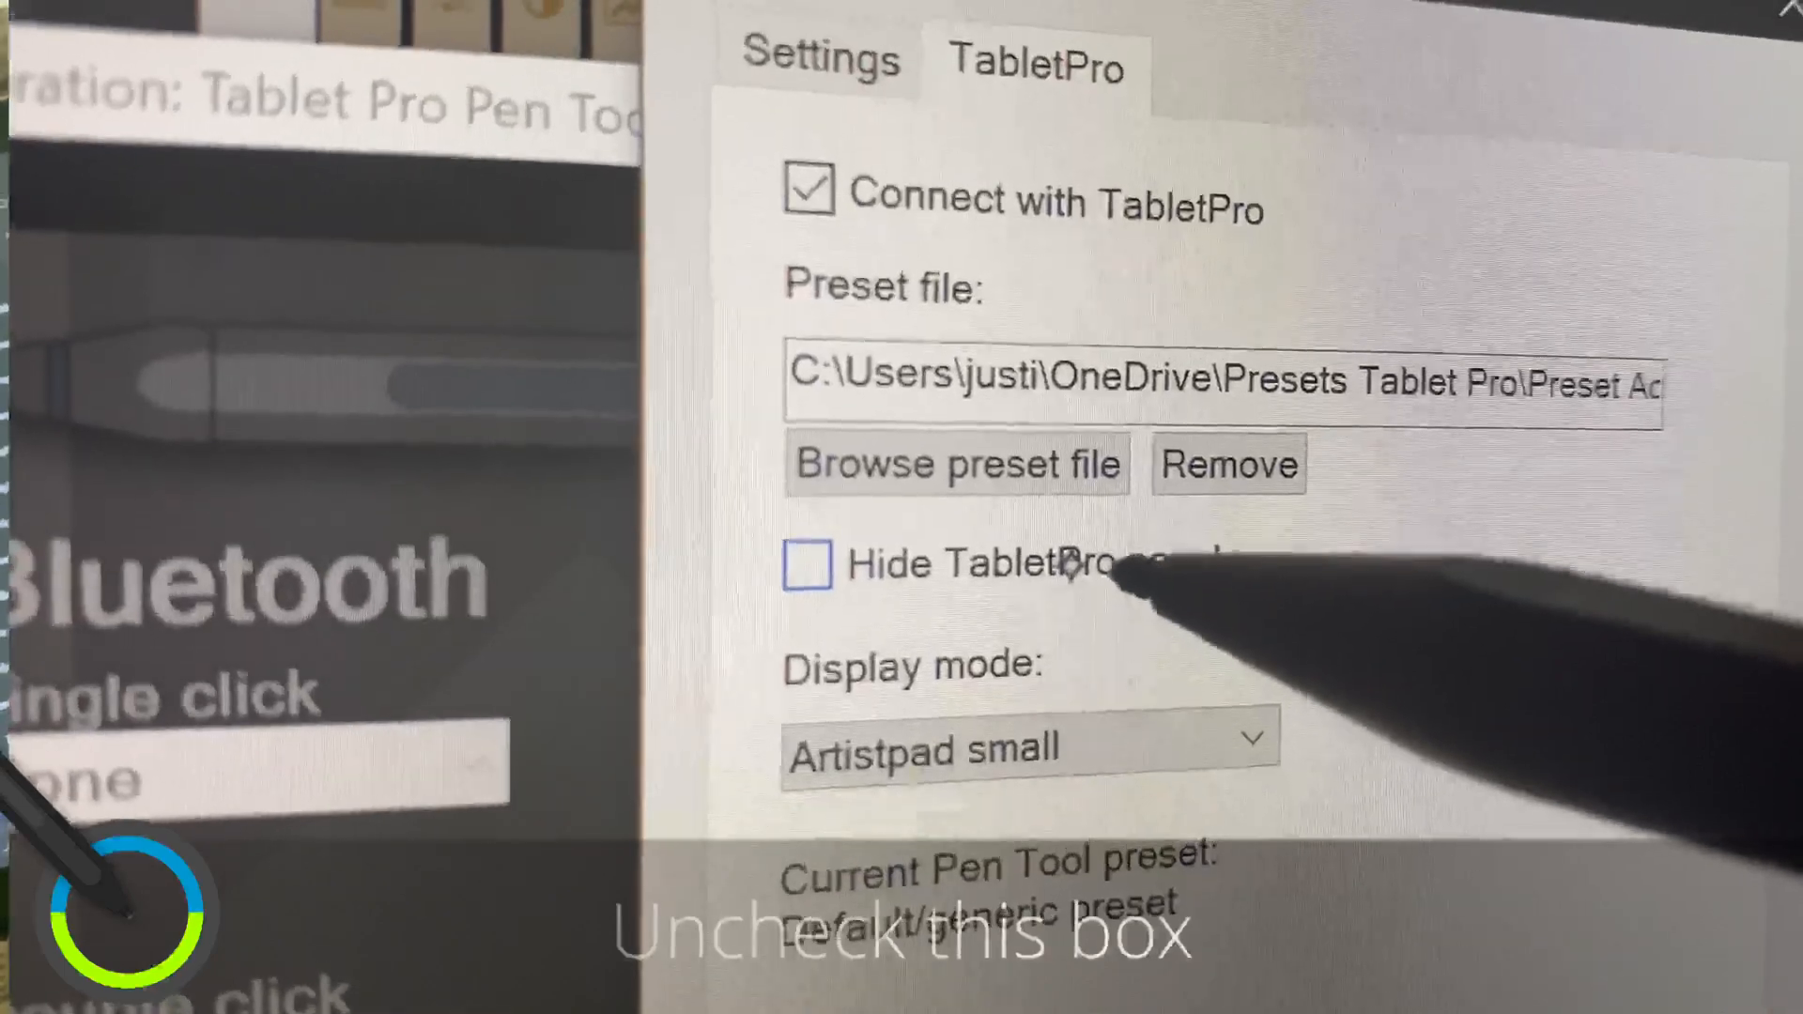
pyautogui.click(806, 563)
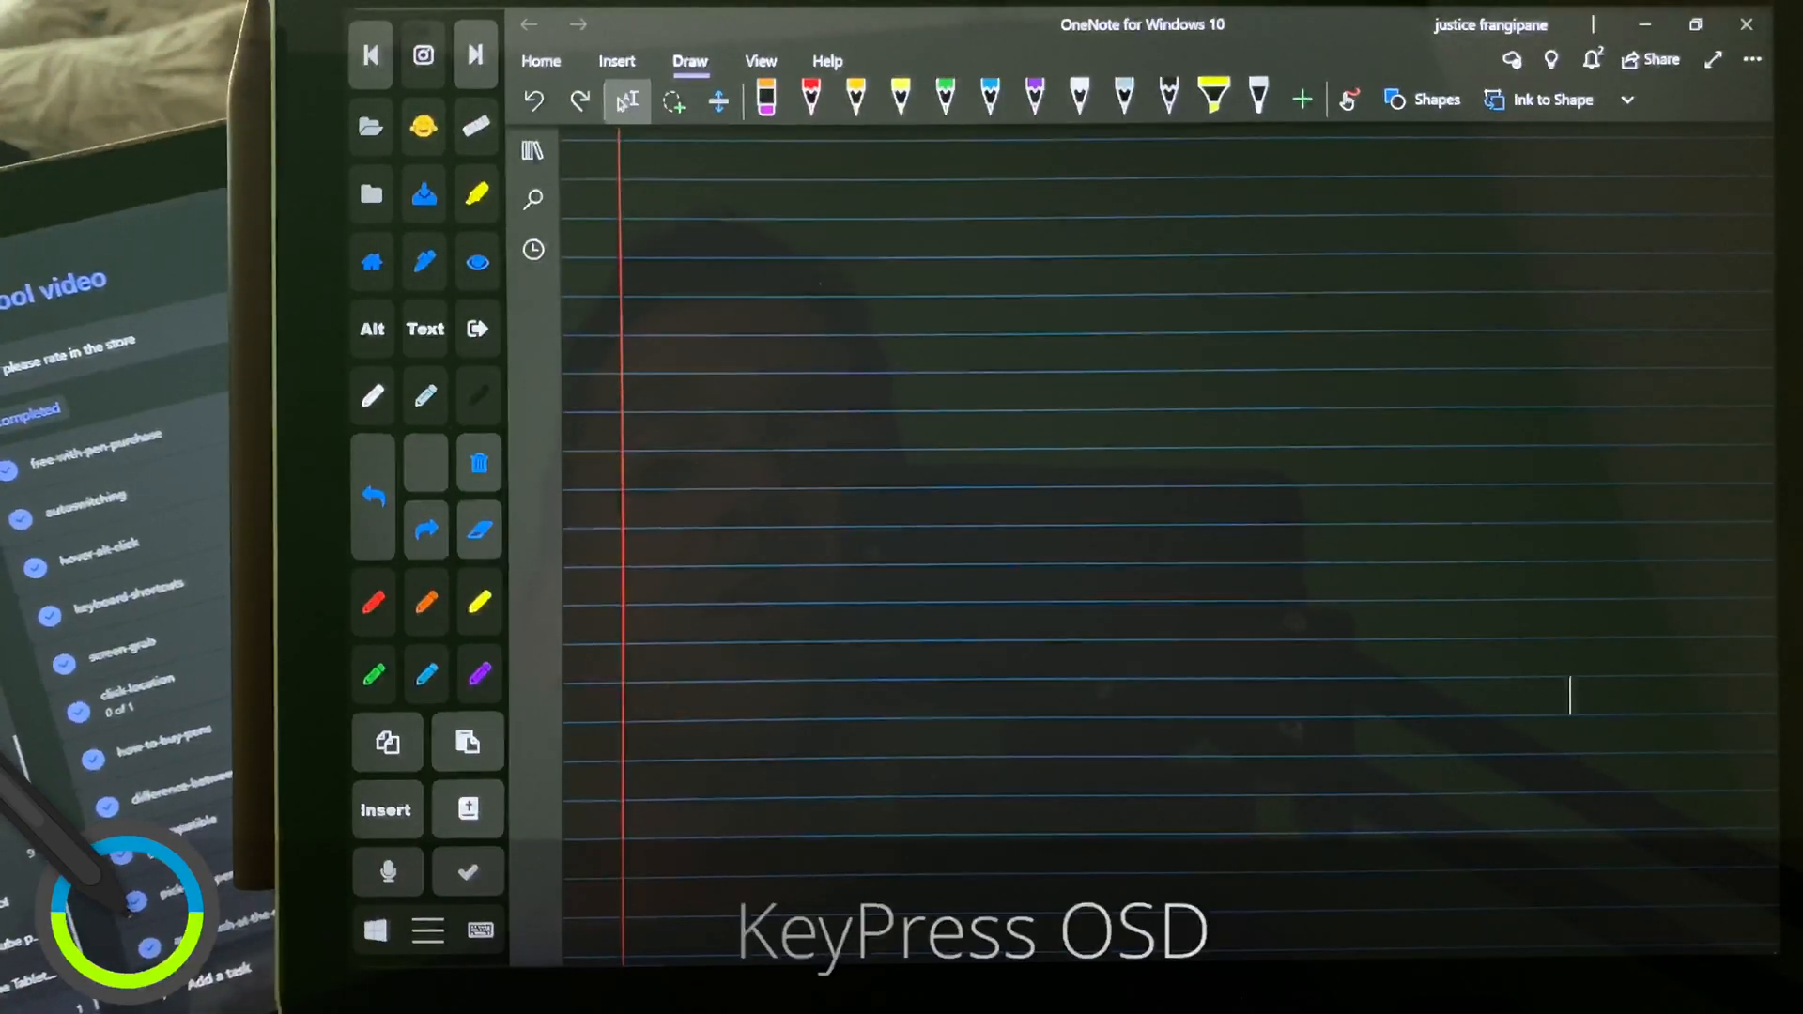
# Bring up the pen tool configuration over OneNote with Ctrl+\, showing the default preset
pyautogui.press('ctrl+\\')
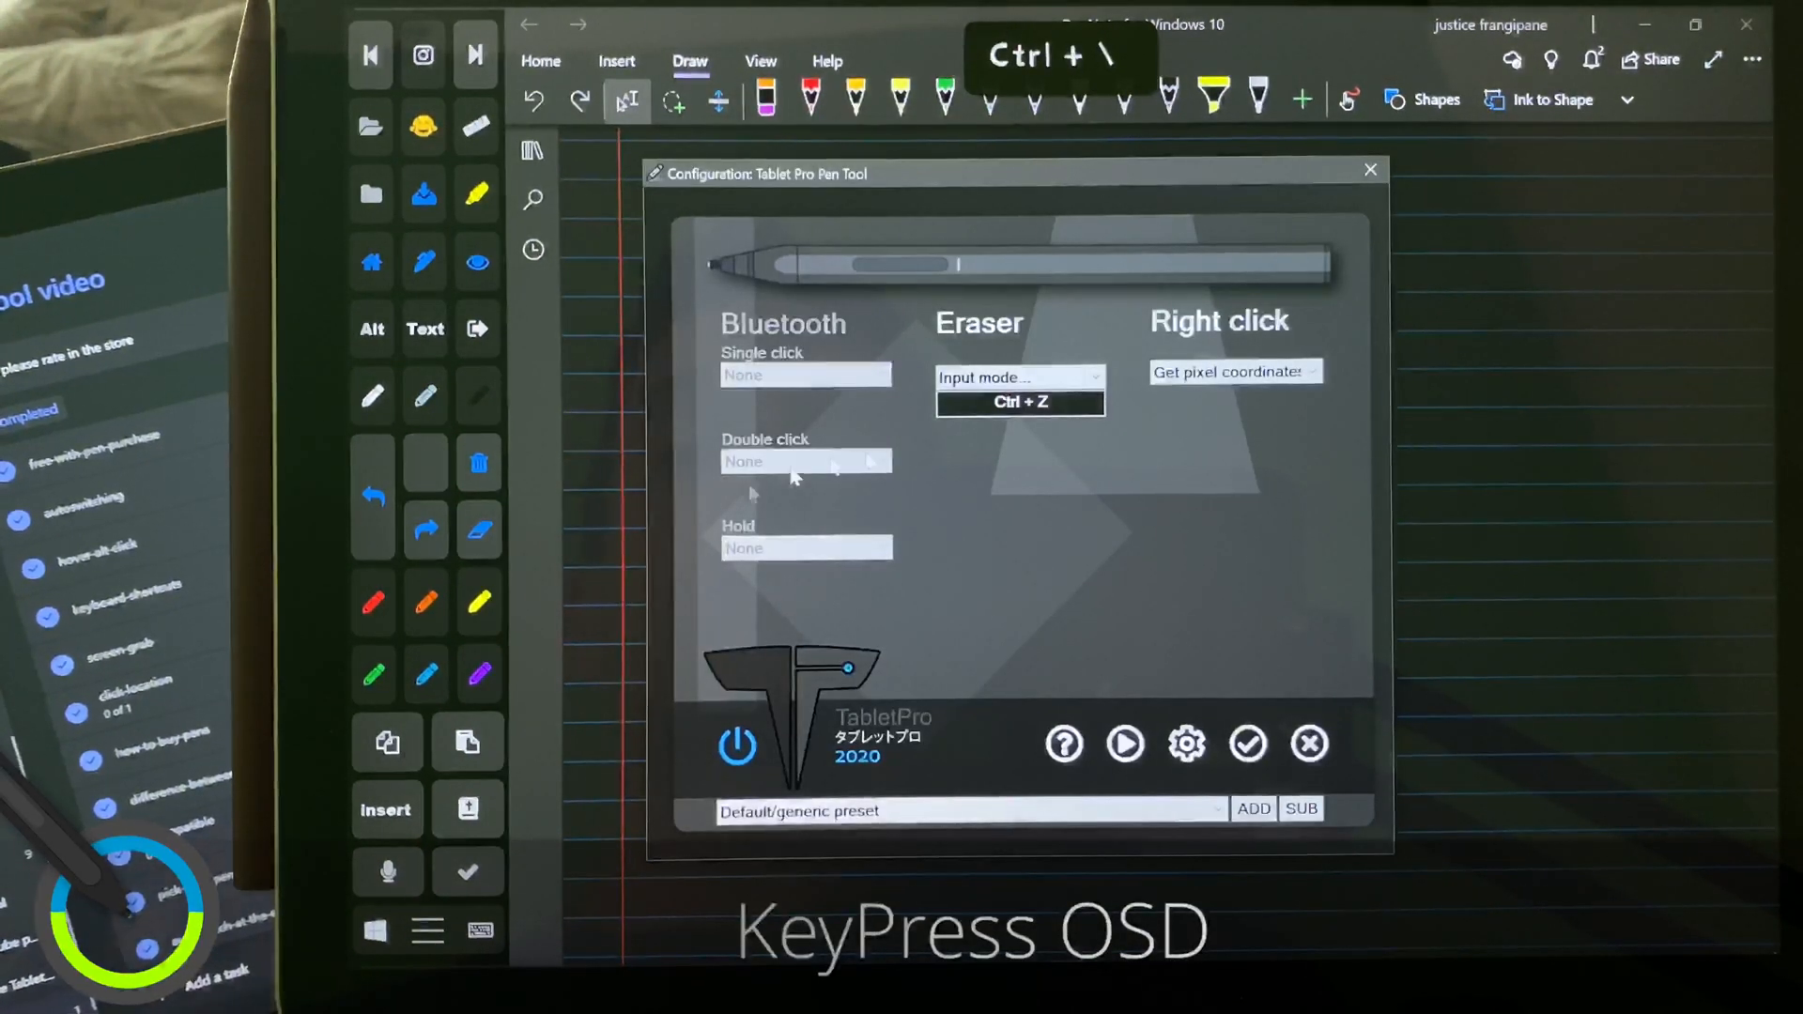